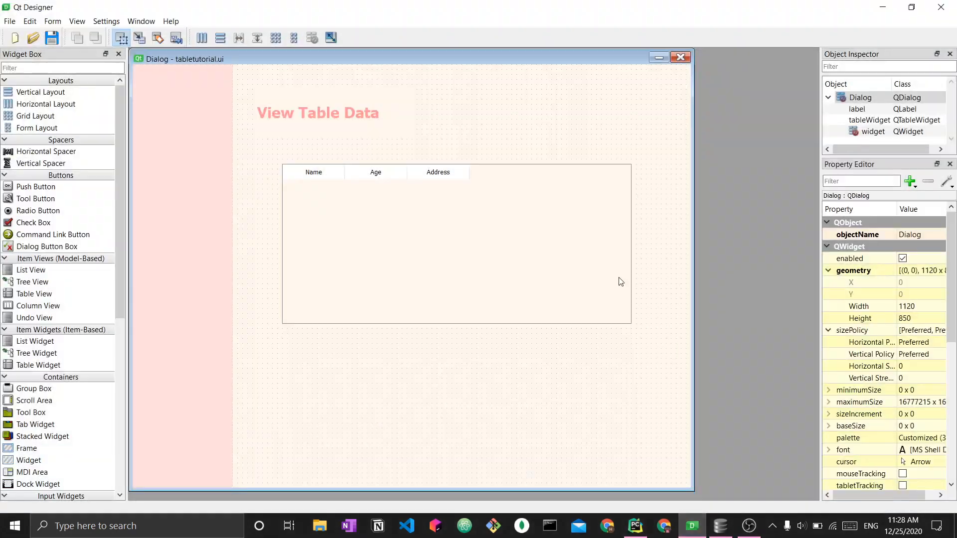
{"action": "mouse_move", "coordinate": [651, 170]}
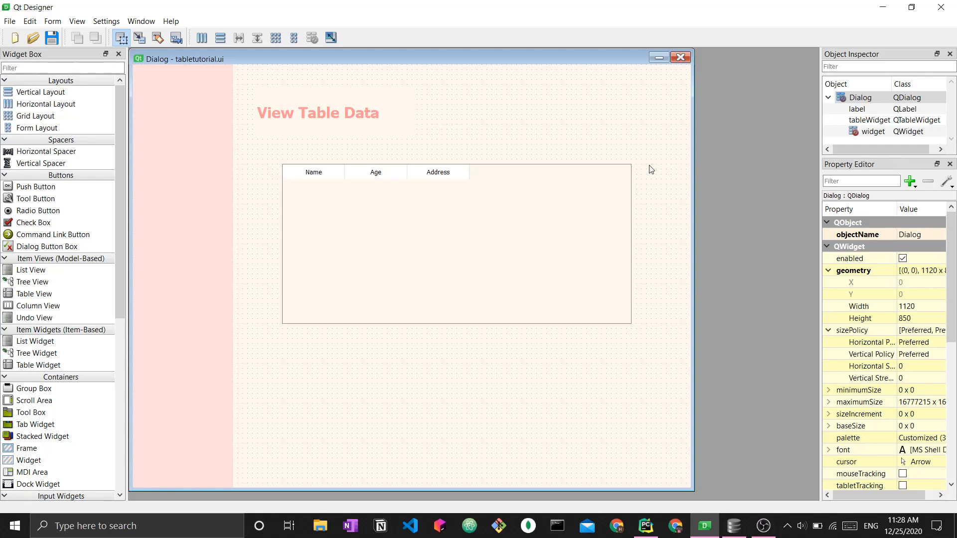
{"action": "mouse_move", "coordinate": [733, 525]}
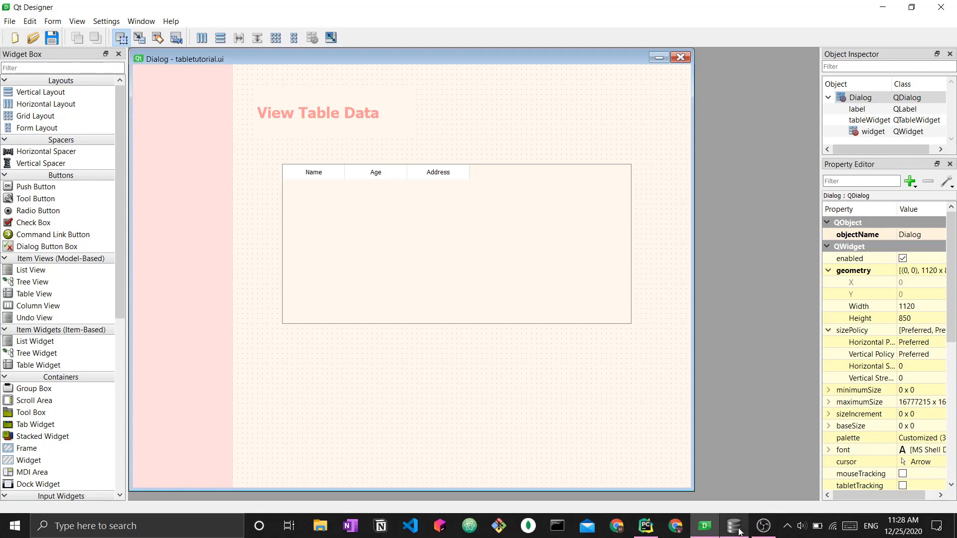
Step: Browse the worldcities table's name, country, subcountry rows in DB Browser and return to the top
{"action": "left_click", "coordinate": [732, 525]}
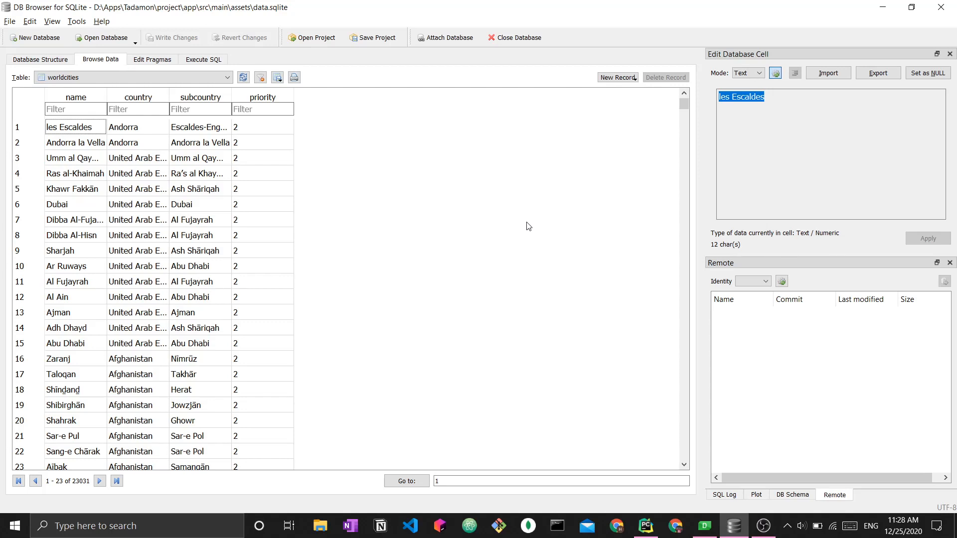
{"action": "scroll", "scroll_direction": "down", "scroll_amount": 3}
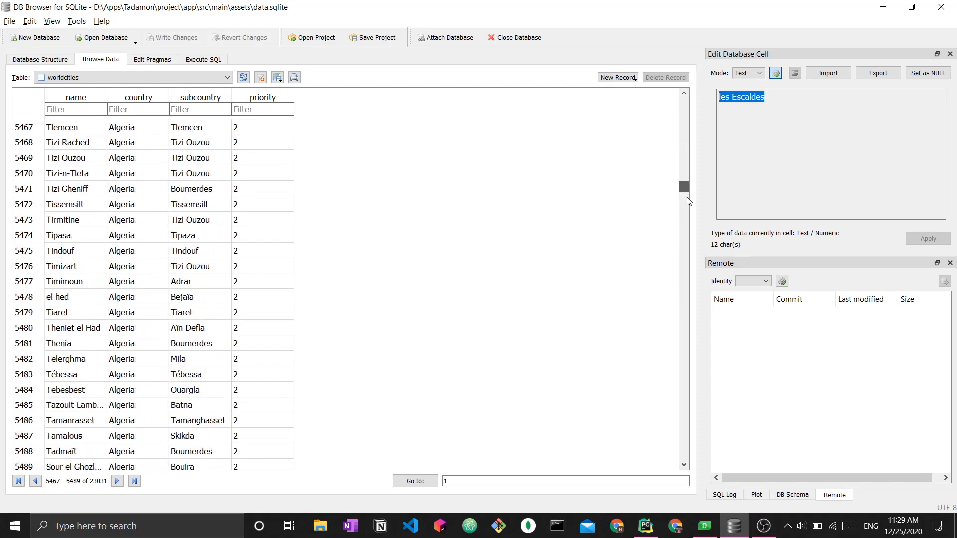
{"action": "scroll", "scroll_direction": "down", "scroll_amount": 3}
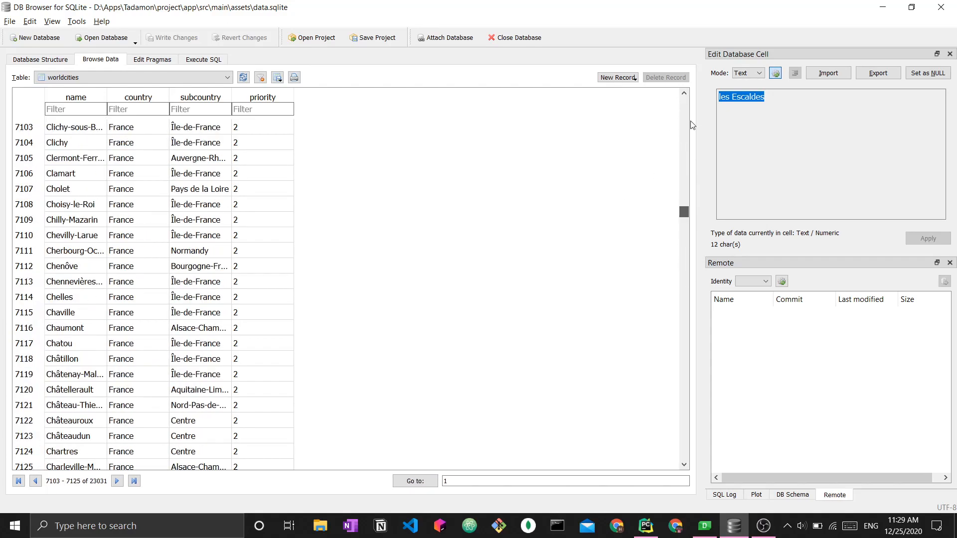
{"action": "left_click", "coordinate": [18, 480]}
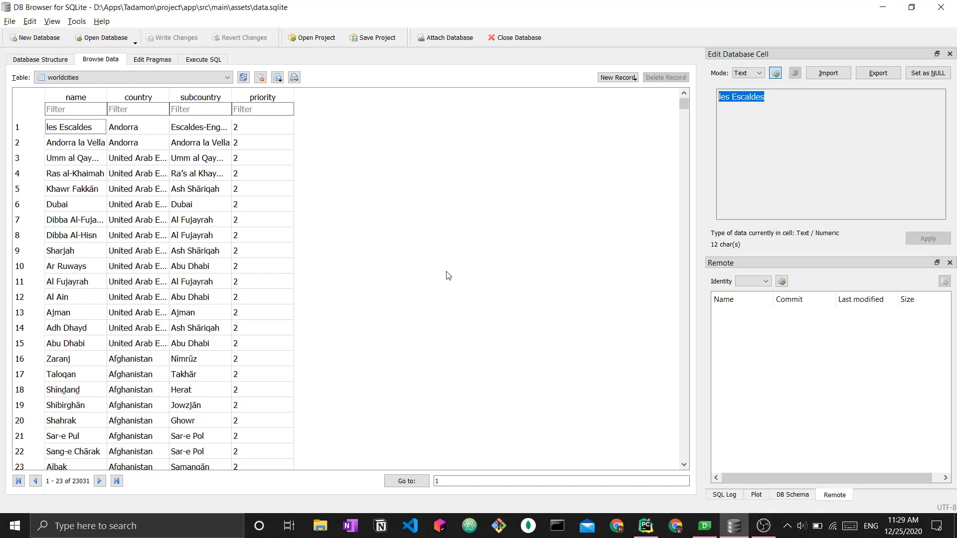
{"action": "mouse_move", "coordinate": [572, 318]}
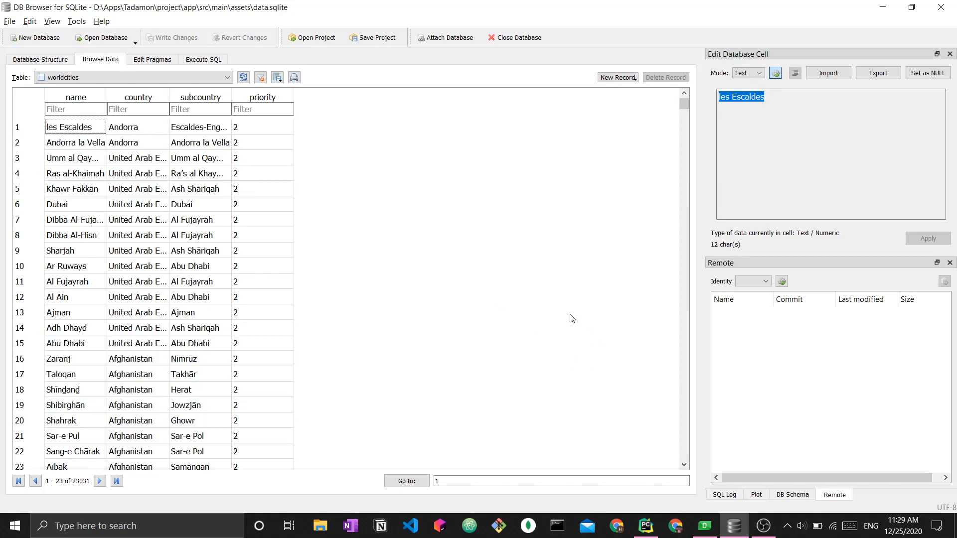
{"action": "mouse_move", "coordinate": [615, 327]}
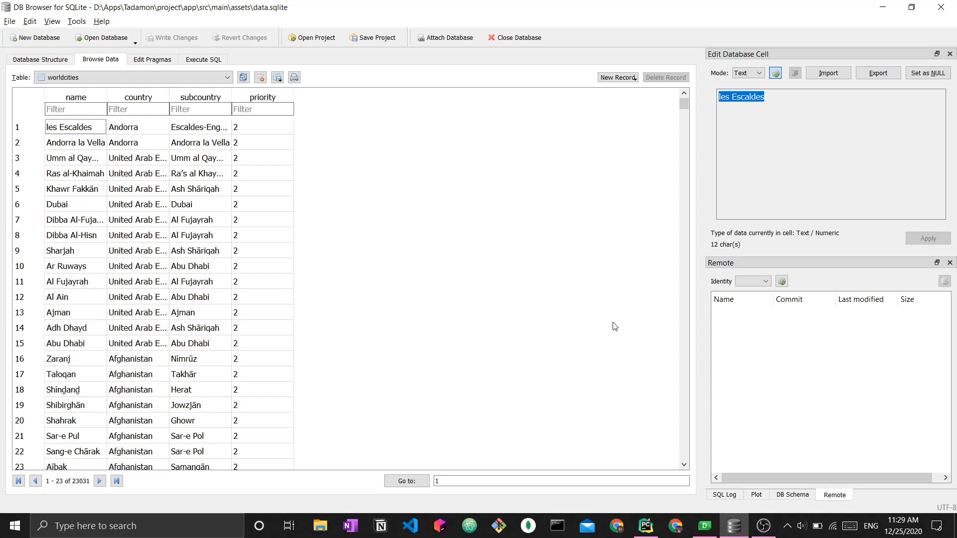
{"action": "mouse_move", "coordinate": [629, 418]}
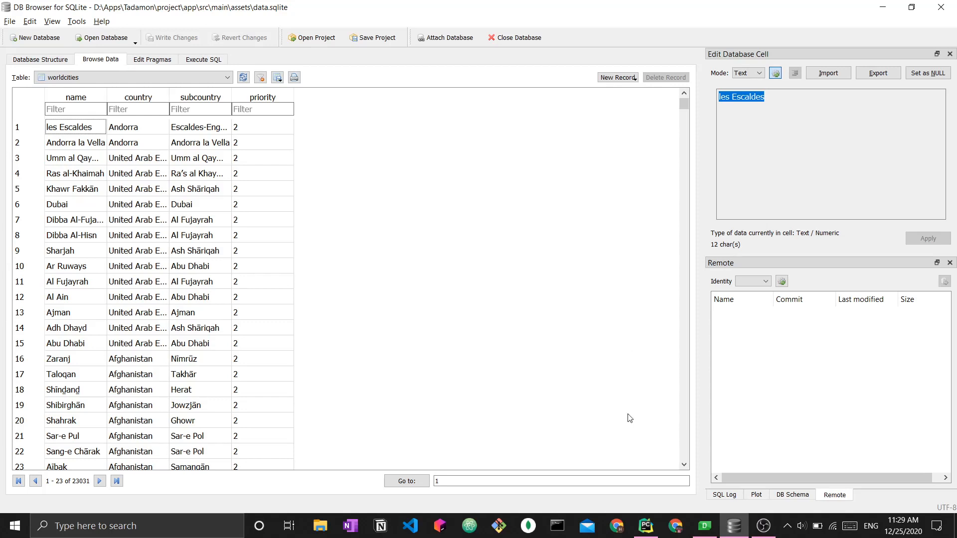
Step: Review sql_table.py in PyCharm, the PyQt5 script loading tabletutorial.ui, stepping through its import lines
{"action": "left_click", "coordinate": [645, 525]}
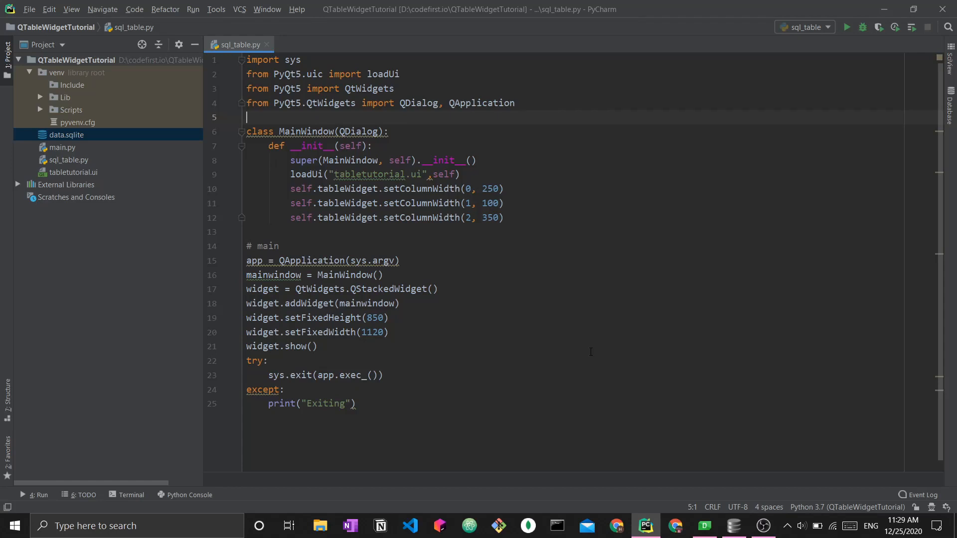
{"action": "left_click", "coordinate": [250, 60]}
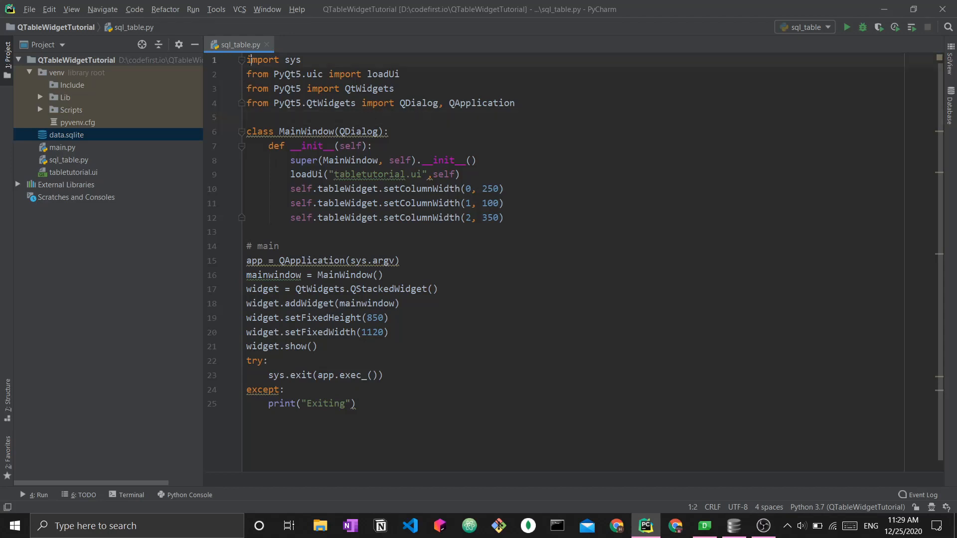
{"action": "left_click", "coordinate": [587, 121]}
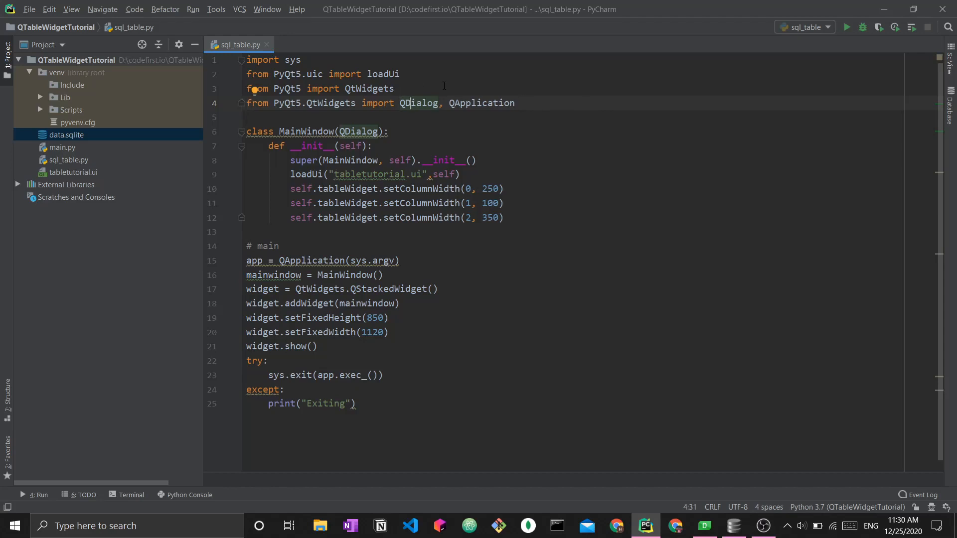
{"action": "mouse_move", "coordinate": [420, 89]}
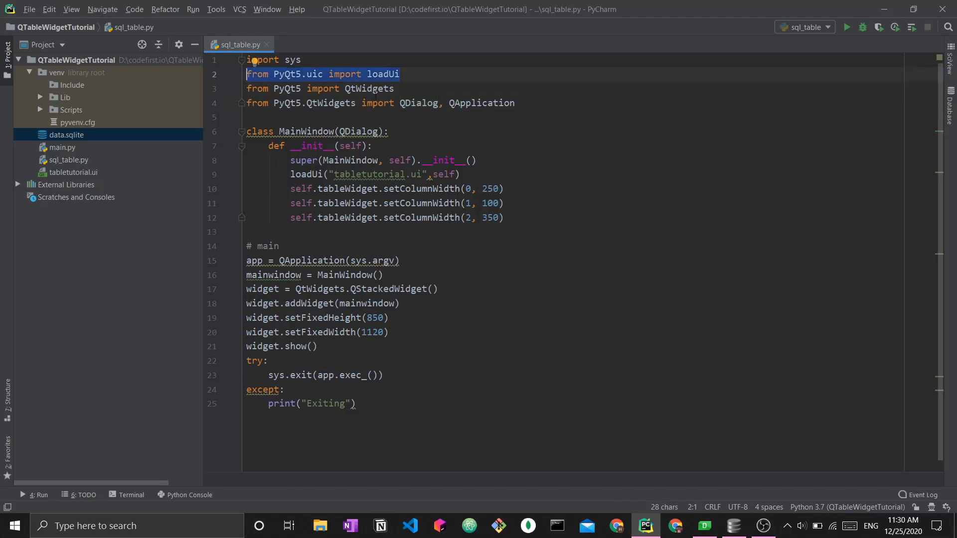
{"action": "left_click", "coordinate": [387, 174]}
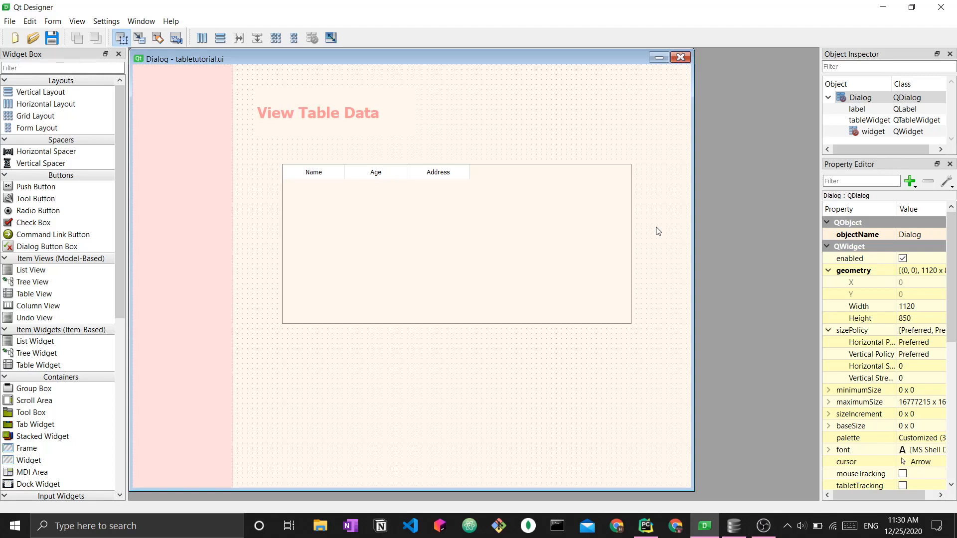
{"action": "mouse_move", "coordinate": [515, 18]}
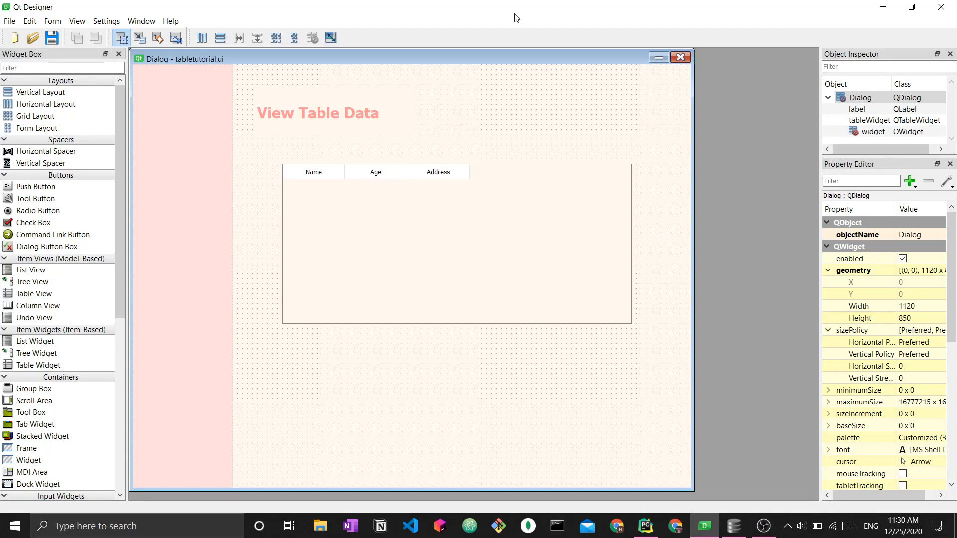
{"action": "mouse_move", "coordinate": [395, 67]}
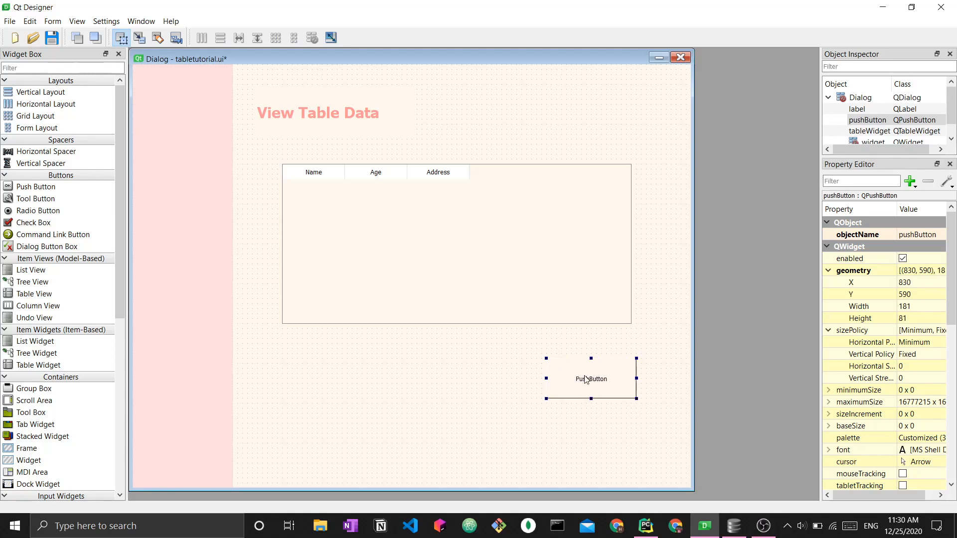
{"action": "mouse_move", "coordinate": [404, 369]}
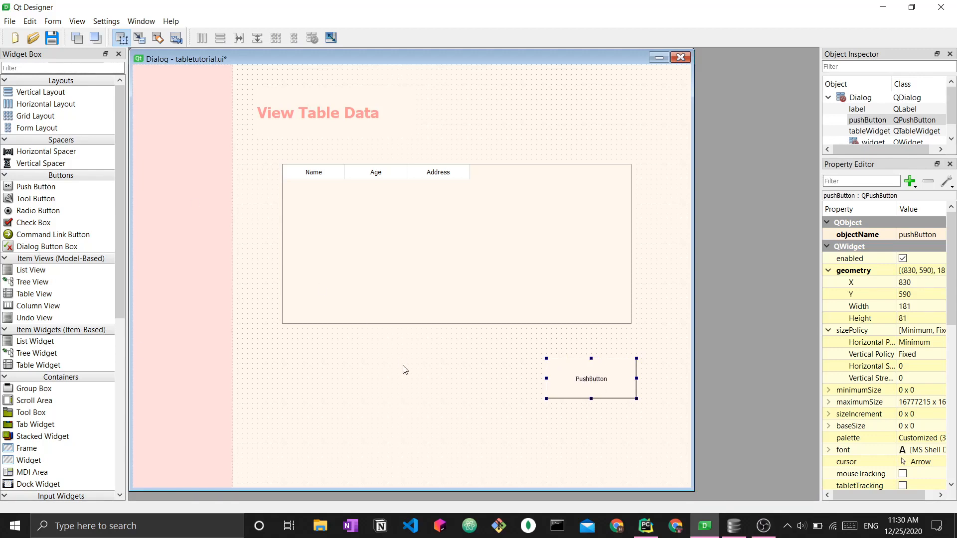
{"action": "mouse_move", "coordinate": [622, 387]}
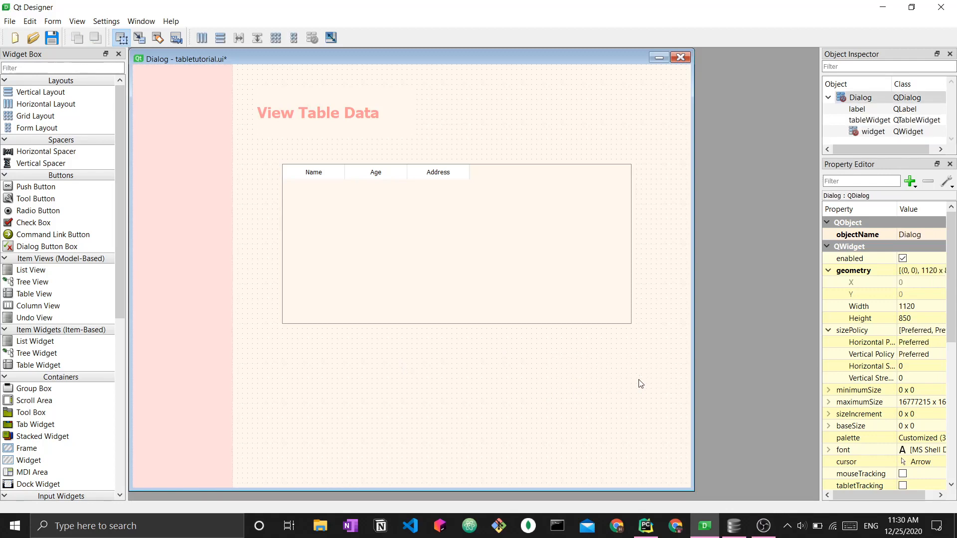
{"action": "key", "text": "ctrl+s"}
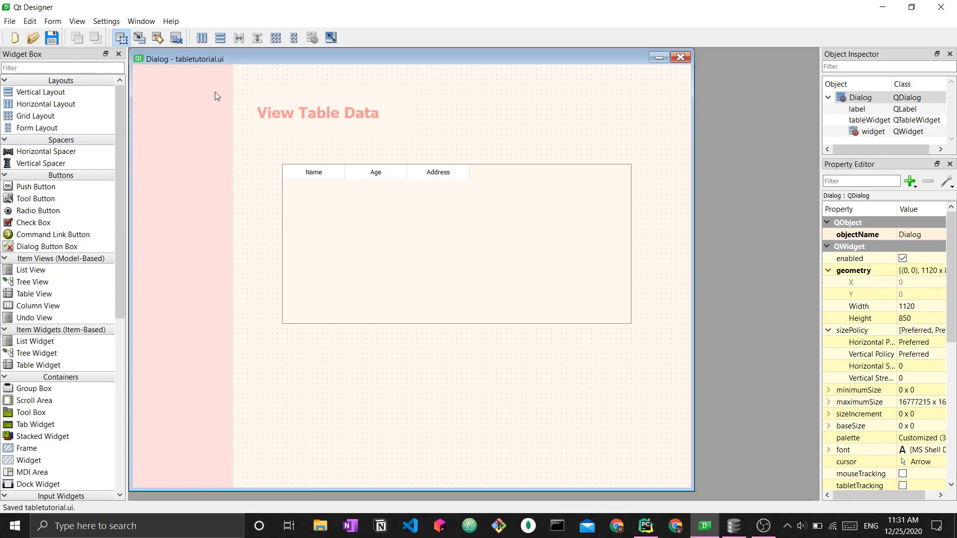
{"action": "mouse_move", "coordinate": [248, 66]}
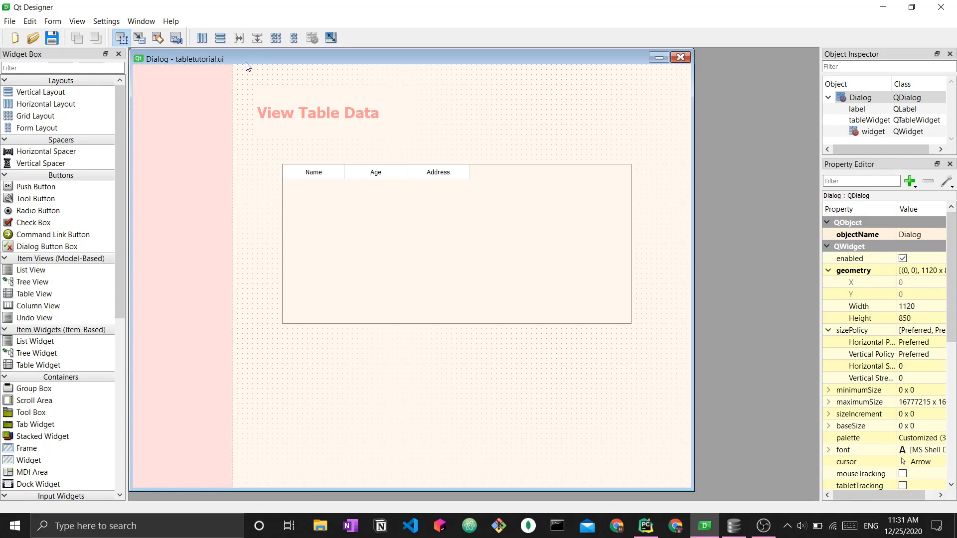
{"action": "mouse_move", "coordinate": [223, 67]}
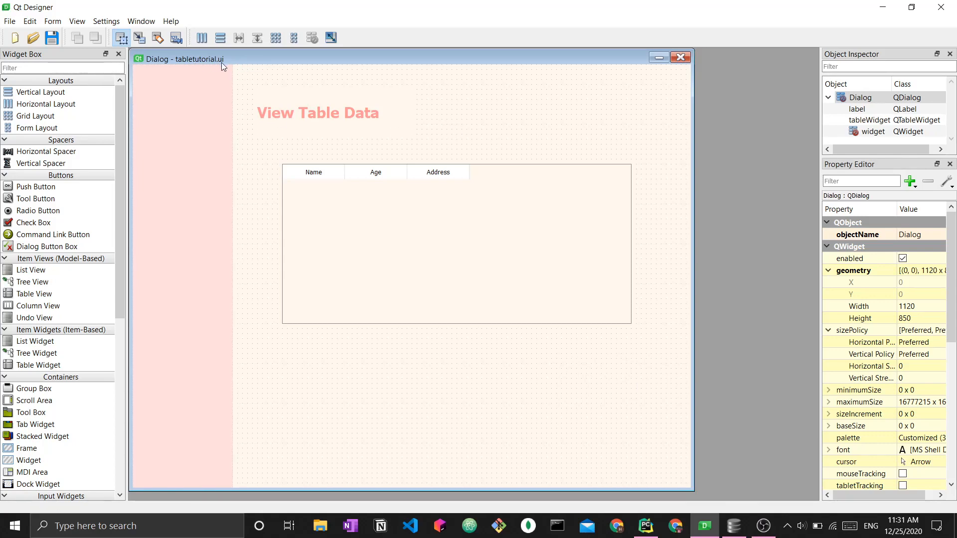
{"action": "mouse_move", "coordinate": [231, 64]}
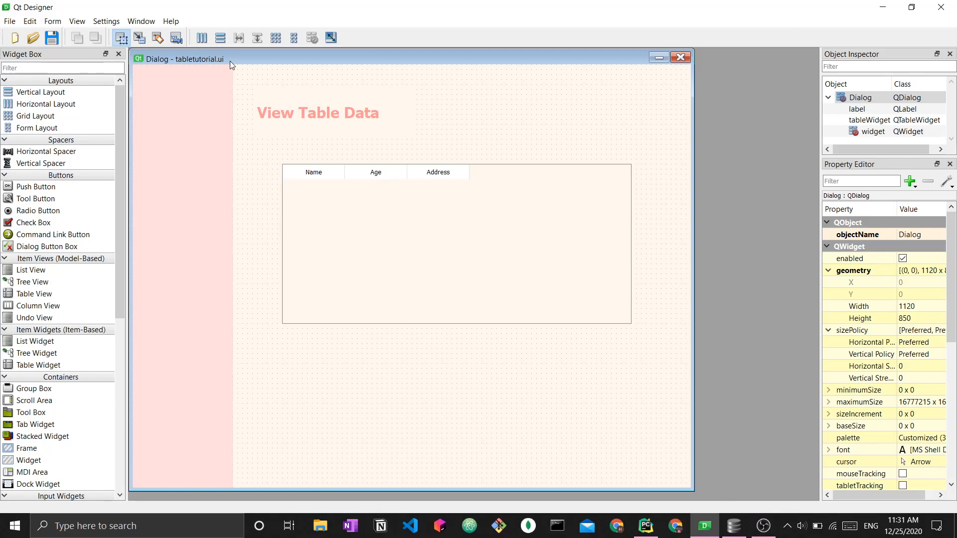
{"action": "mouse_move", "coordinate": [589, 275]}
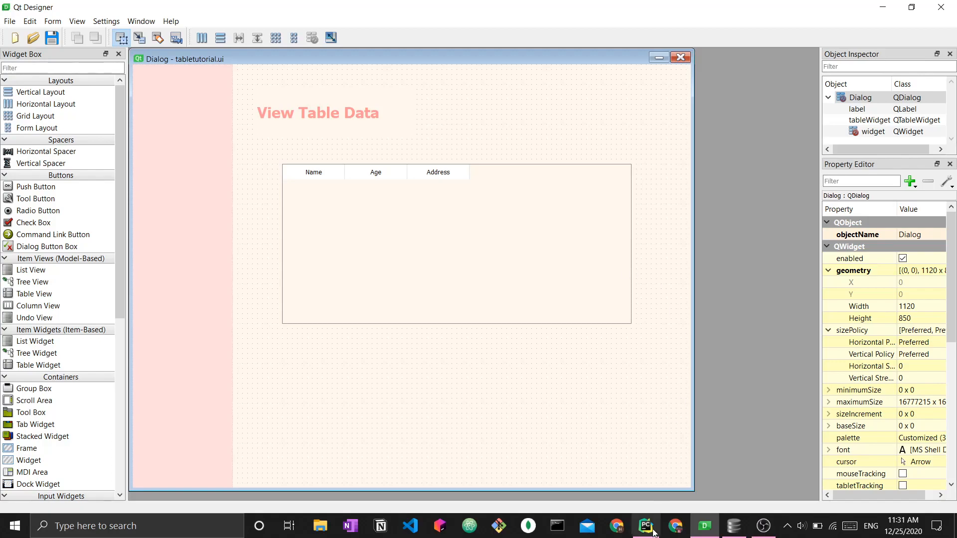
Step: Return to sql_table.py in PyCharm at the loadUi line
{"action": "left_click", "coordinate": [645, 525]}
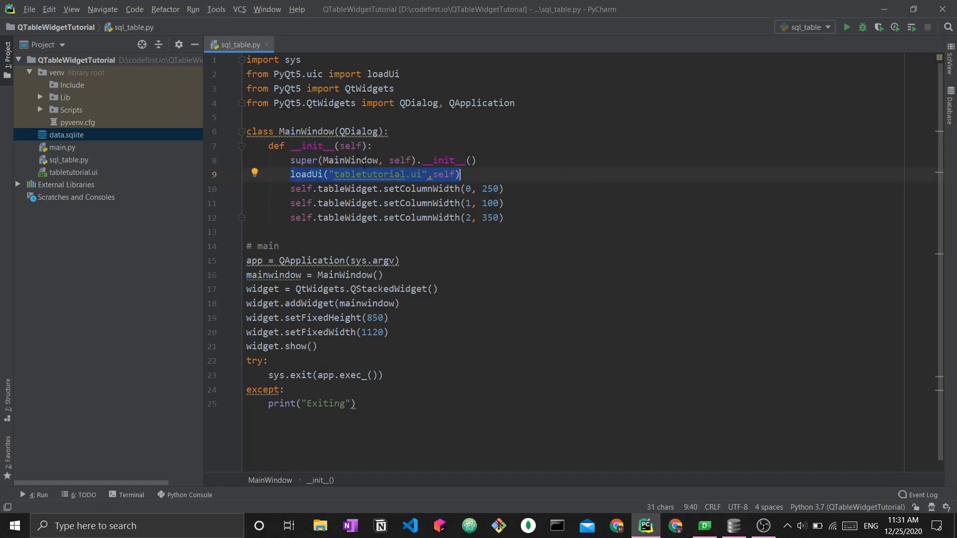
{"action": "mouse_move", "coordinate": [549, 172]}
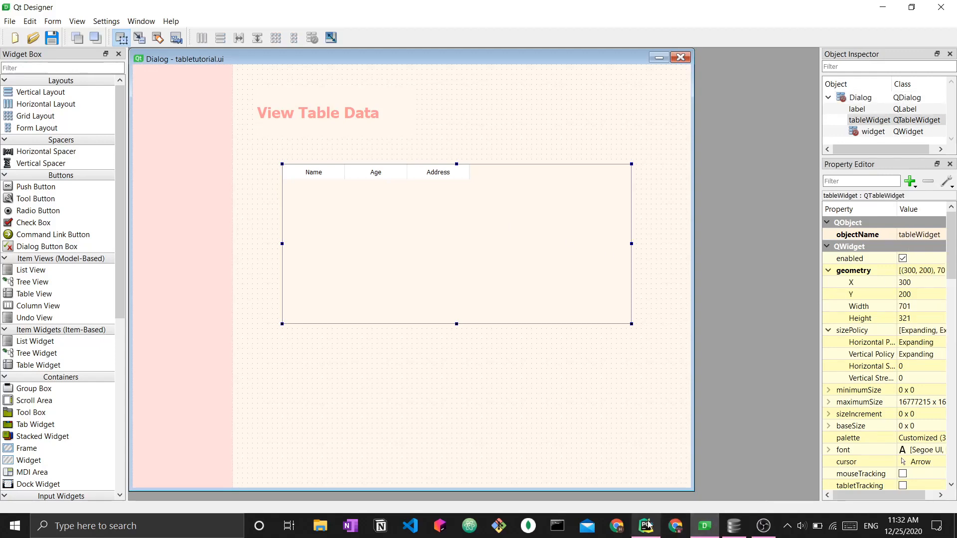
Step: Return to sql_table.py in PyCharm after confirming the table's objectName is tableWidget
{"action": "left_click", "coordinate": [645, 525]}
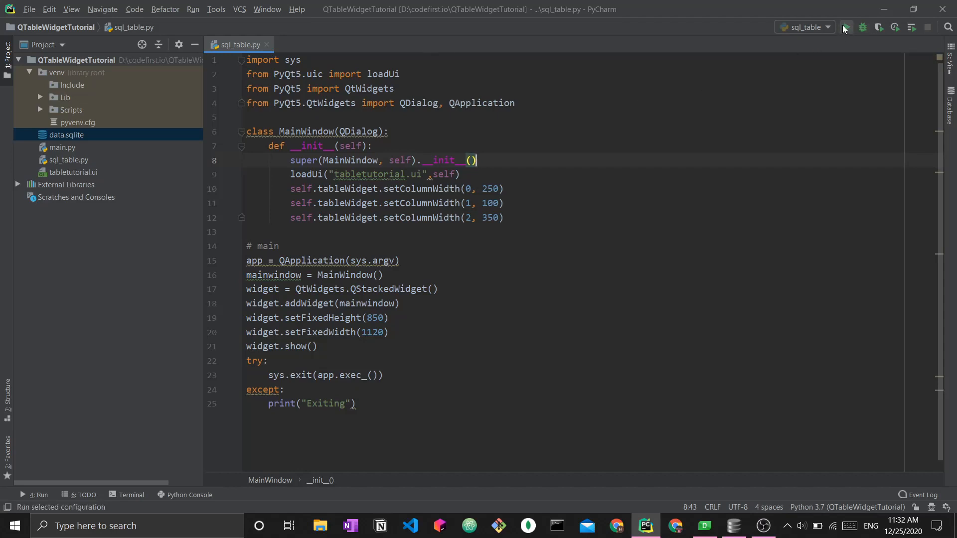
{"action": "left_click", "coordinate": [846, 27]}
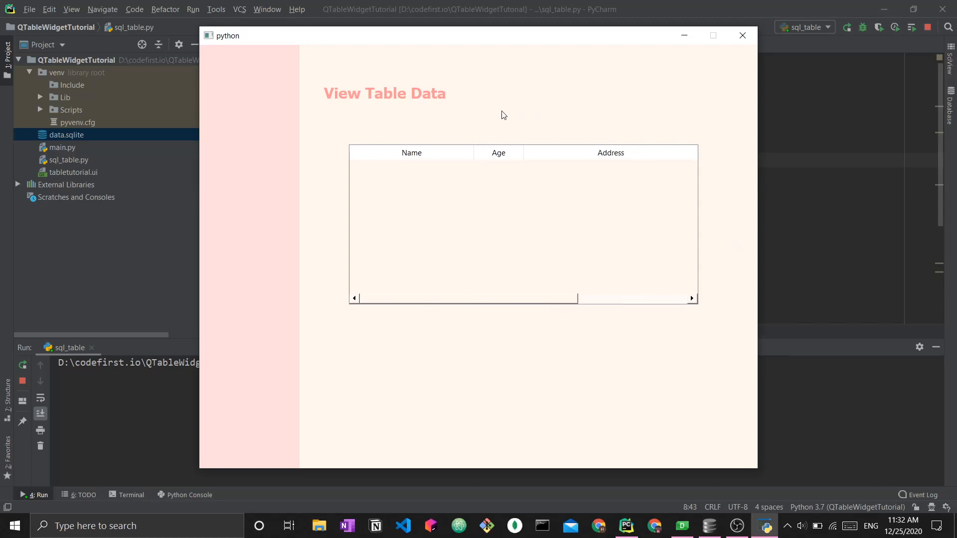
{"action": "mouse_move", "coordinate": [260, 88]}
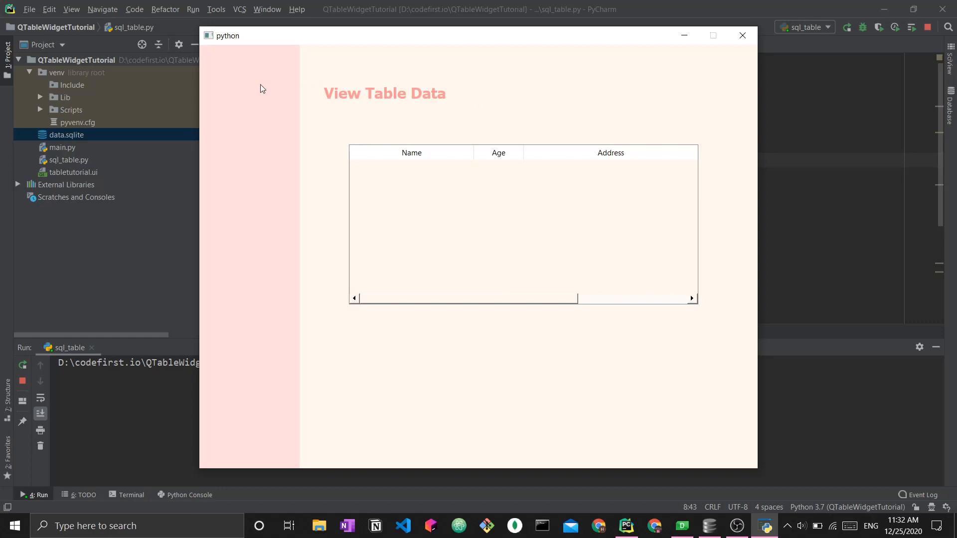
{"action": "mouse_move", "coordinate": [300, 256]}
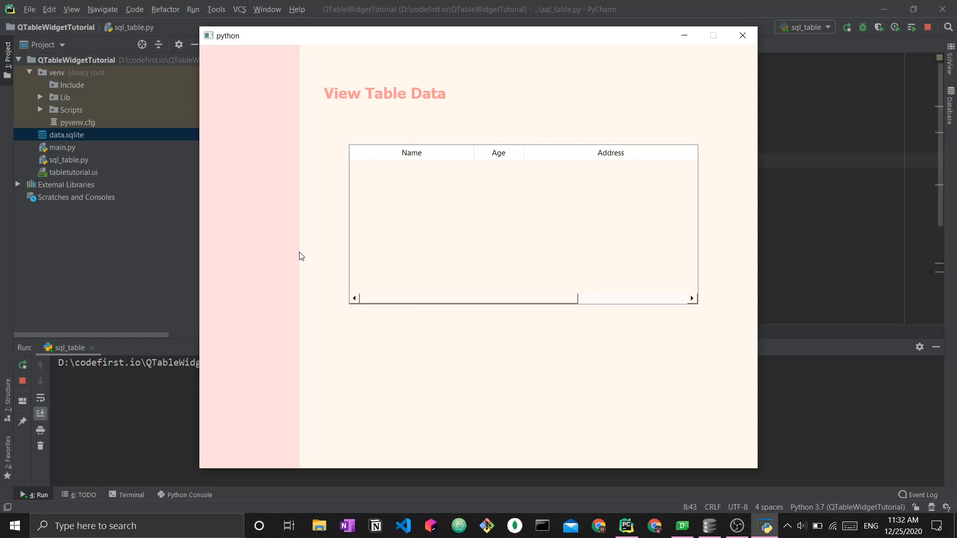
{"action": "mouse_move", "coordinate": [756, 61]}
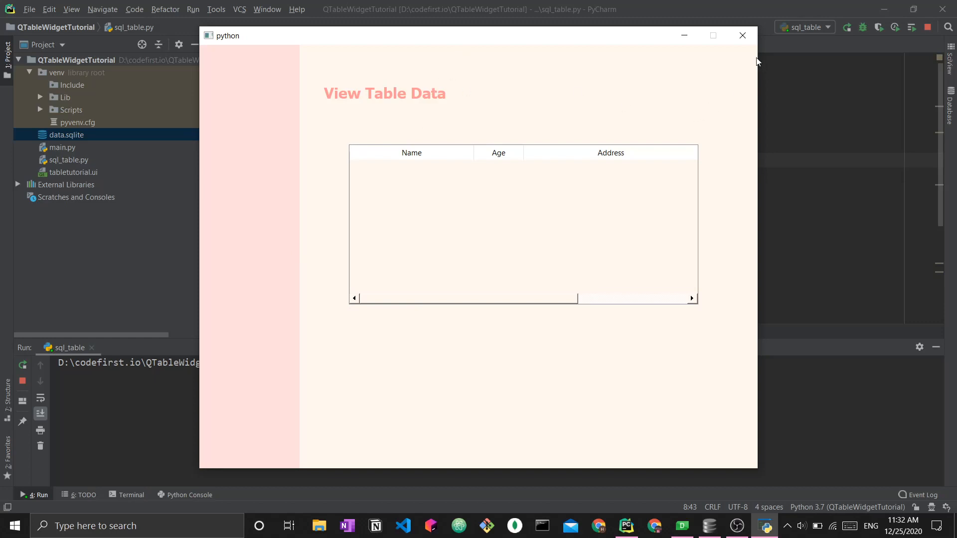
Step: Close the running dialog and open a blank line after setColumnWidth(2, 350) in the MainWindow constructor
{"action": "left_click", "coordinate": [742, 35]}
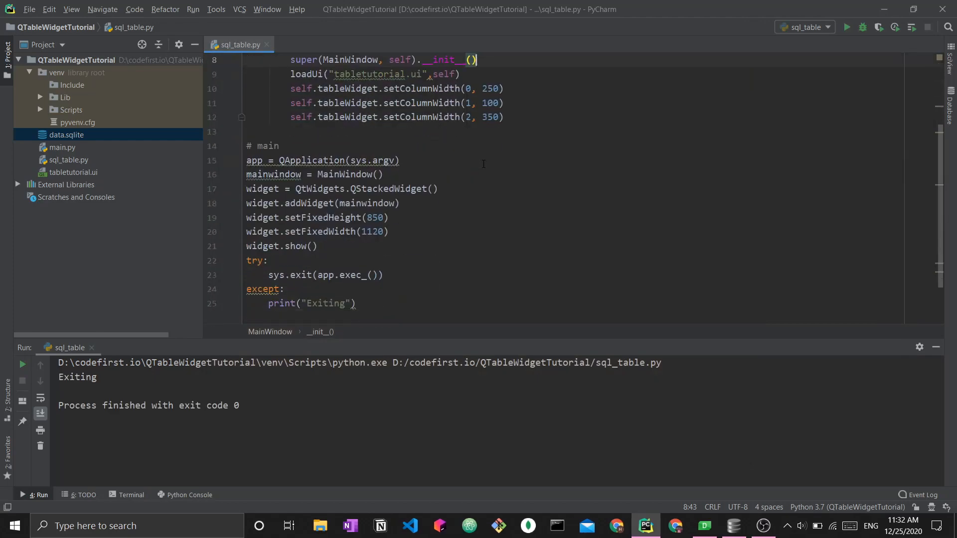
{"action": "scroll", "scroll_direction": "down", "scroll_amount": 3}
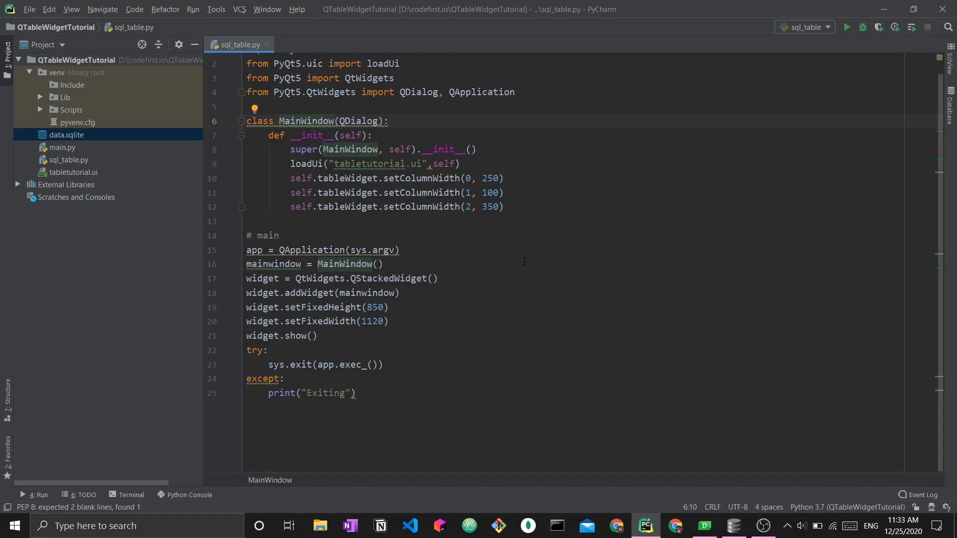
{"action": "left_click", "coordinate": [260, 279]}
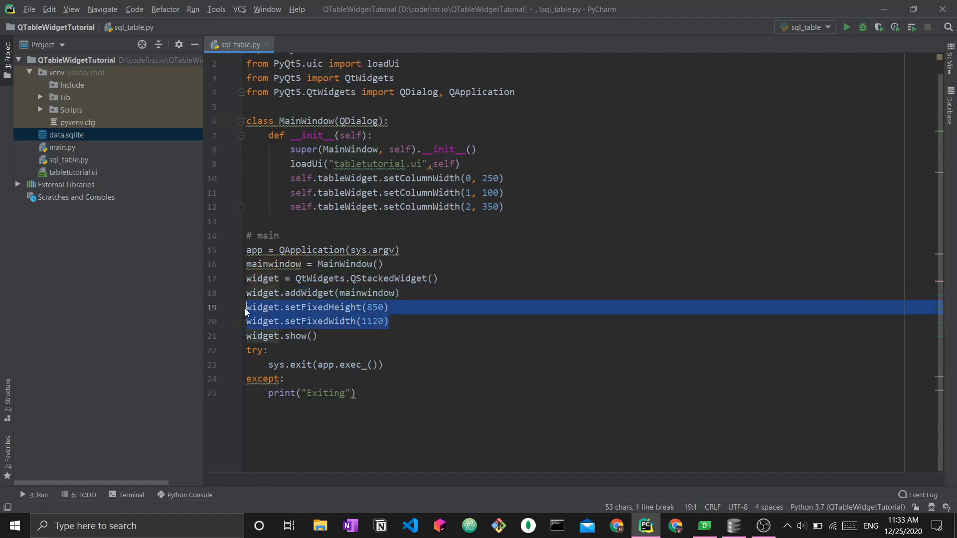
{"action": "left_click", "coordinate": [286, 335]}
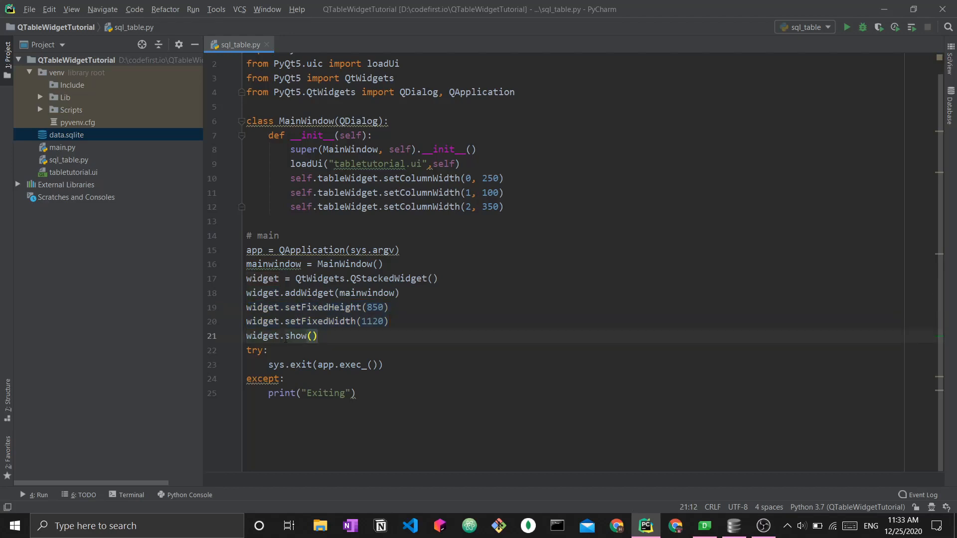
{"action": "left_click", "coordinate": [267, 365]}
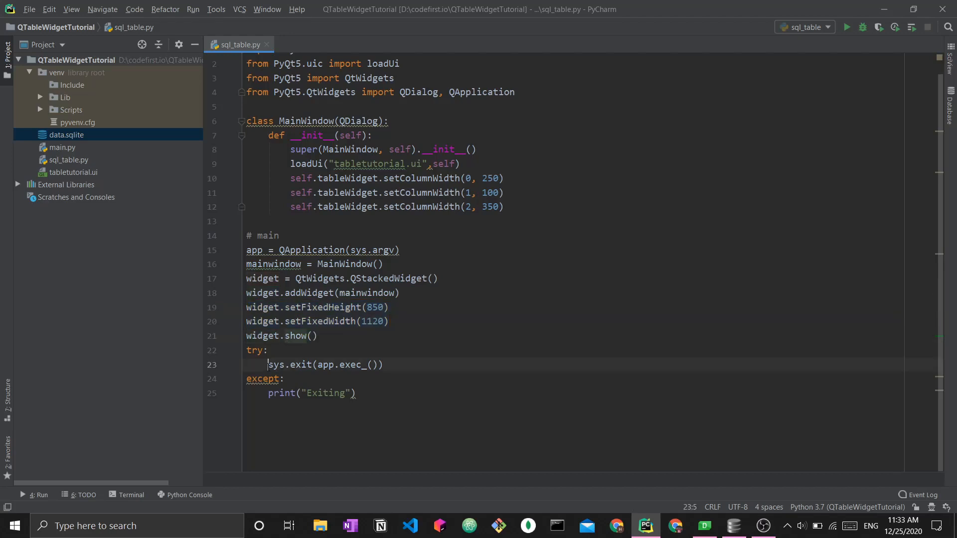
{"action": "left_click", "coordinate": [384, 365]}
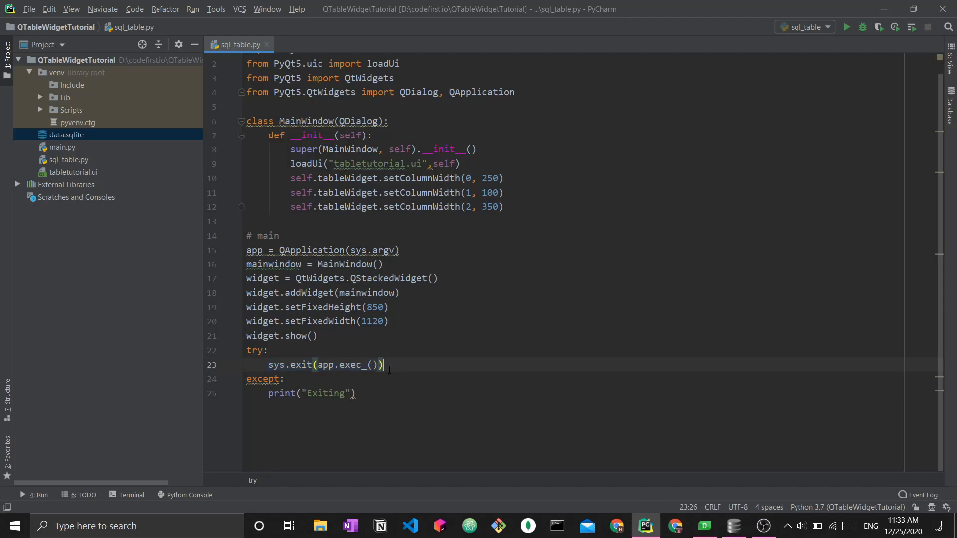
{"action": "scroll", "scroll_direction": "up", "scroll_amount": 3}
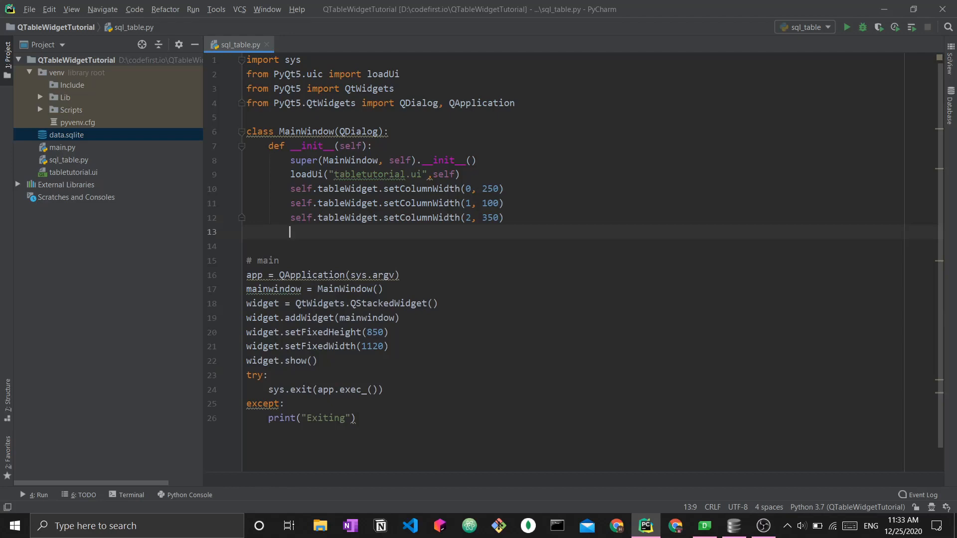
{"action": "mouse_move", "coordinate": [847, 27]}
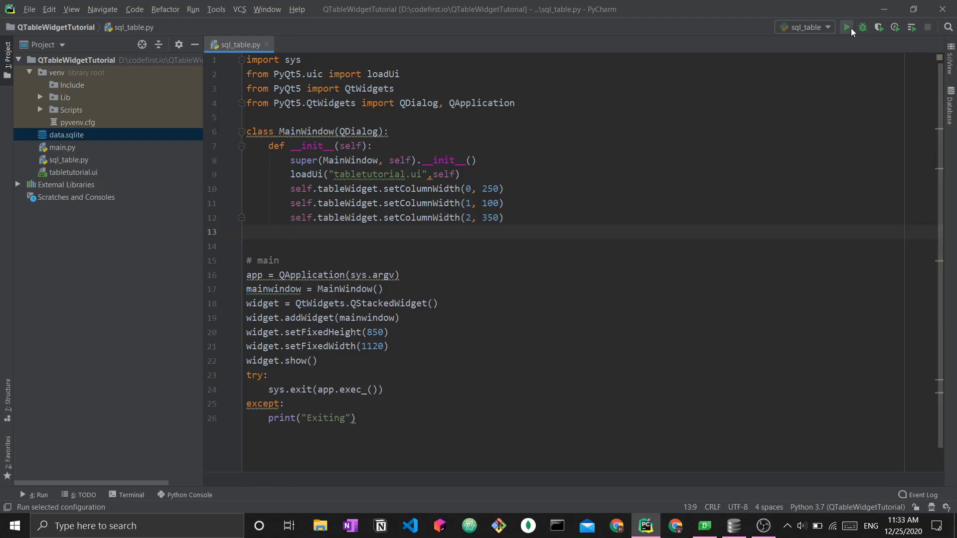
{"action": "left_click", "coordinate": [847, 27]}
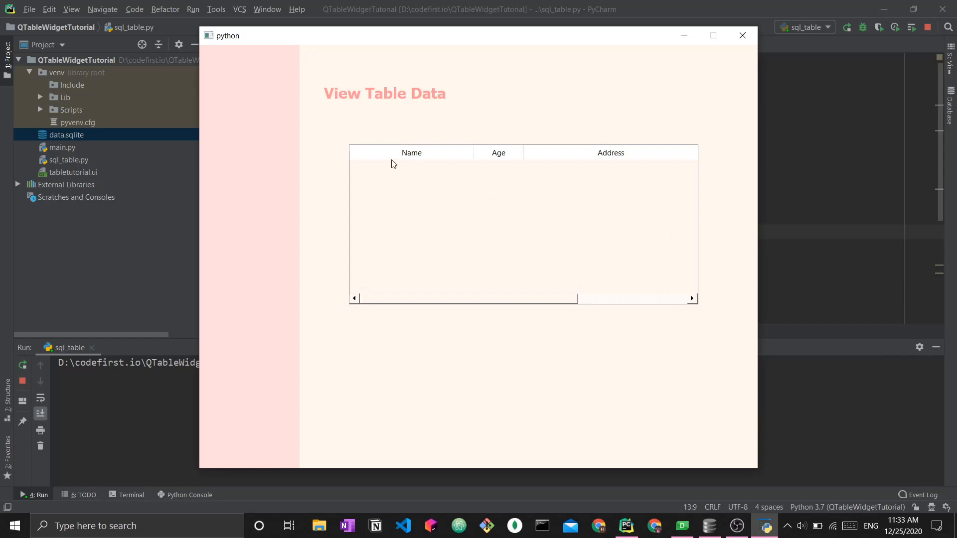
{"action": "mouse_move", "coordinate": [504, 164]}
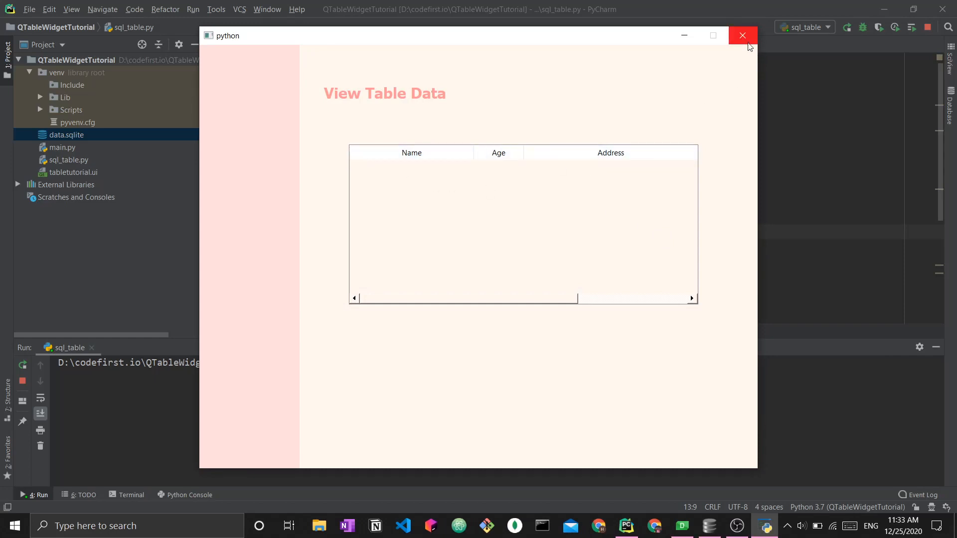
{"action": "left_click", "coordinate": [742, 36]}
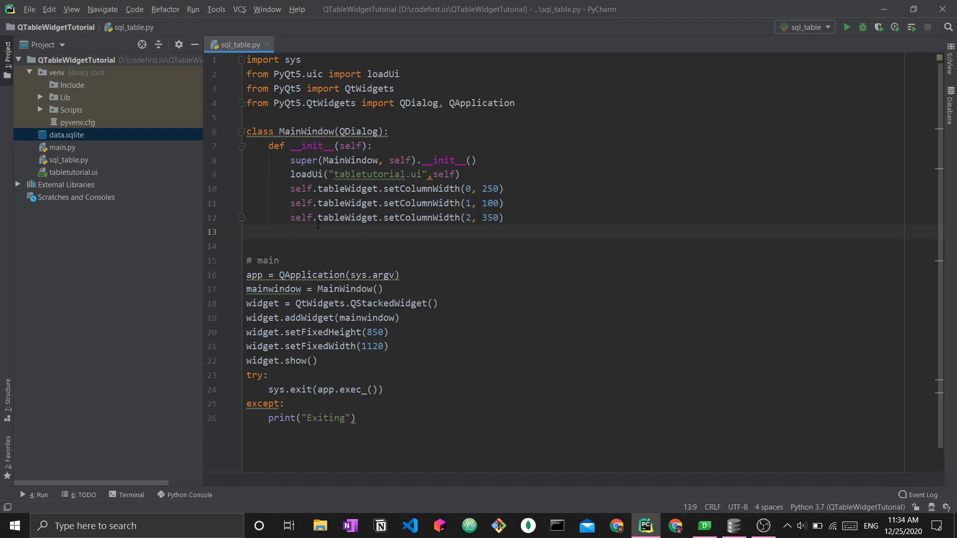
Step: Add self.tableWidget.setHorizontalHeaderLabels([""]) to the constructor with an empty label string
{"action": "type", "text": "se"}
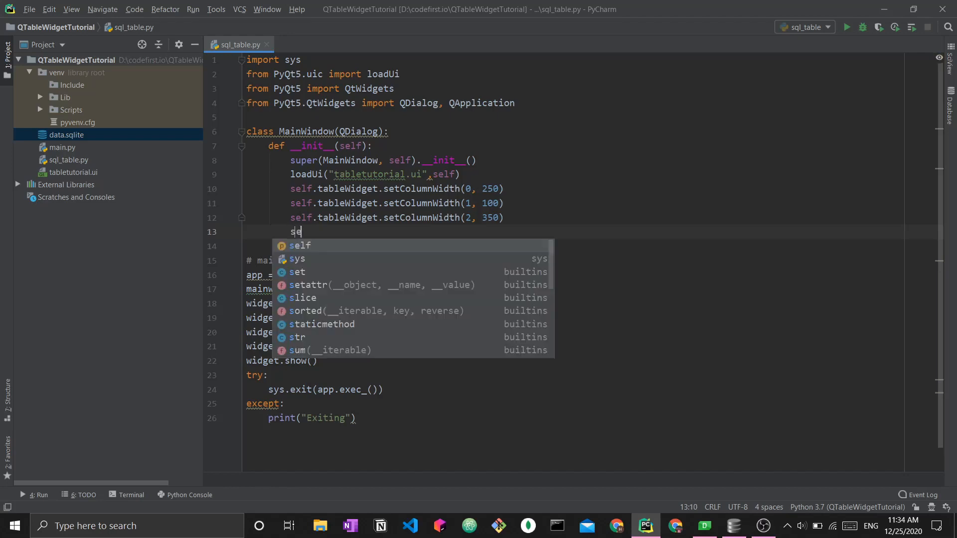
{"action": "type", "text": "lf.tableWidget"}
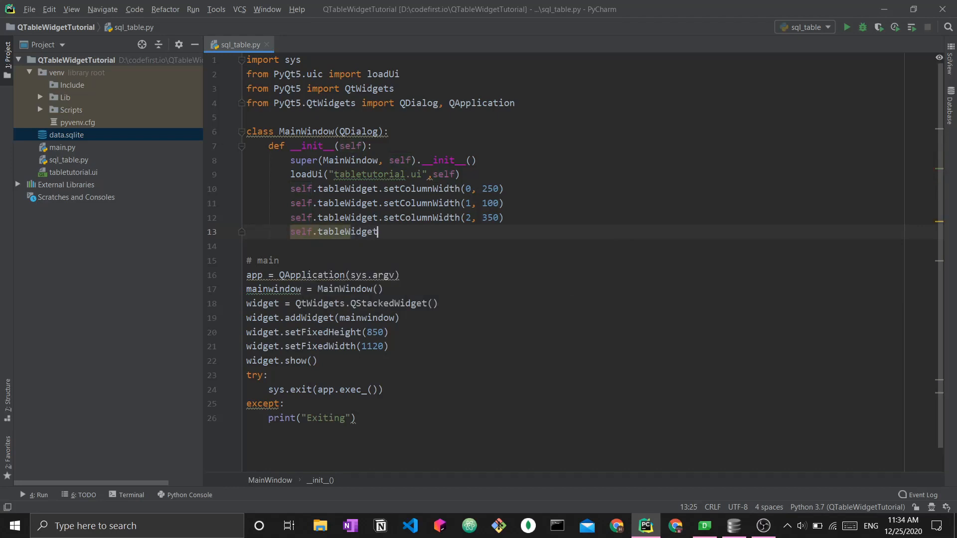
{"action": "type", "text": ".setHorizant"}
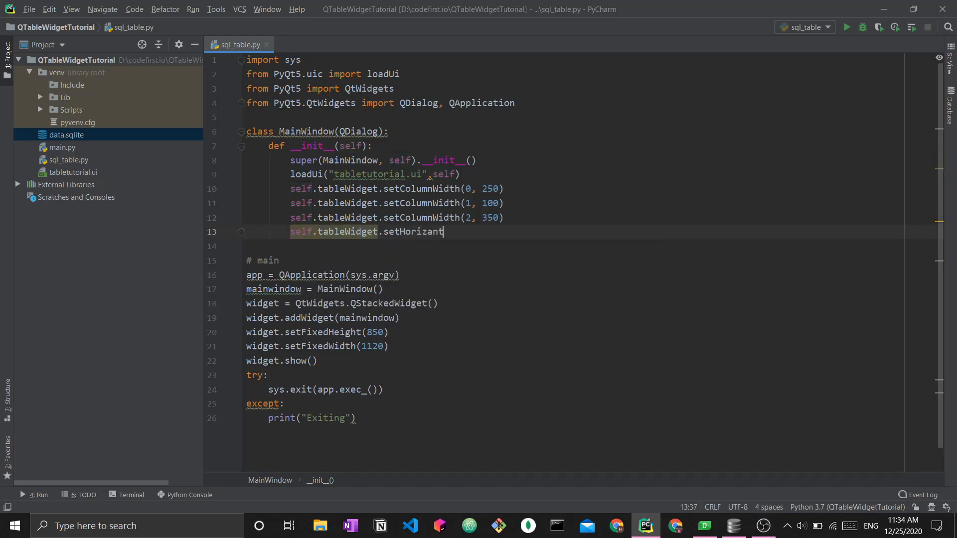
{"action": "type", "text": "alHeader"}
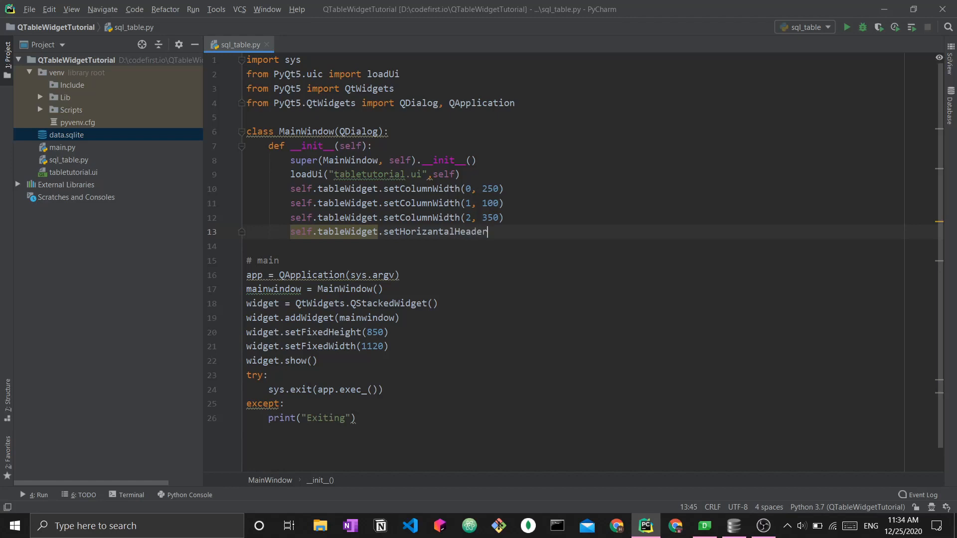
{"action": "type", "text": "Labels([])"}
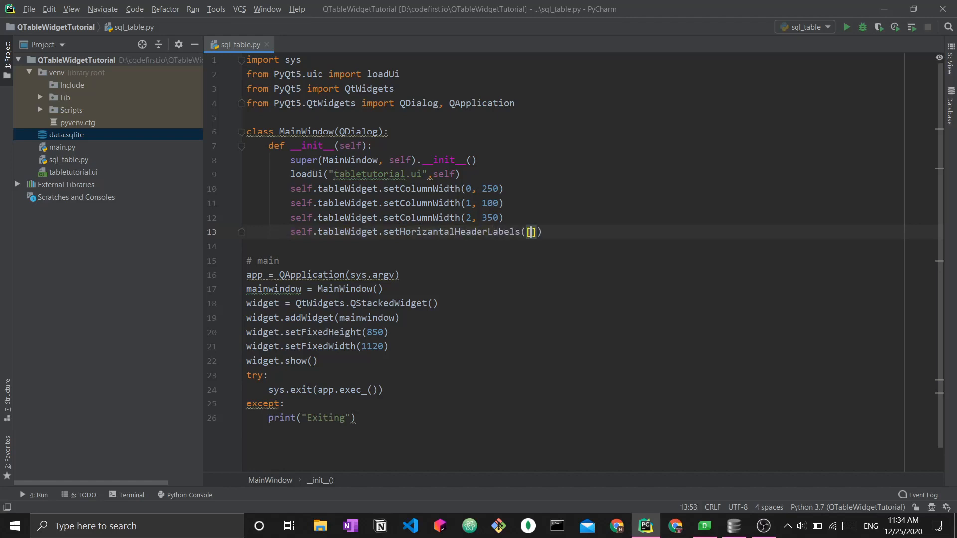
{"action": "type", "text": "\"\""}
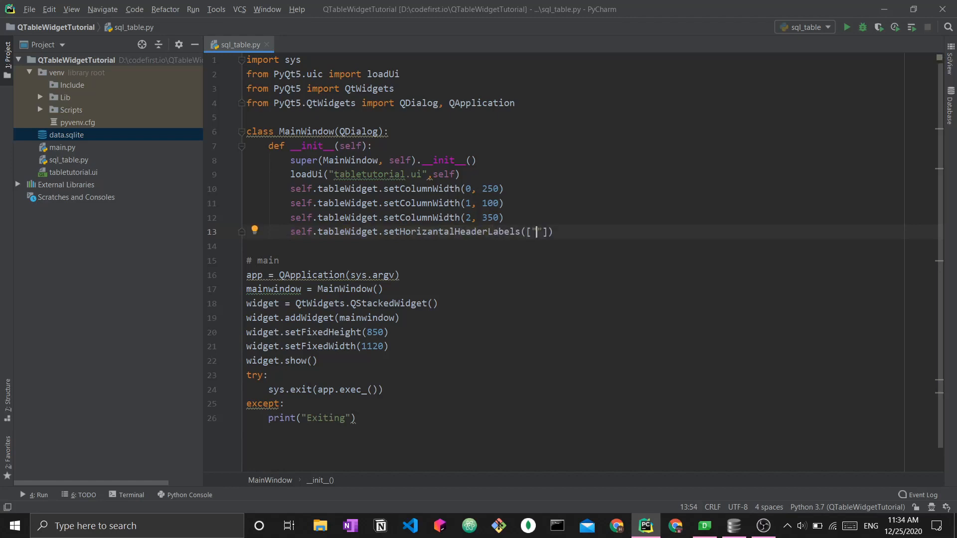
Step: Look up the worldcities column names (name, country, subcountry, priority) in DB Browser
{"action": "left_click", "coordinate": [733, 525]}
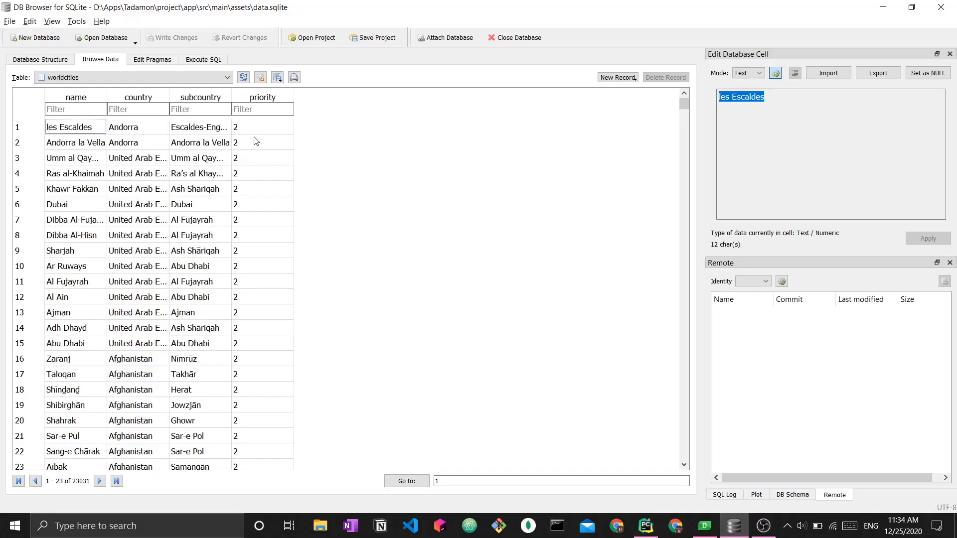
{"action": "mouse_move", "coordinate": [291, 126]}
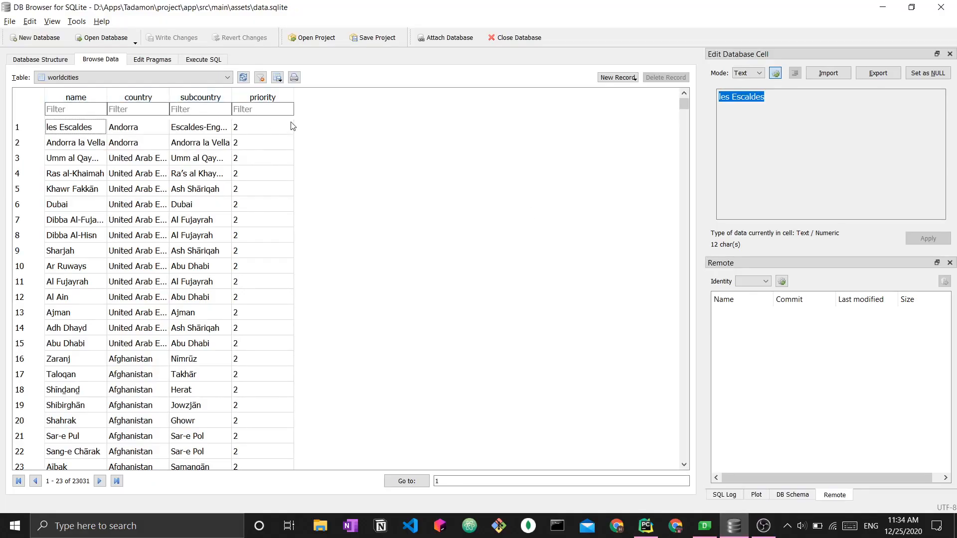
{"action": "mouse_move", "coordinate": [323, 254]}
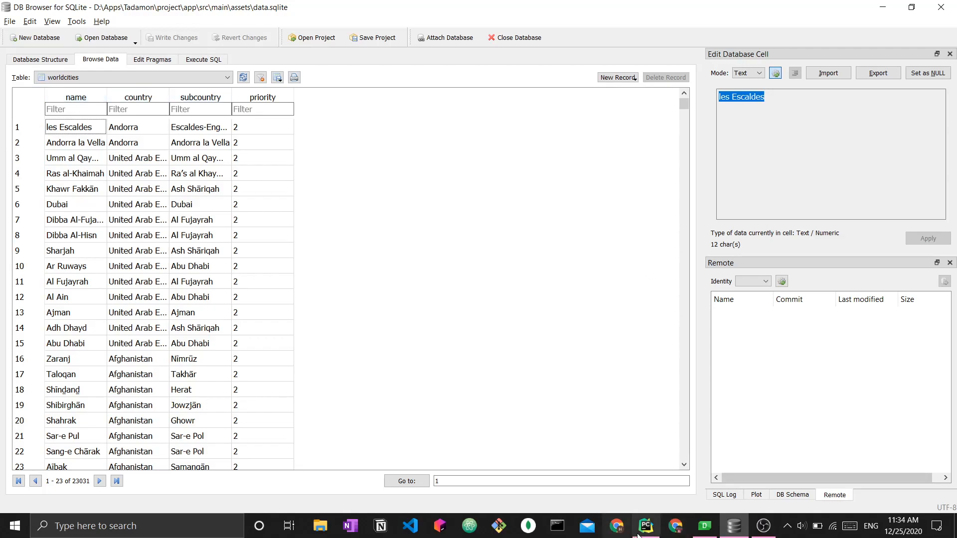
Step: Fill the header label list with "City", "Country", "Subcountry" in sql_table.py
{"action": "left_click", "coordinate": [645, 525]}
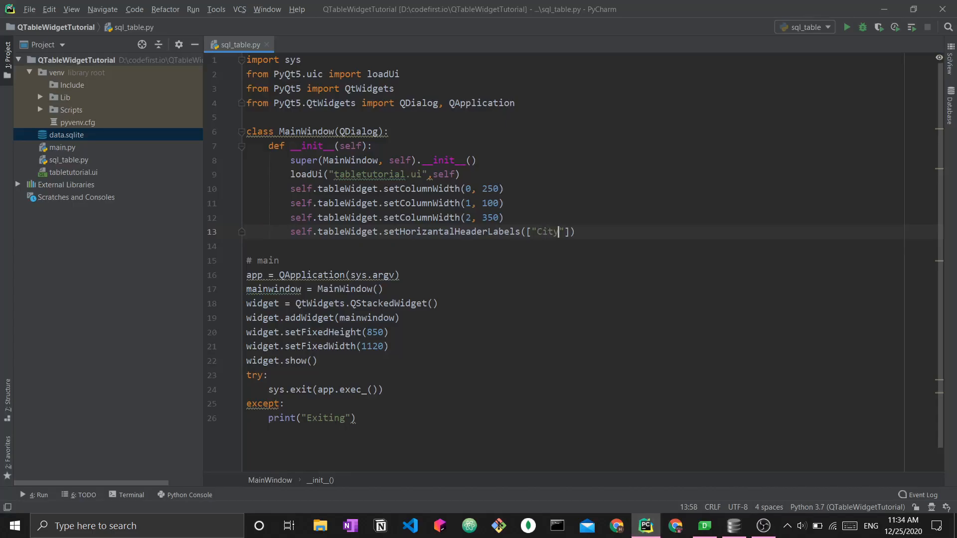
{"action": "type", "text": ", \"Cour"}
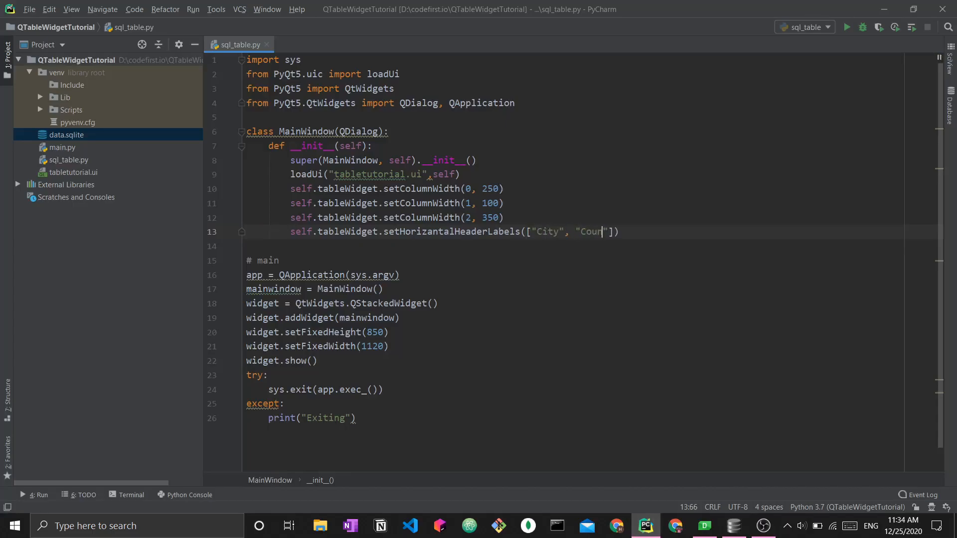
{"action": "type", "text": "try"}
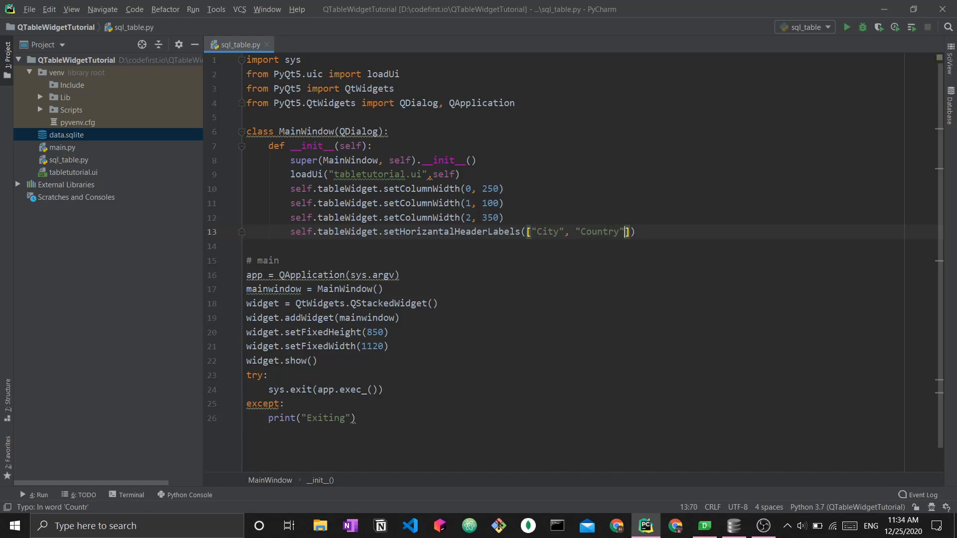
{"action": "type", "text": ", \"Subcou\""}
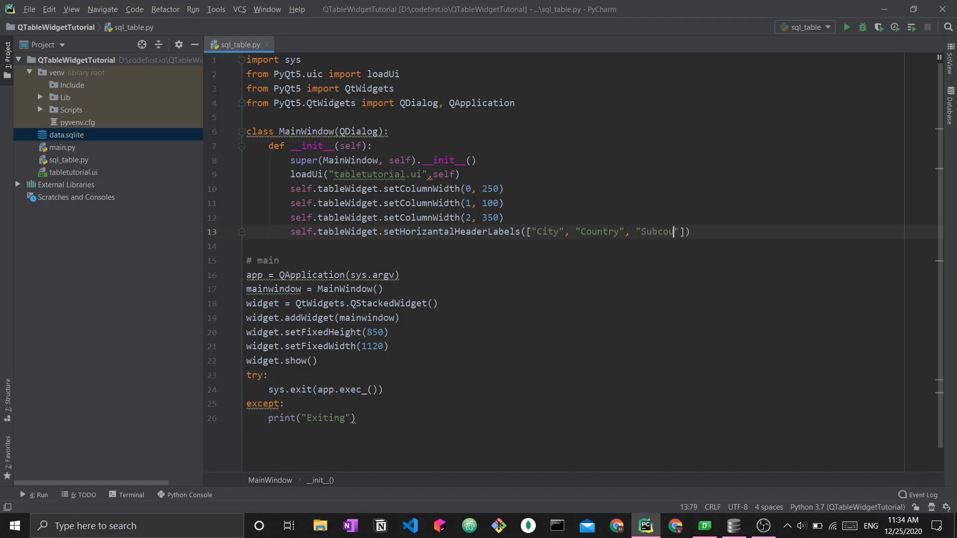
{"action": "type", "text": "ntry"}
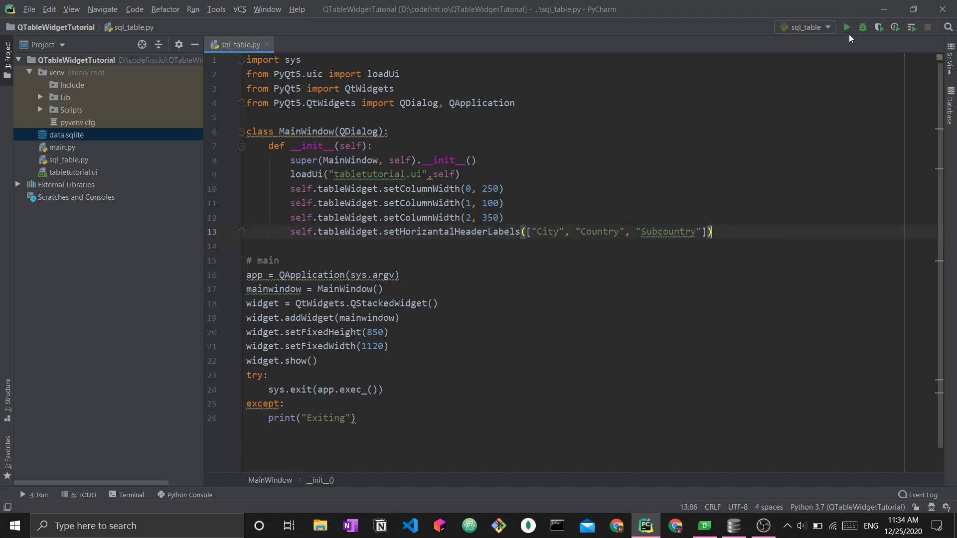
Step: Run sql_table.py to verify the City, Country, Subcountry headers, then close the dialog
{"action": "left_click", "coordinate": [847, 27]}
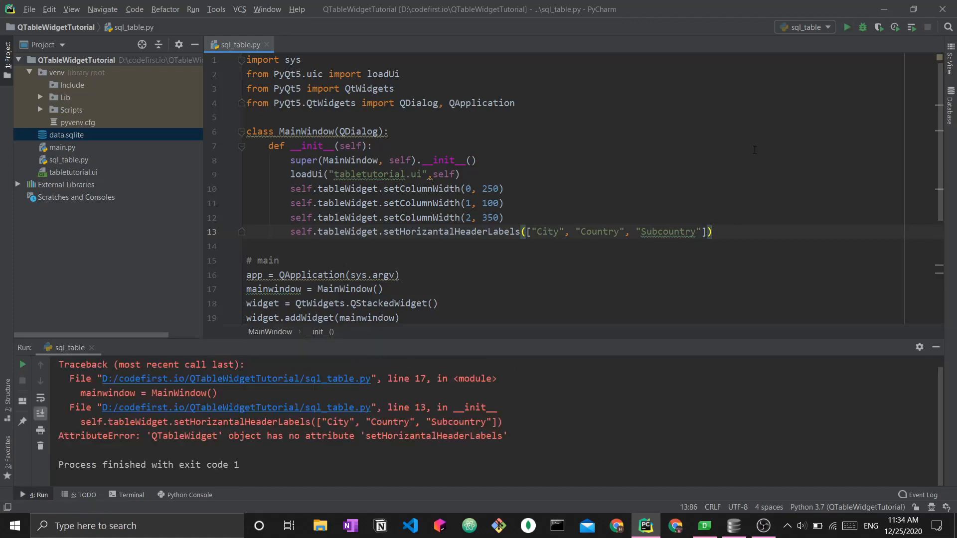
{"action": "mouse_move", "coordinate": [487, 362]}
{"action": "type", "text": "o"}
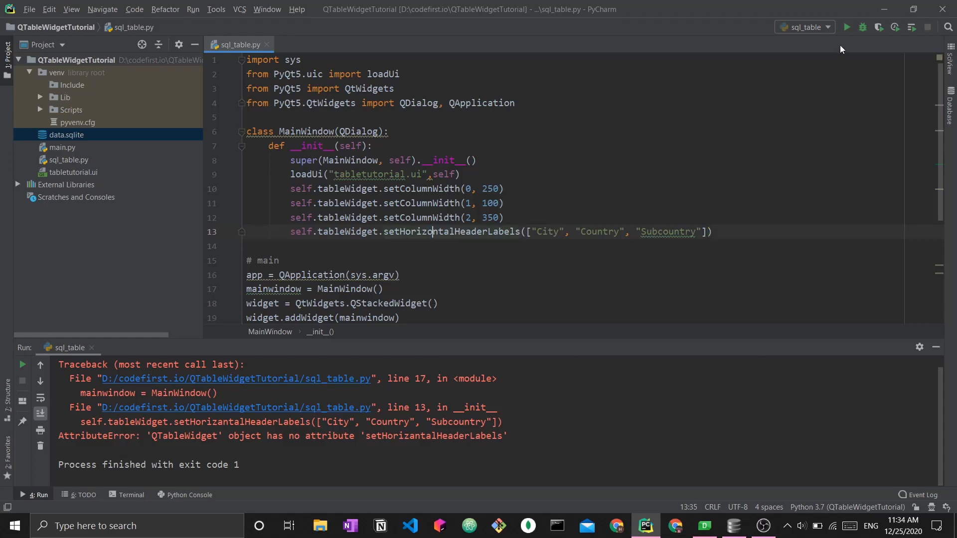
{"action": "left_click", "coordinate": [847, 26]}
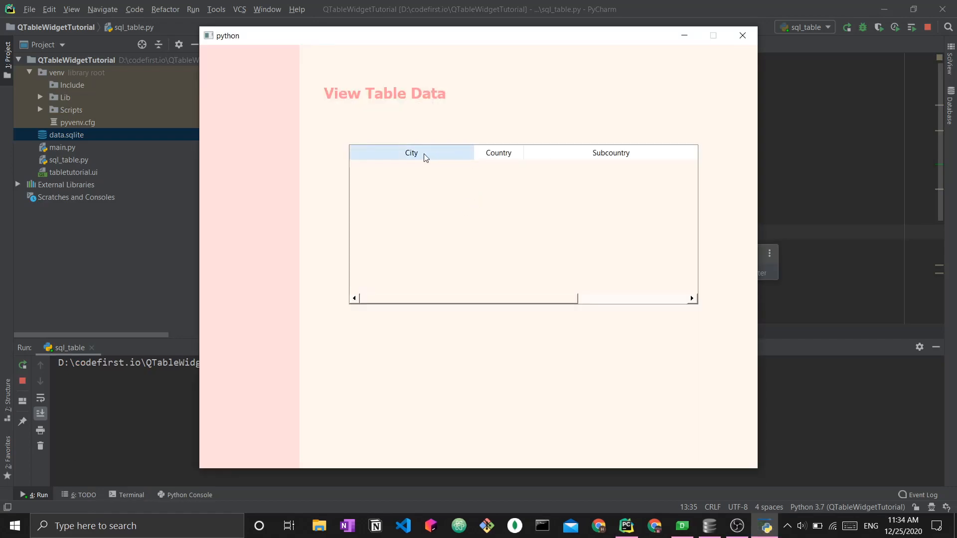
{"action": "left_click", "coordinate": [741, 36]}
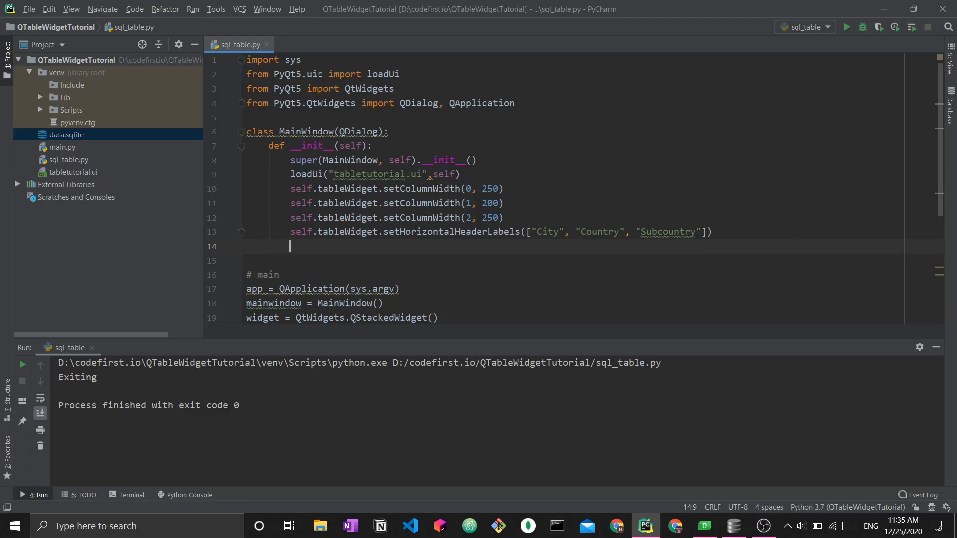
Step: Call self.loaddate() in the constructor and start an empty def loaddata(self): method below it
{"action": "type", "text": "self."}
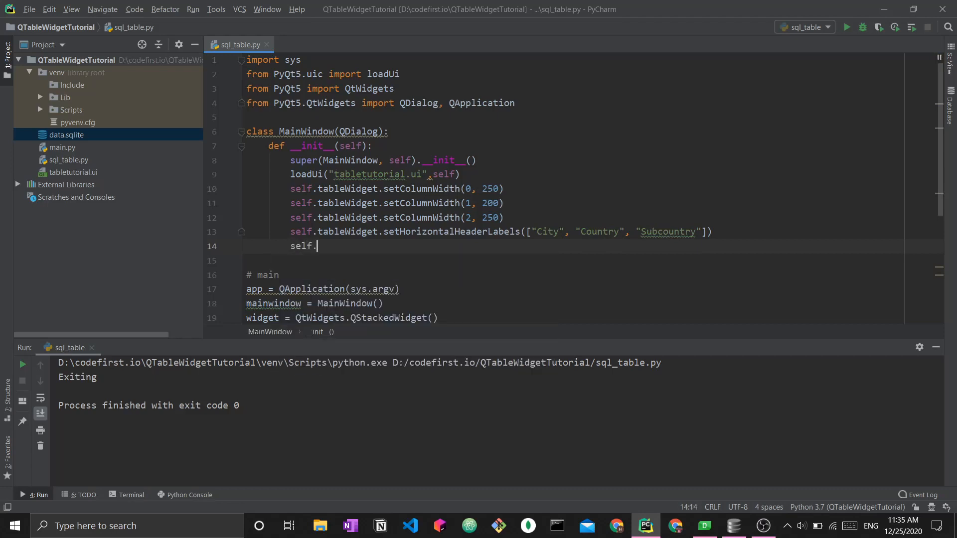
{"action": "type", "text": "loaddate()"}
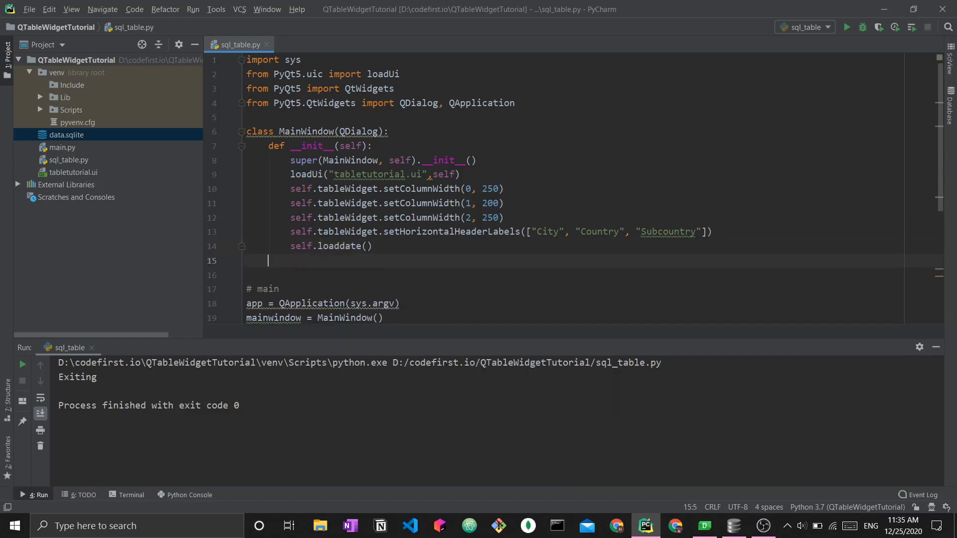
{"action": "type", "text": "def load"}
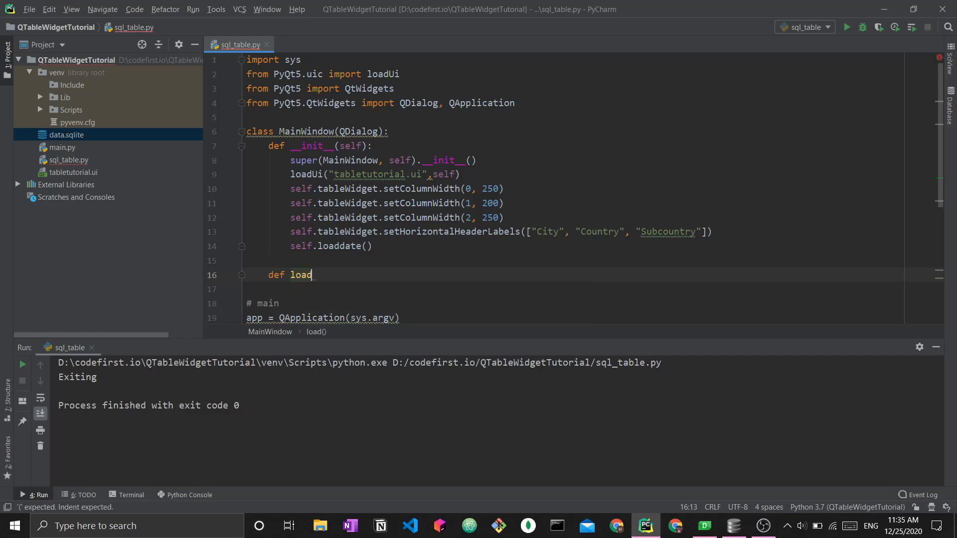
{"action": "type", "text": "data(self):"}
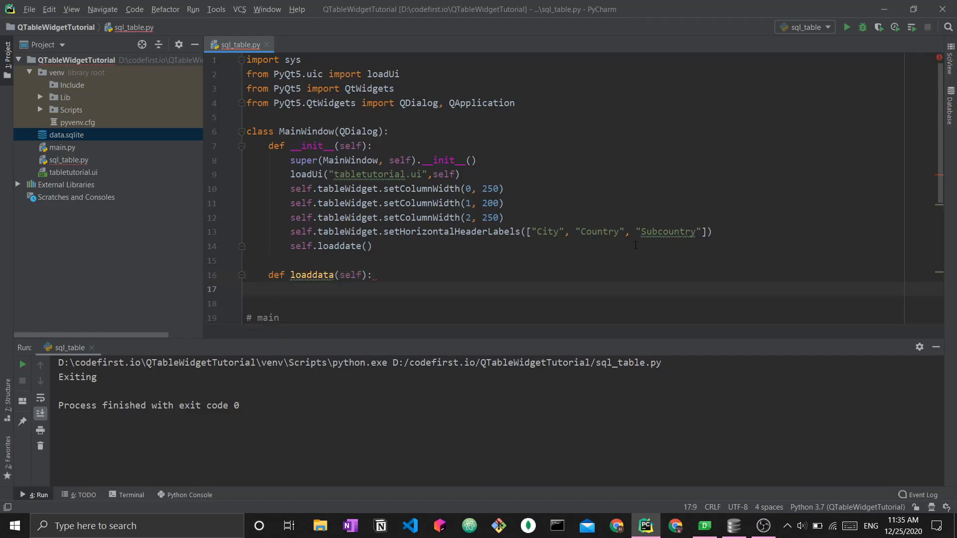
{"action": "scroll", "scroll_direction": "down", "scroll_amount": 3}
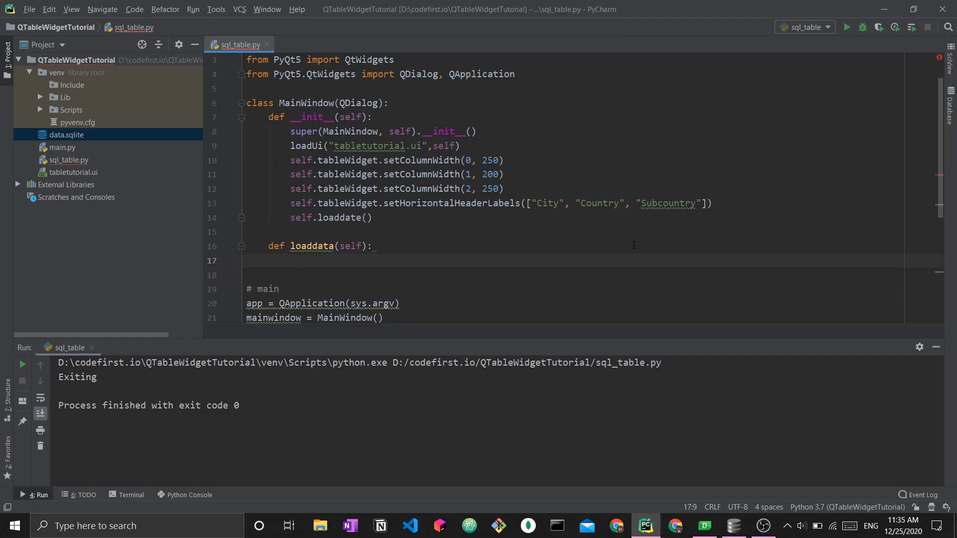
{"action": "scroll", "scroll_direction": "up", "scroll_amount": 3}
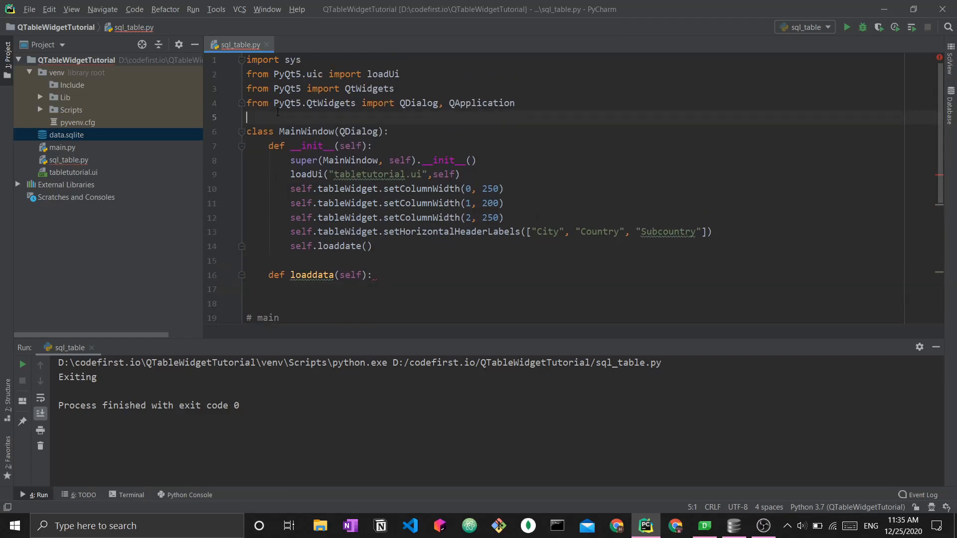
Step: Import sqlite3 and add connection = sqlite3.connect("data.sqlite") in loaddata, checking the file in DB Browser
{"action": "type", "text": "import sqlite3"}
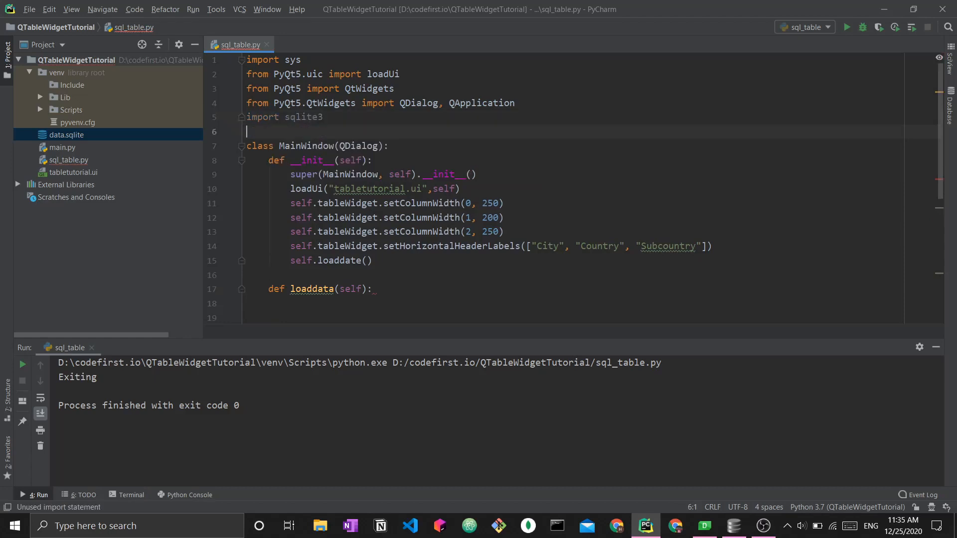
{"action": "scroll", "scroll_direction": "down", "scroll_amount": 3}
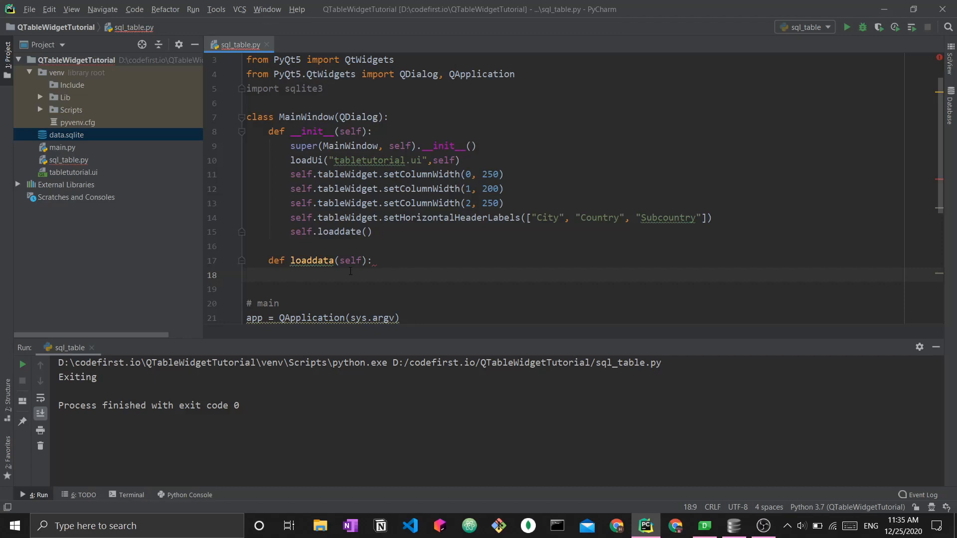
{"action": "type", "text": "connect"}
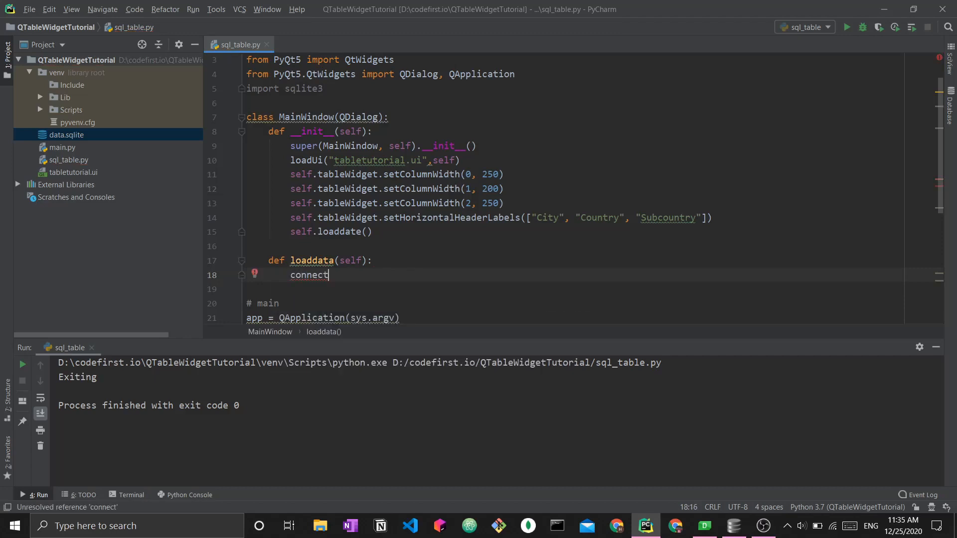
{"action": "type", "text": "ion ="}
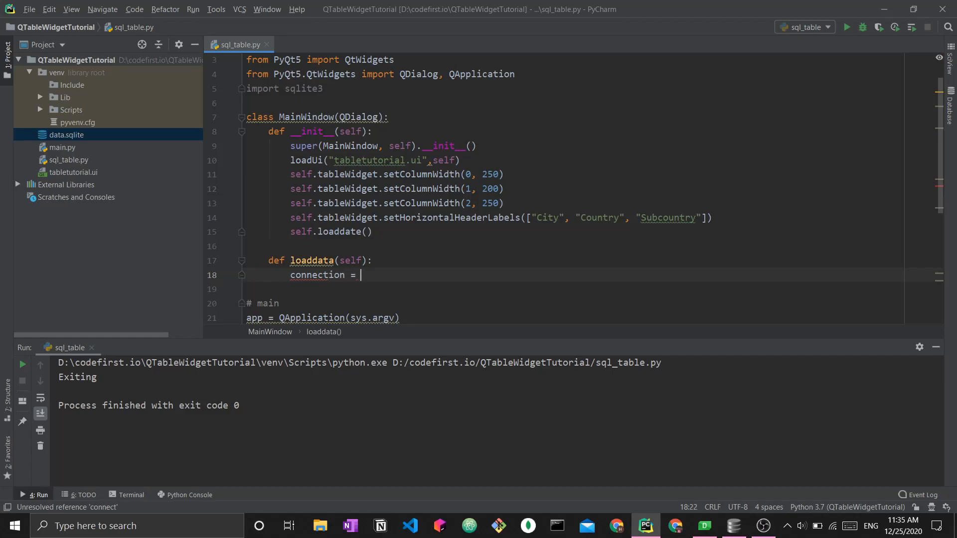
{"action": "type", "text": "sqlite3.c"}
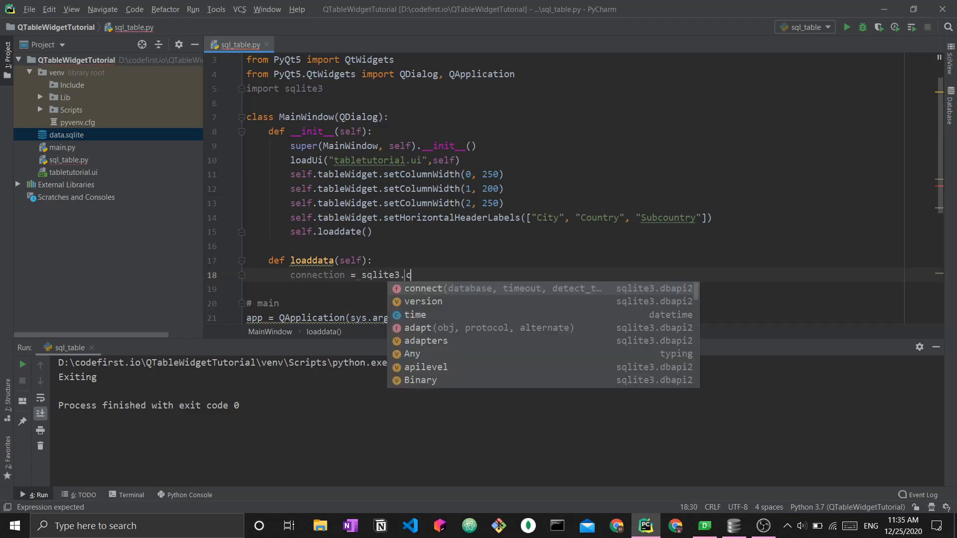
{"action": "left_click", "coordinate": [422, 288]}
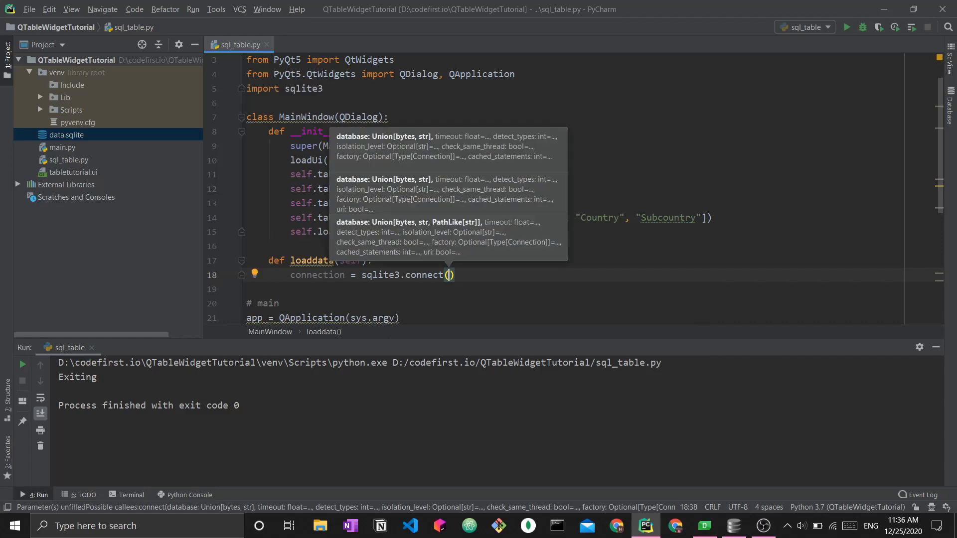
{"action": "type", "text": "\"\""}
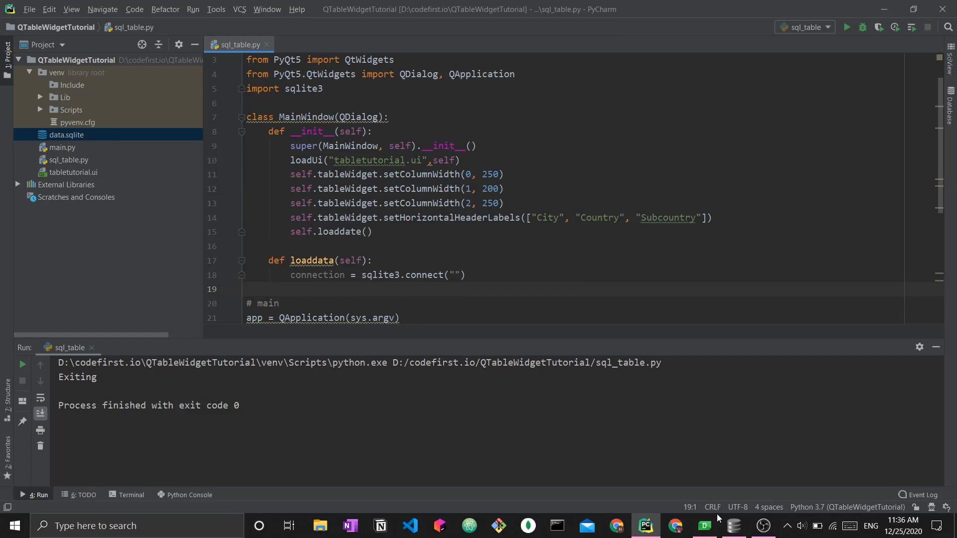
{"action": "left_click", "coordinate": [731, 525]}
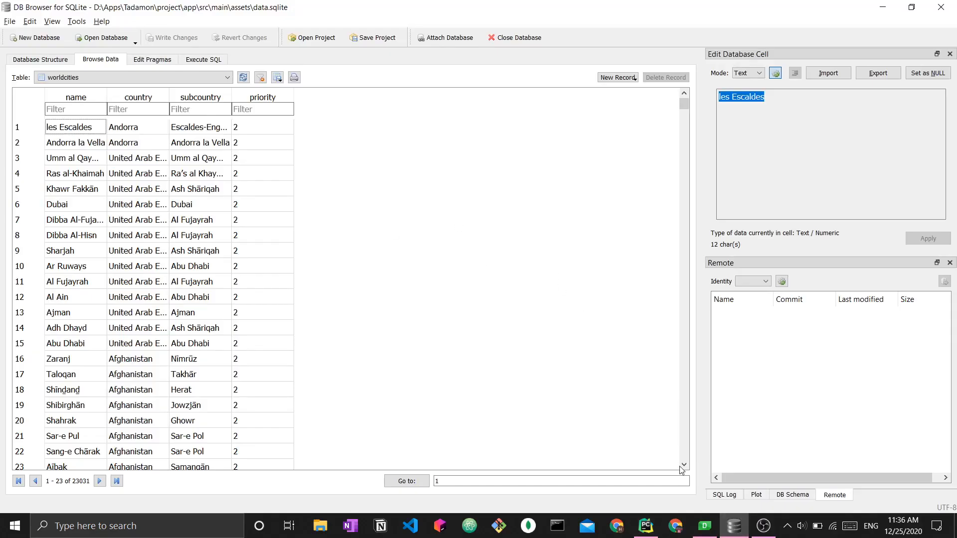
{"action": "left_click", "coordinate": [645, 525]}
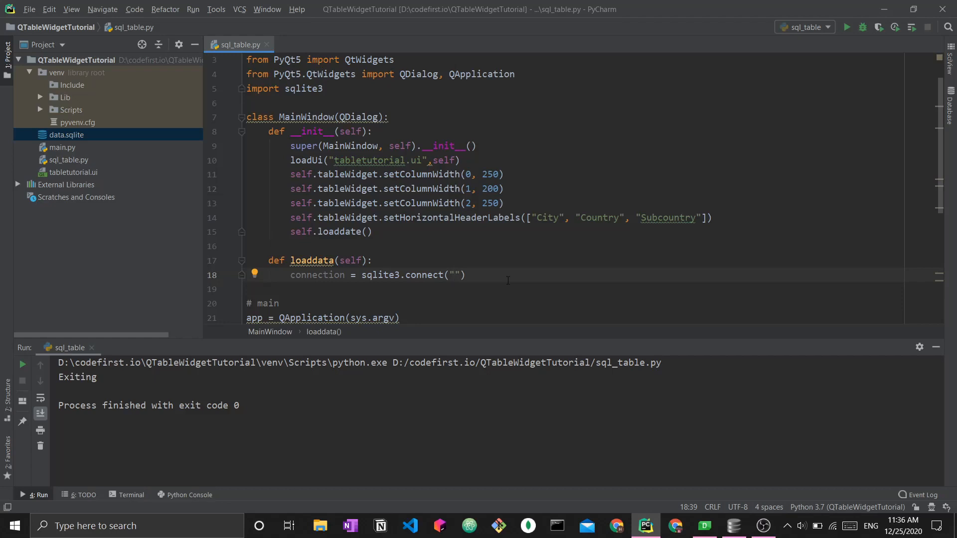
{"action": "type", "text": "data.sqlite"}
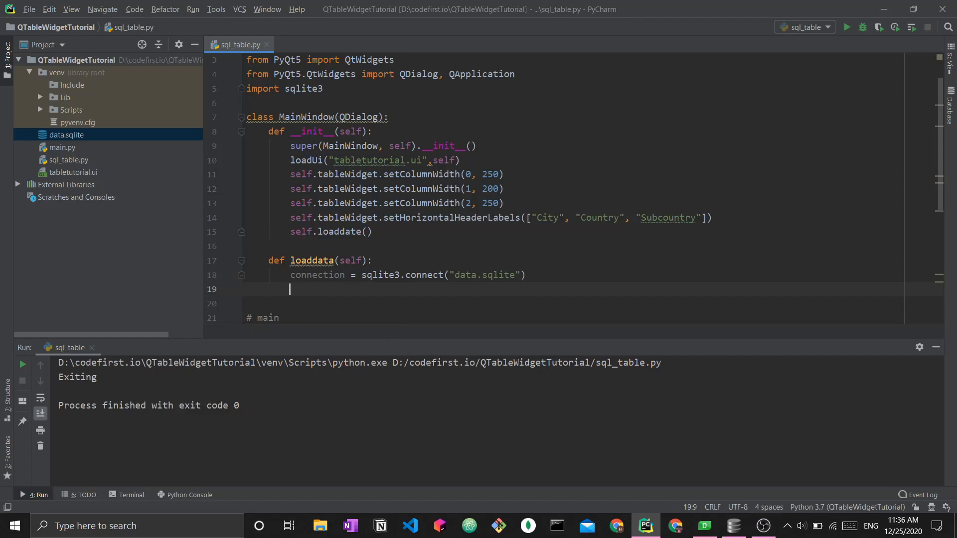
Step: Create cur = connection.cursor() and build sqlquery = "SELECT * FROM worldcities"
{"action": "type", "text": "cur = c"}
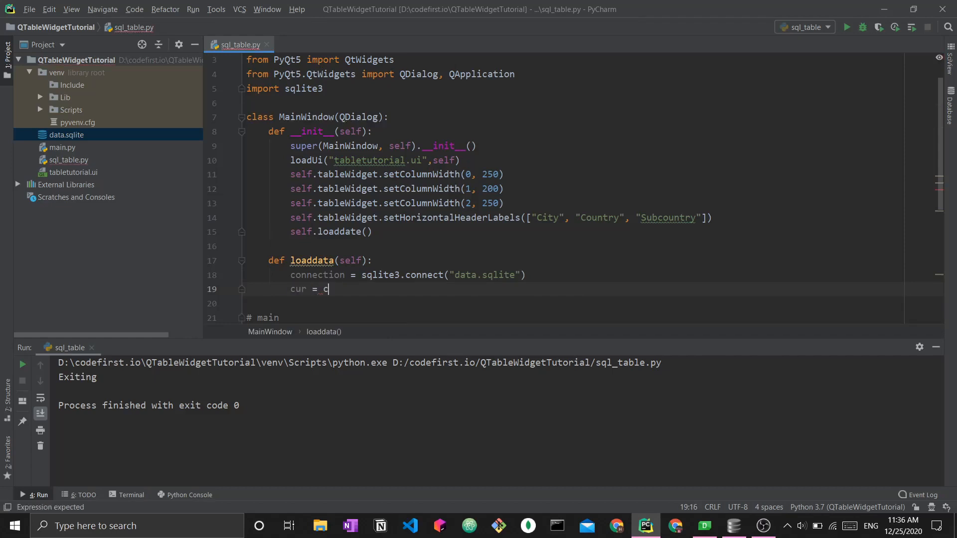
{"action": "type", "text": "onnection.cursor("}
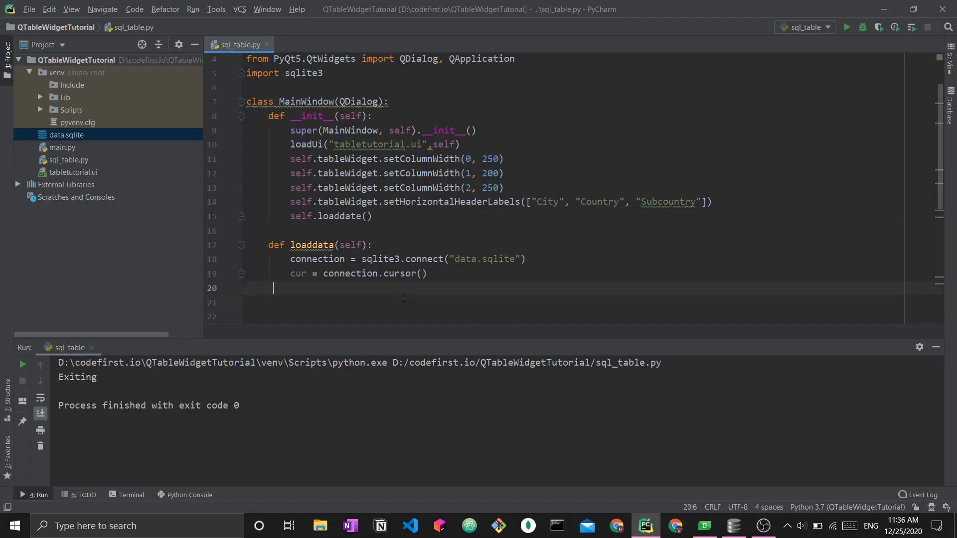
{"action": "type", "text": "sql"}
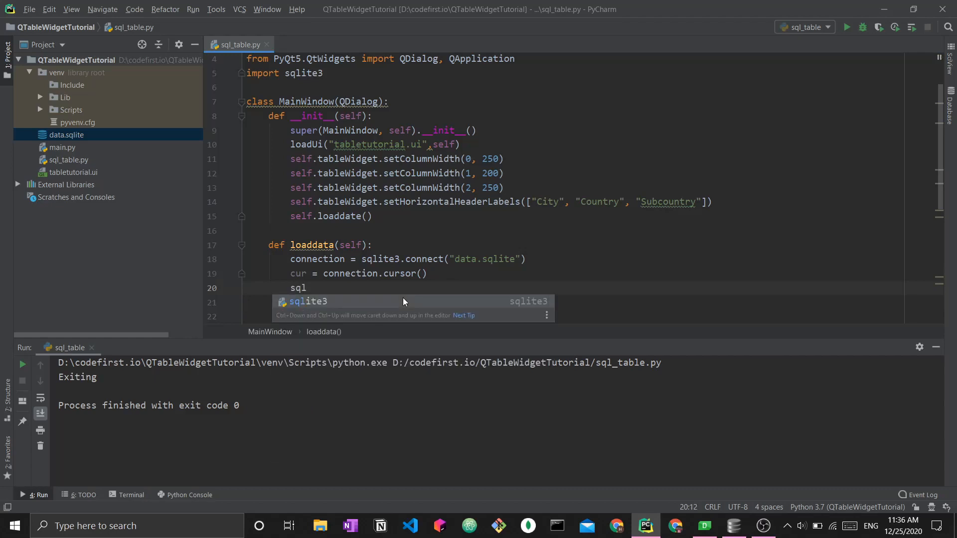
{"action": "type", "text": "query"}
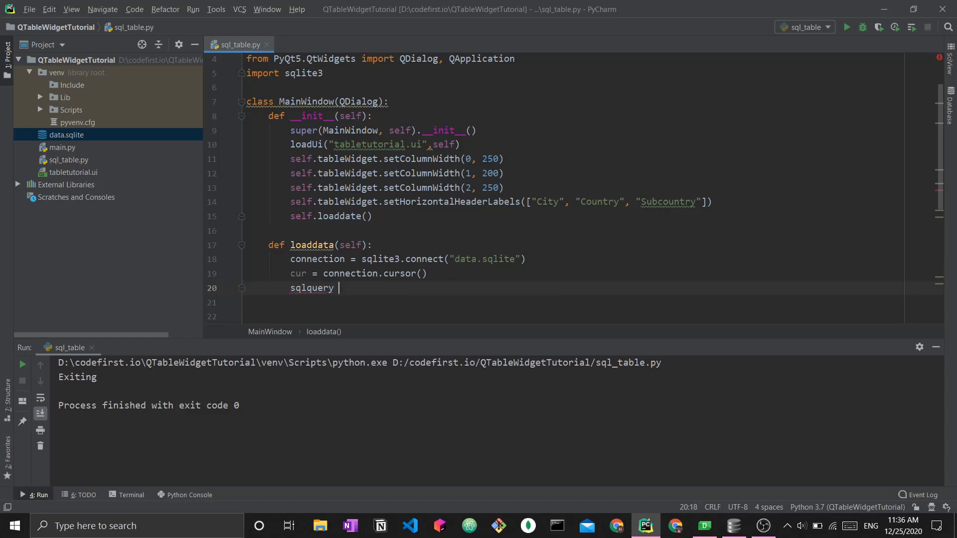
{"action": "type", "text": "= \"\""}
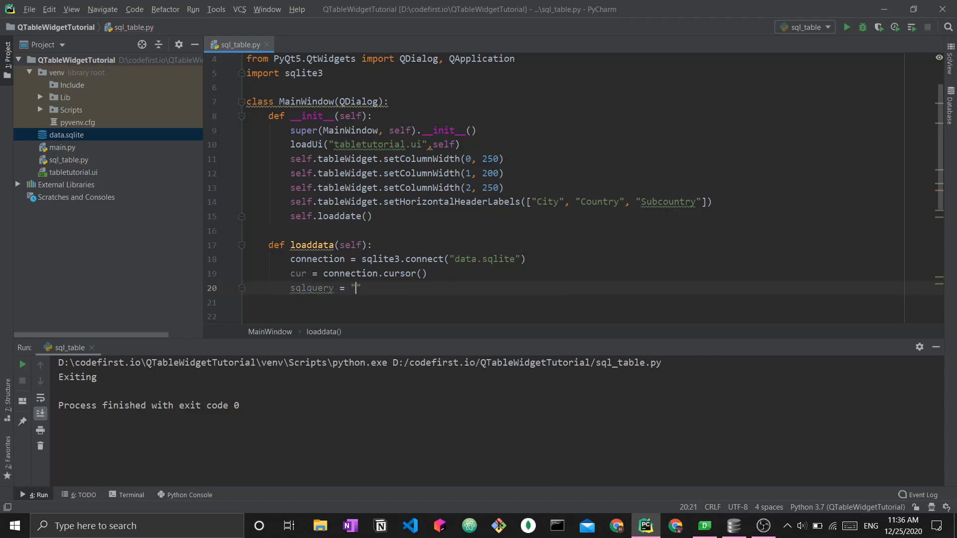
{"action": "type", "text": "SELECT *"}
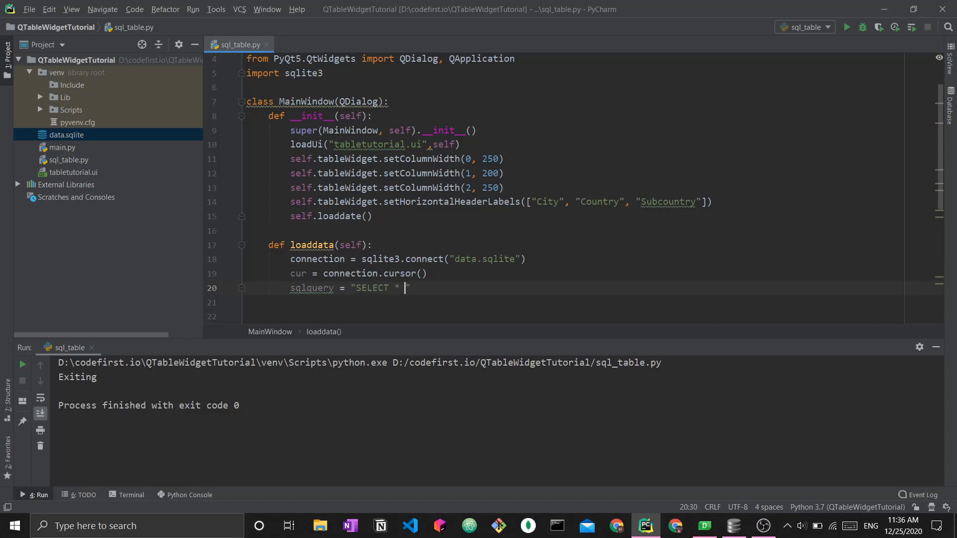
{"action": "type", "text": "FROM"}
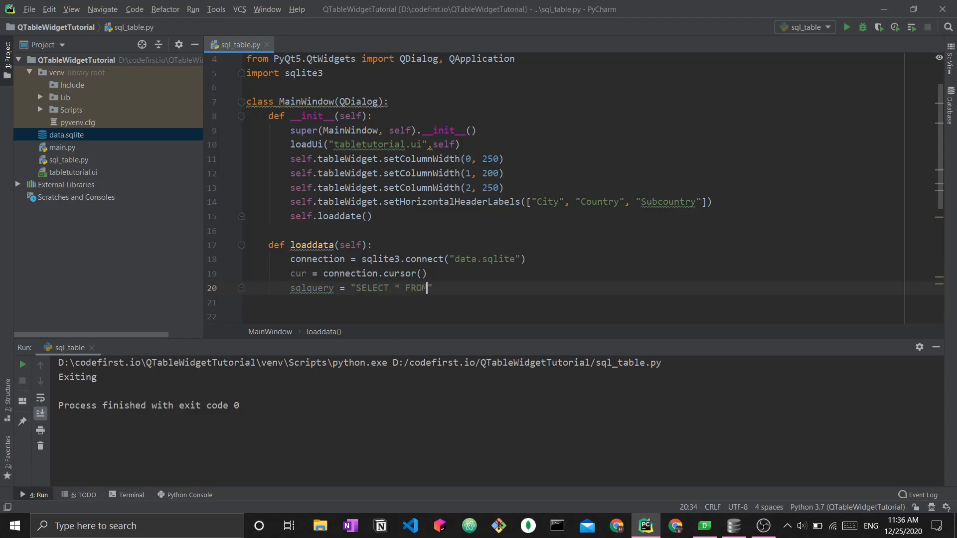
{"action": "type", "text": "worldcities"}
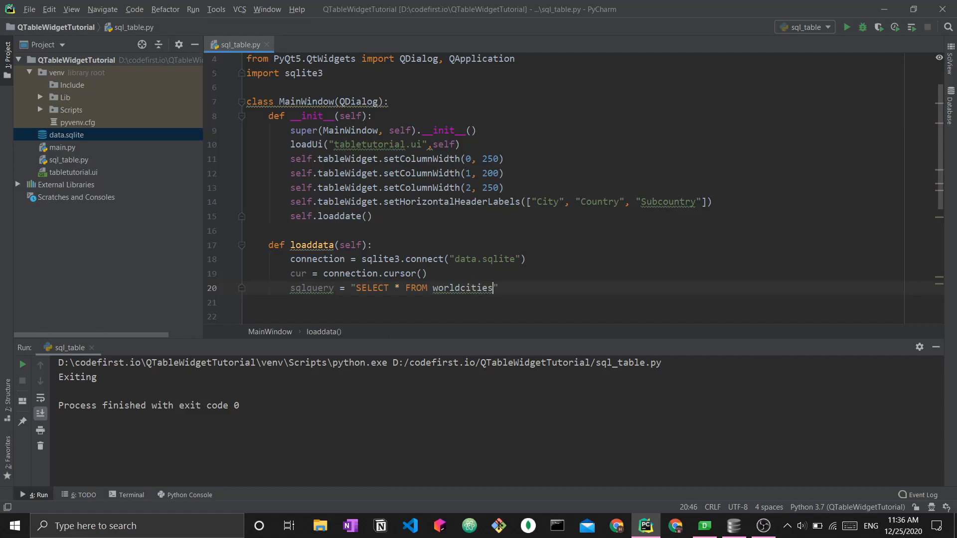
Step: After viewing the worldcities data in DB Browser, append LIMIT 50 to the query string
{"action": "left_click", "coordinate": [704, 525]}
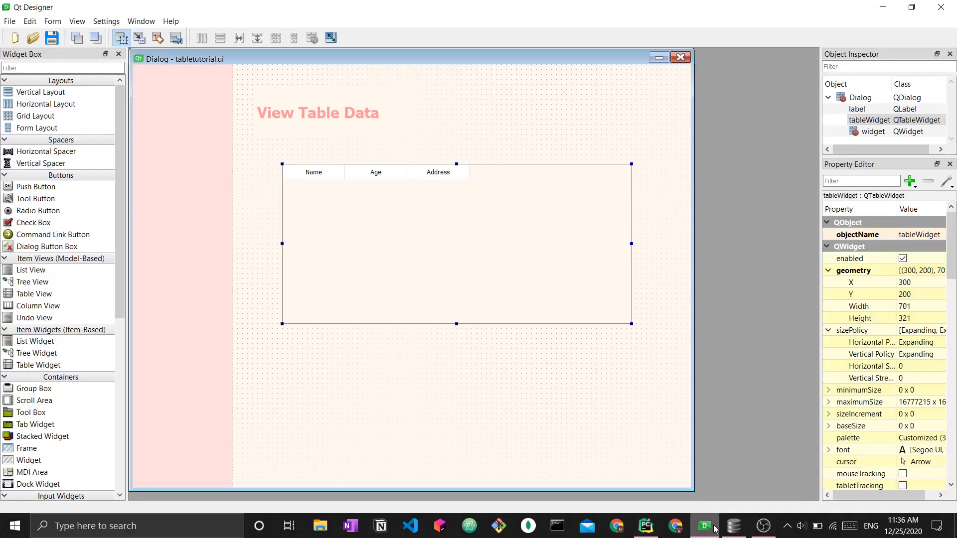
{"action": "left_click", "coordinate": [731, 525]}
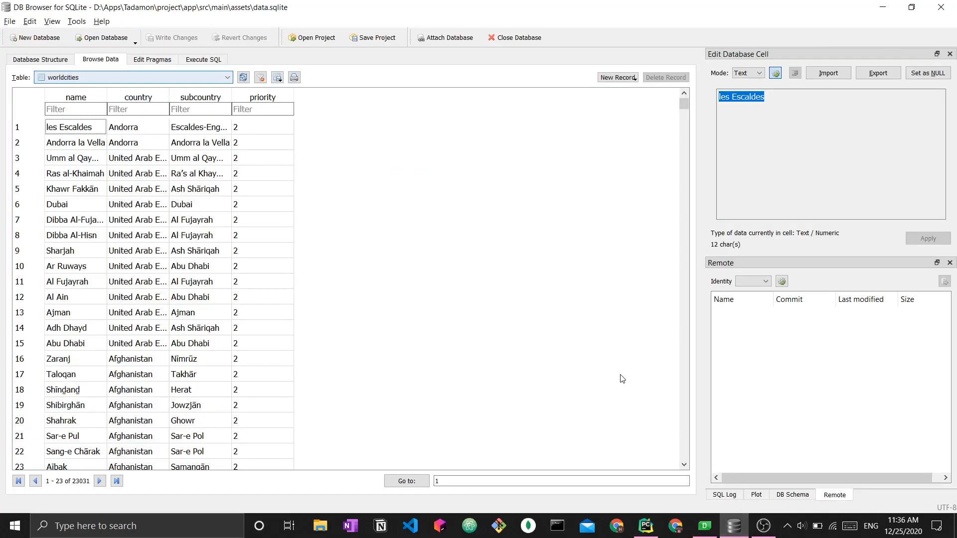
{"action": "left_click", "coordinate": [644, 525]}
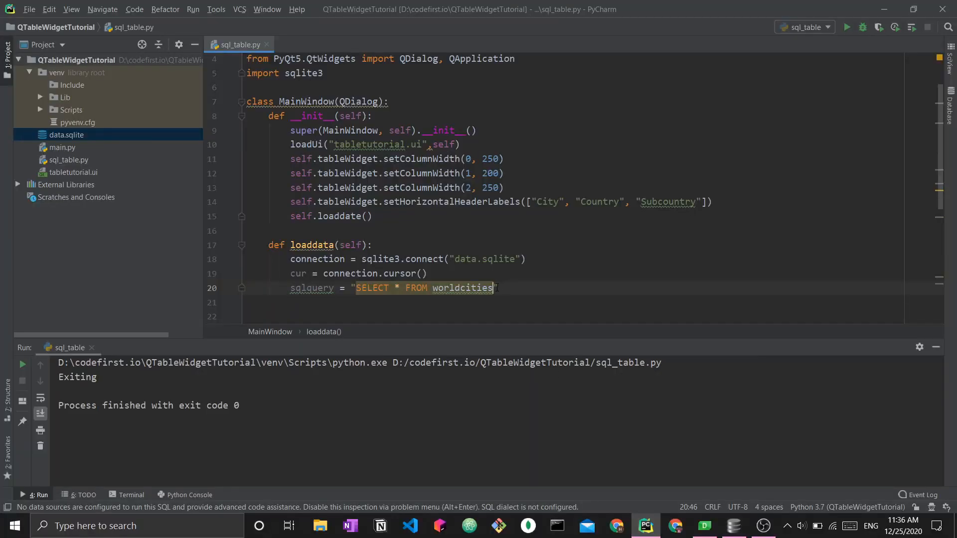
{"action": "type", "text": "LIMIT"}
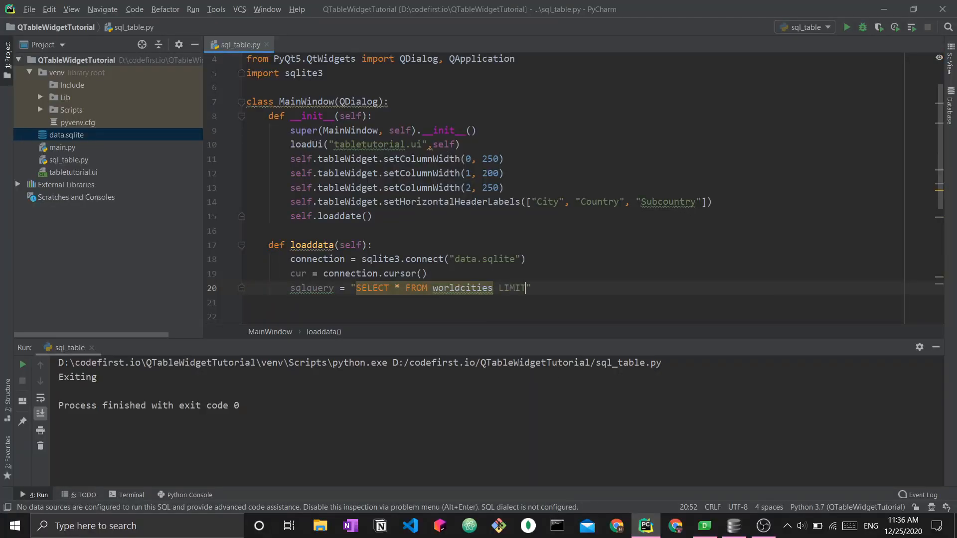
{"action": "type", "text": "60"}
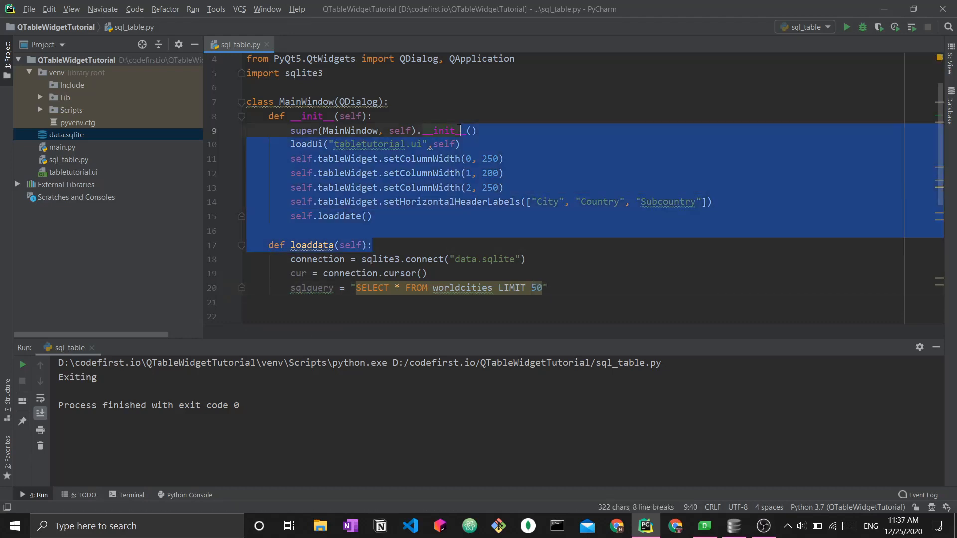
Step: Add for row in cur.execute(sqlquery): below the query and begin its indented body
{"action": "left_click", "coordinate": [317, 303]}
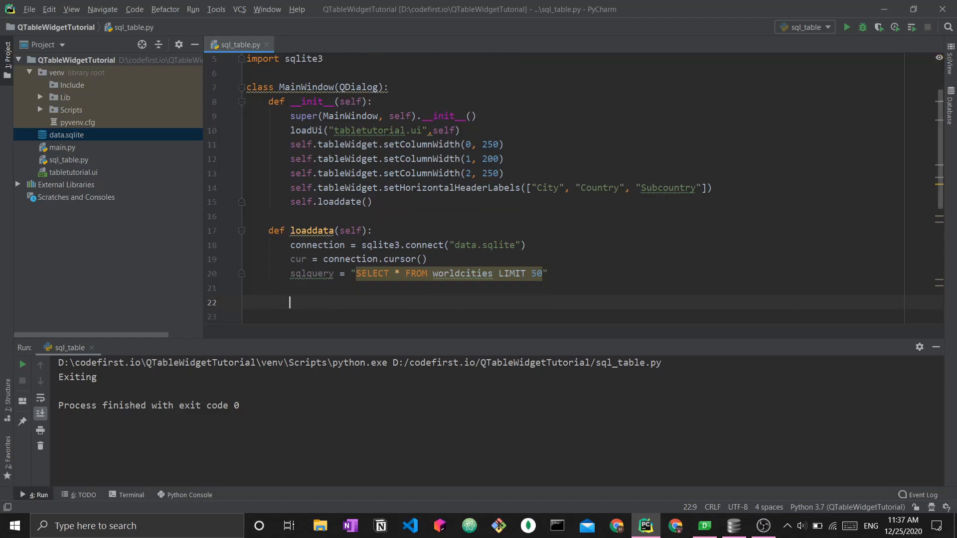
{"action": "type", "text": "cur.e"}
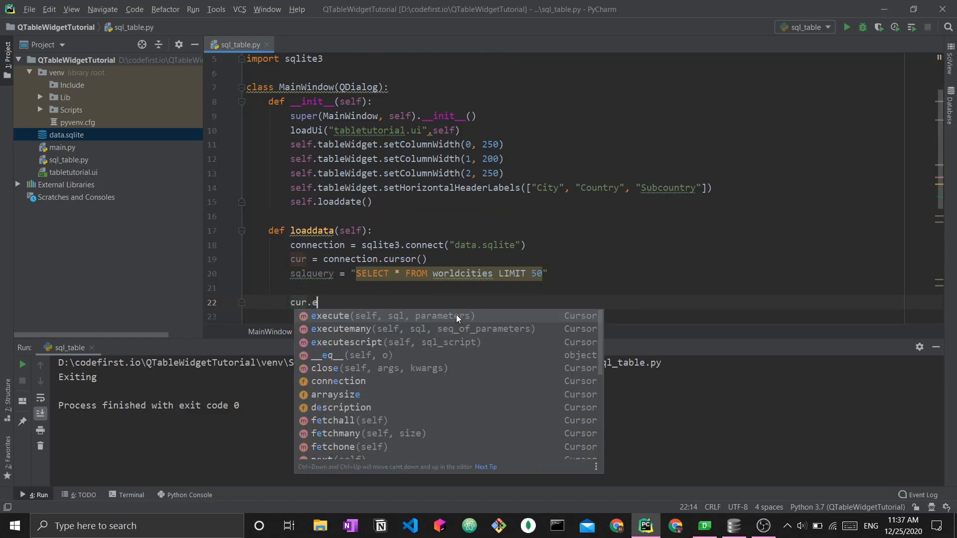
{"action": "type", "text": "xecute(s"}
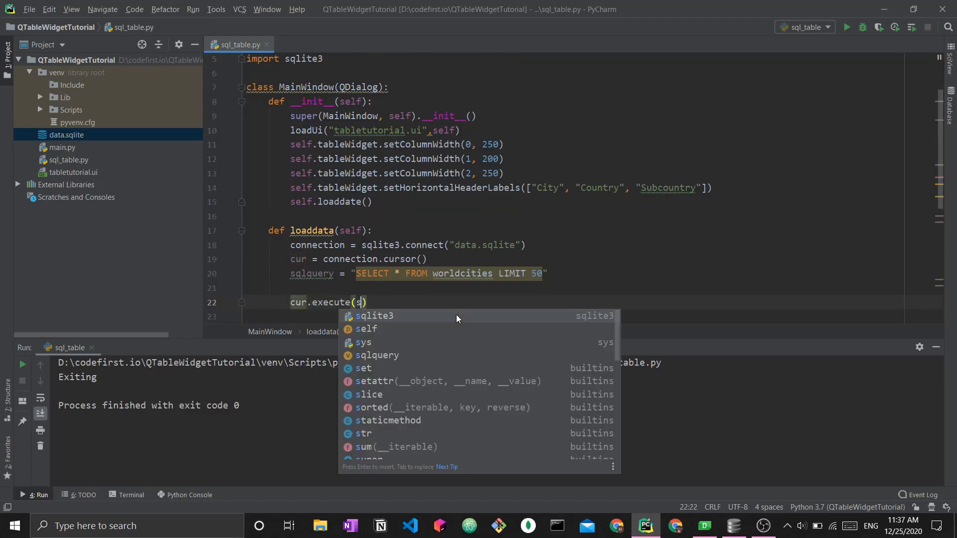
{"action": "left_click", "coordinate": [376, 354]}
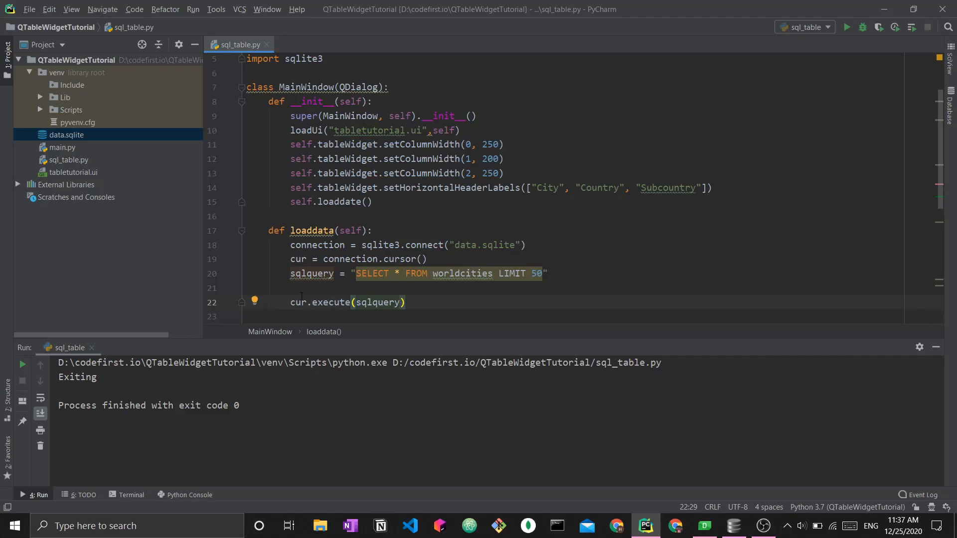
{"action": "type", "text": "for"}
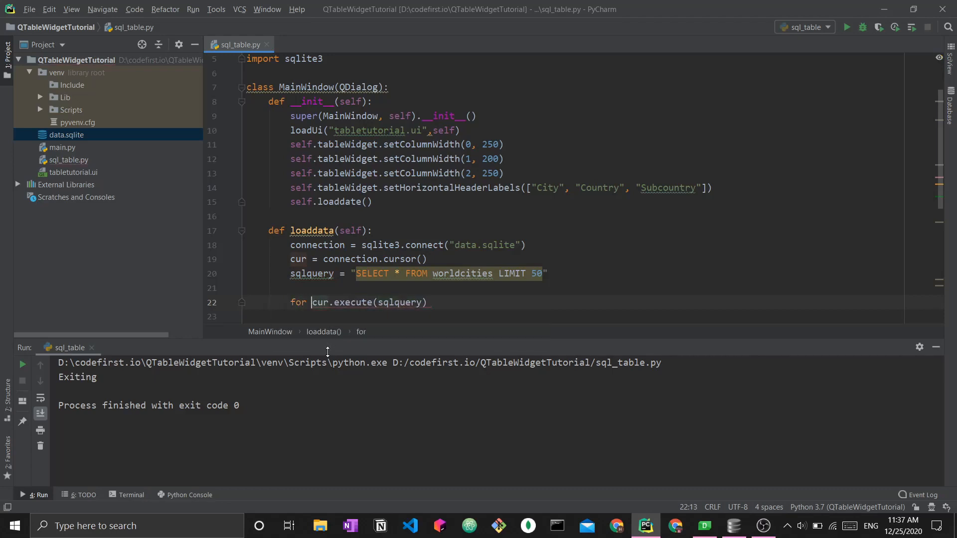
{"action": "type", "text": "row in"}
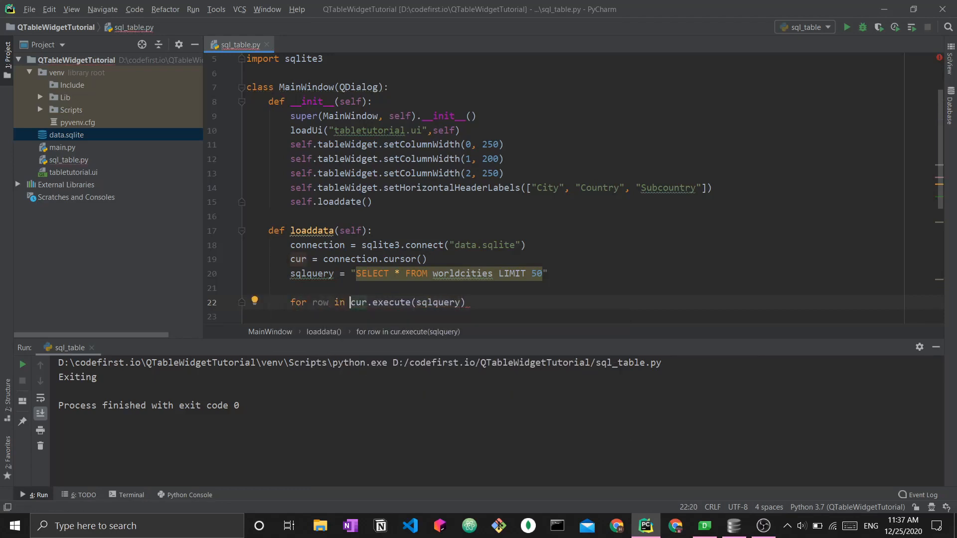
{"action": "key", "text": "enter"}
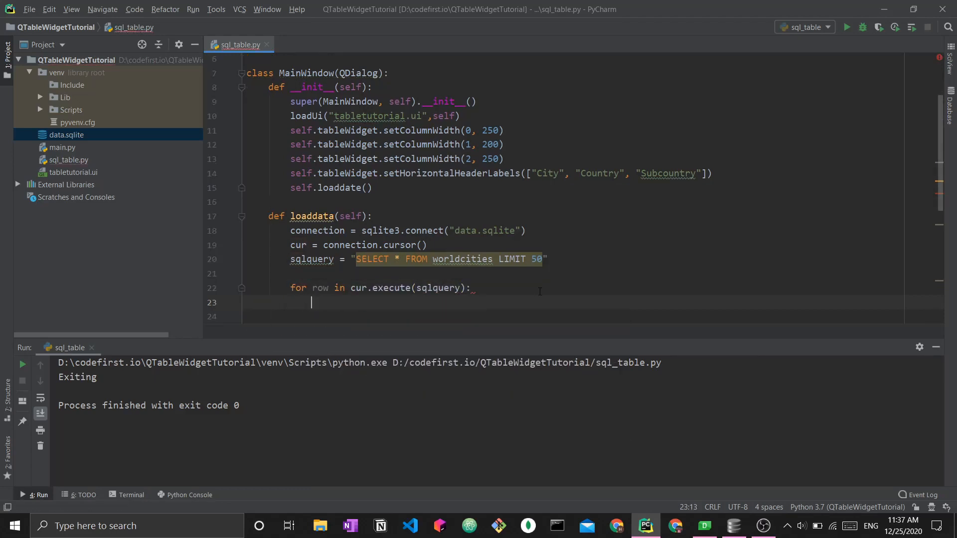
{"action": "scroll", "scroll_direction": "up", "scroll_amount": 3}
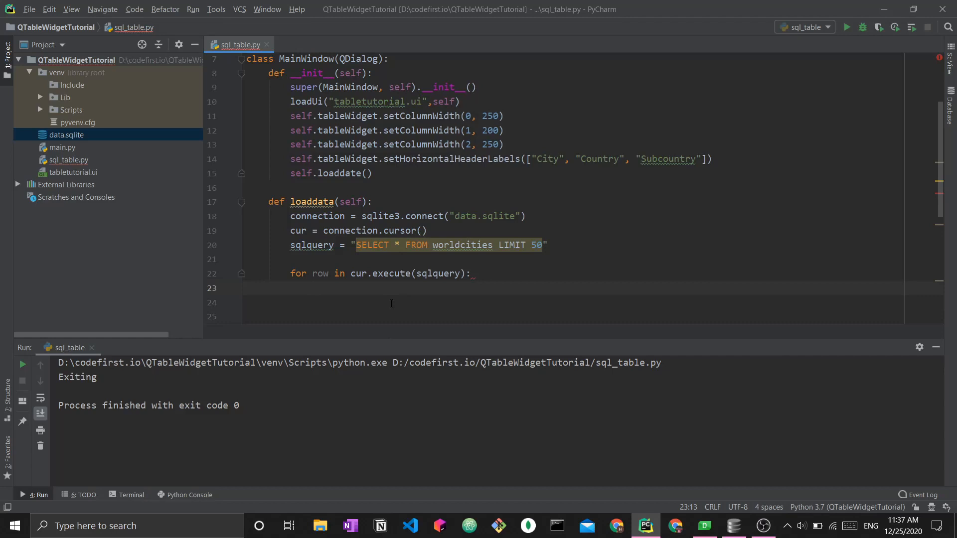
{"action": "mouse_move", "coordinate": [424, 281]}
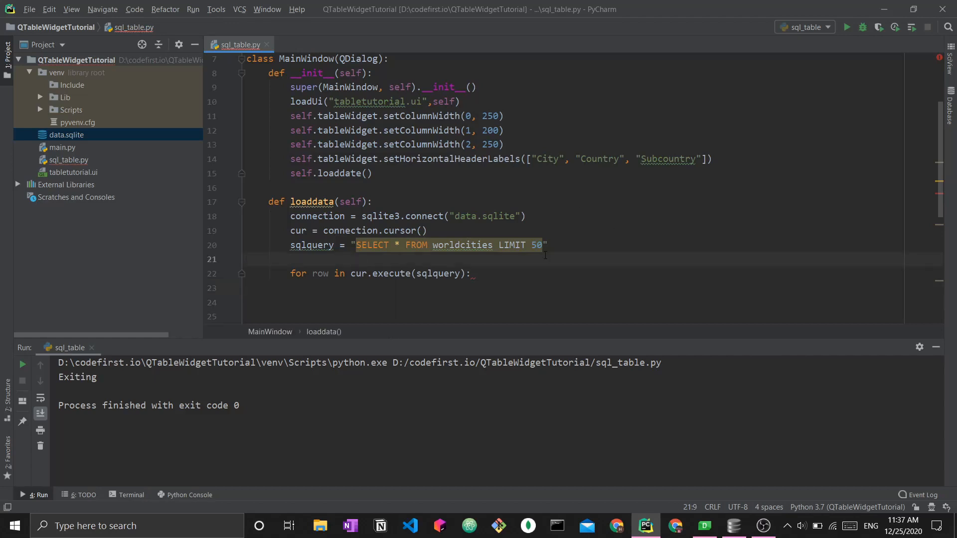
Step: Print each row in the loop, fix self.loaddate() to self.loaddata(), and run to see worldcities tuples
{"action": "type", "text": "print"}
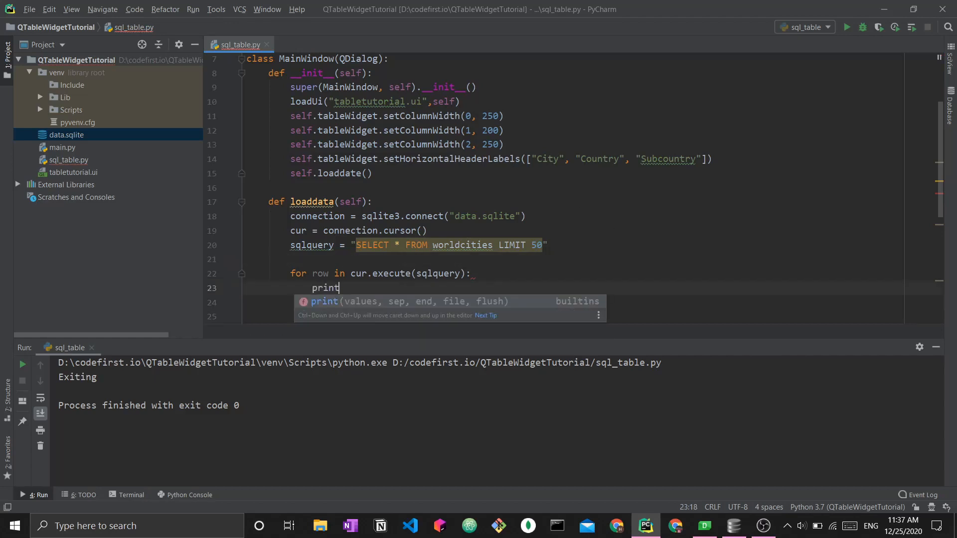
{"action": "type", "text": "(row"}
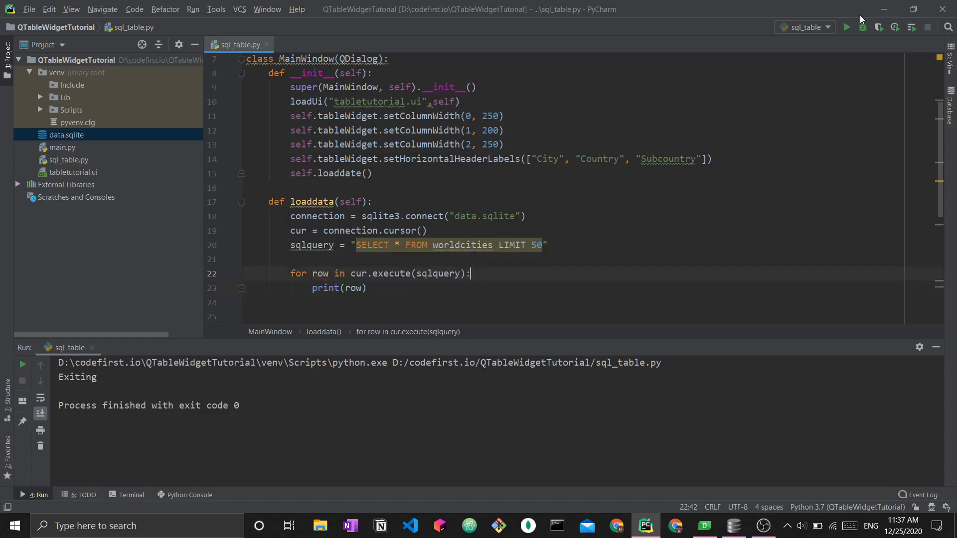
{"action": "left_click", "coordinate": [847, 27]}
{"action": "type", "text": "a"}
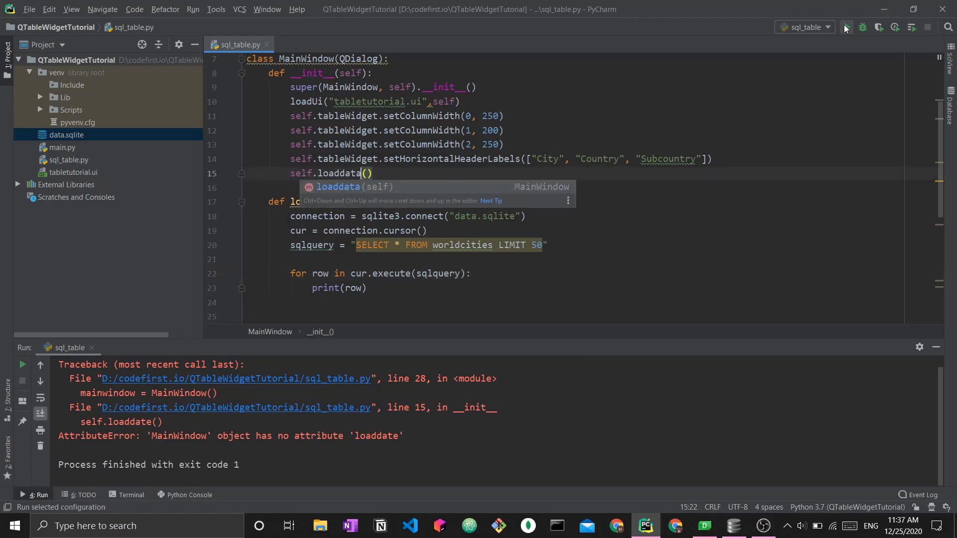
{"action": "left_click", "coordinate": [846, 26]}
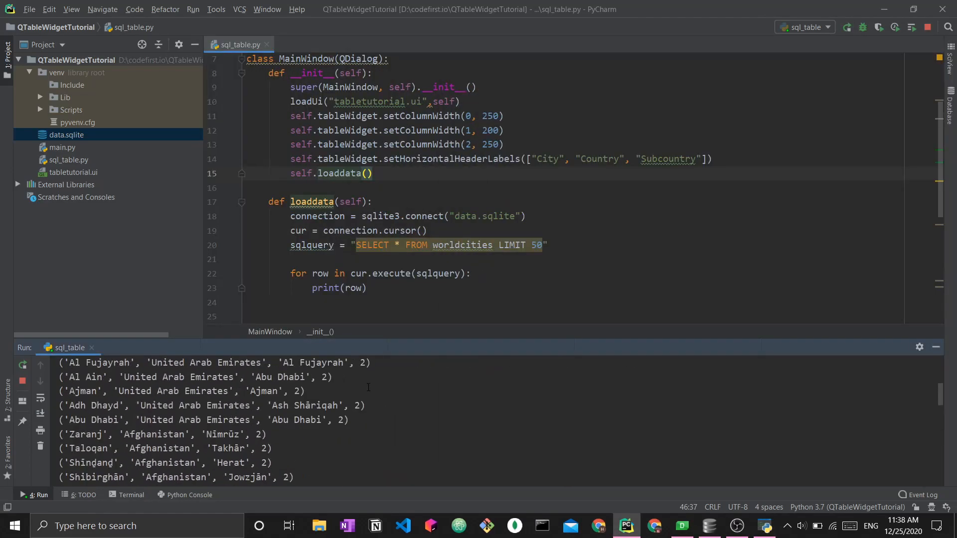
{"action": "scroll", "scroll_direction": "down", "scroll_amount": 3}
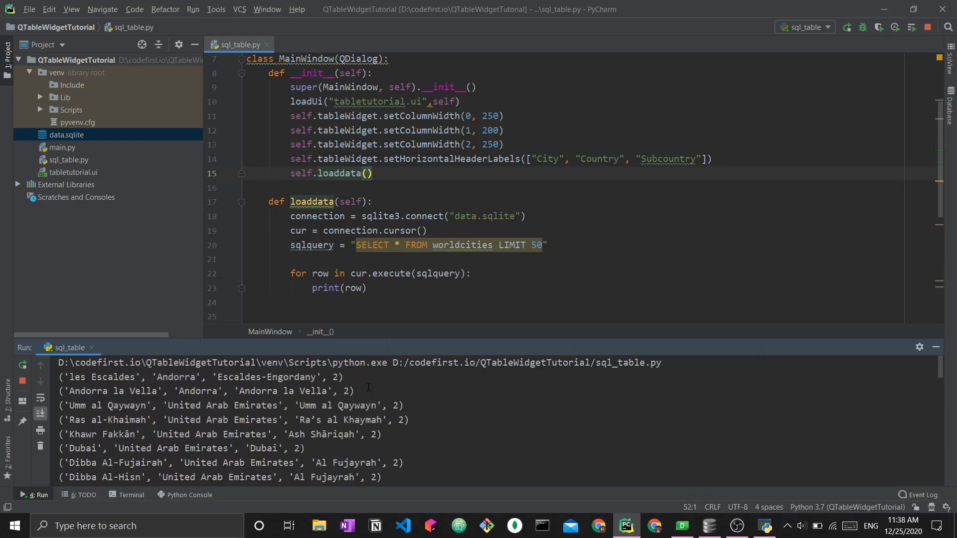
{"action": "mouse_move", "coordinate": [438, 275]}
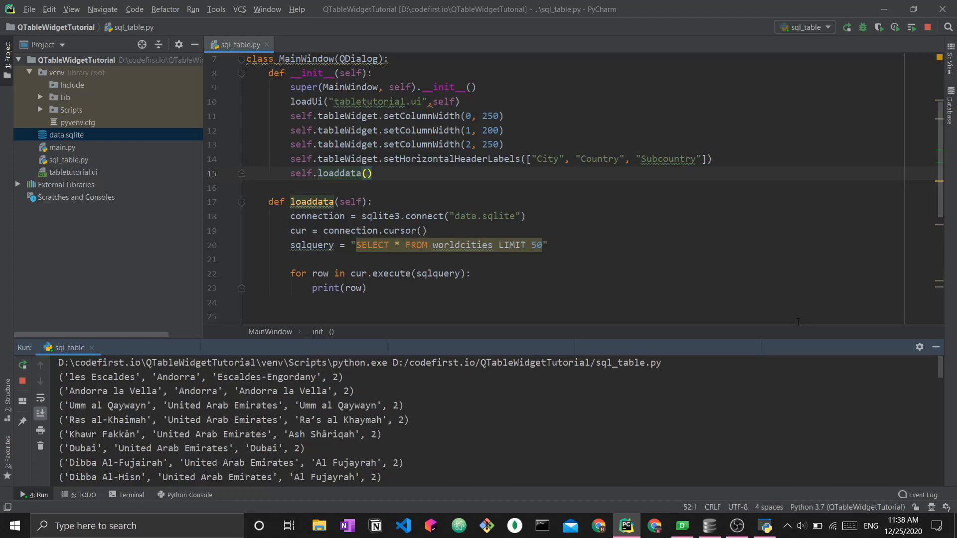
Step: Before the loop add self.tableWidget.setRowCount(50) and initialize tableindex to 0
{"action": "left_click", "coordinate": [846, 27]}
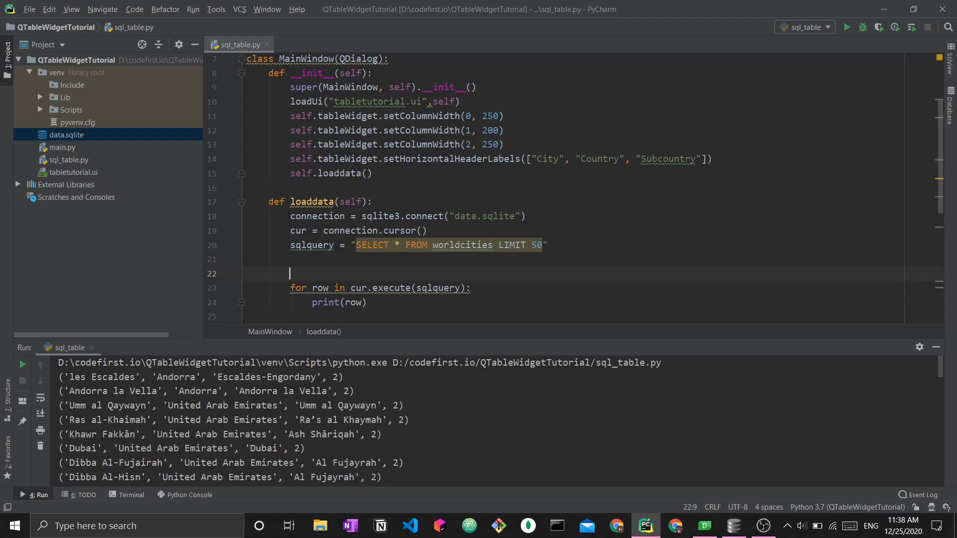
{"action": "scroll", "scroll_direction": "down", "scroll_amount": 3}
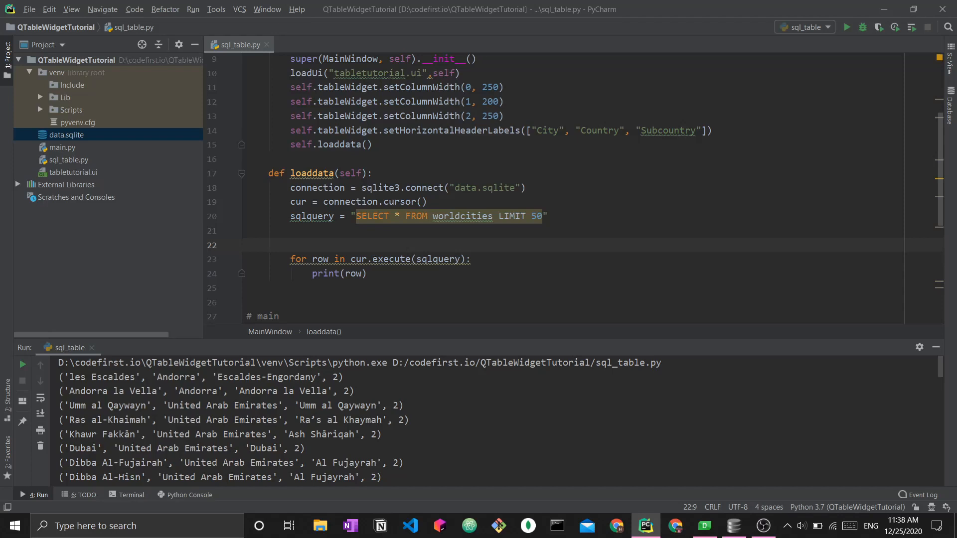
{"action": "type", "text": "self.tableWidget.setRo"}
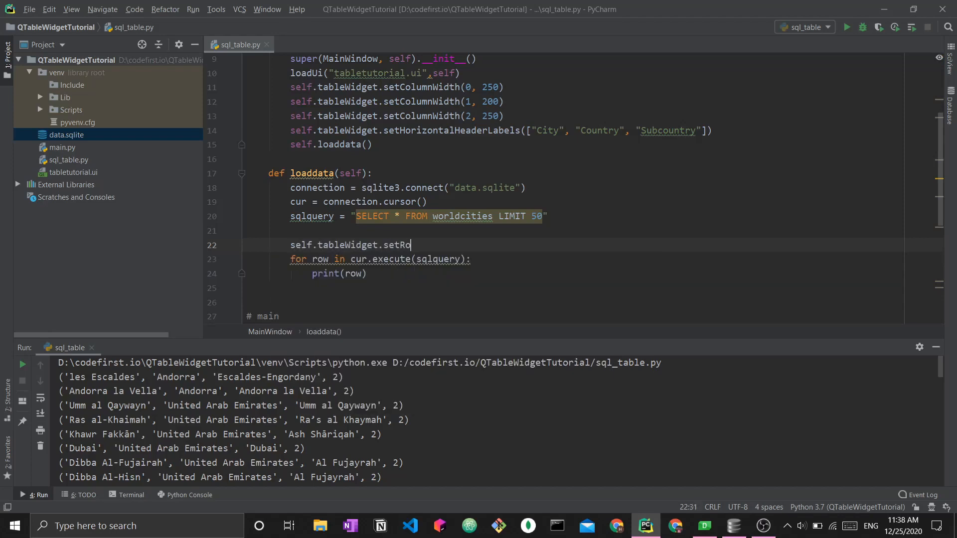
{"action": "type", "text": "wCount()"}
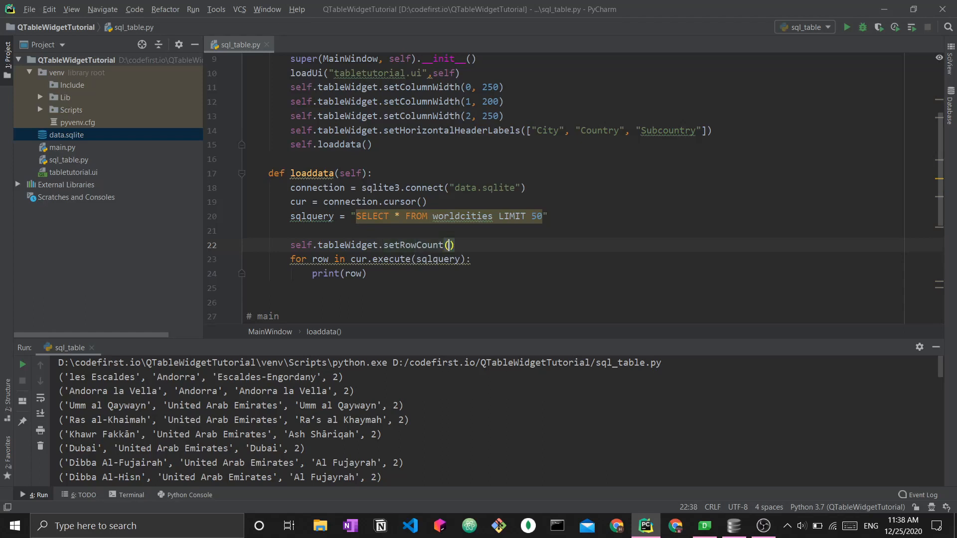
{"action": "type", "text": "50"}
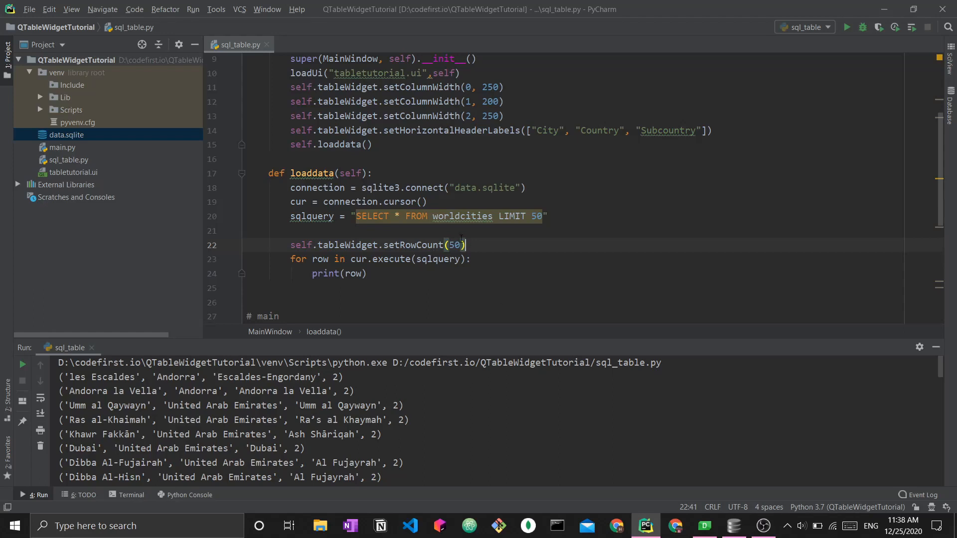
{"action": "mouse_move", "coordinate": [493, 287]}
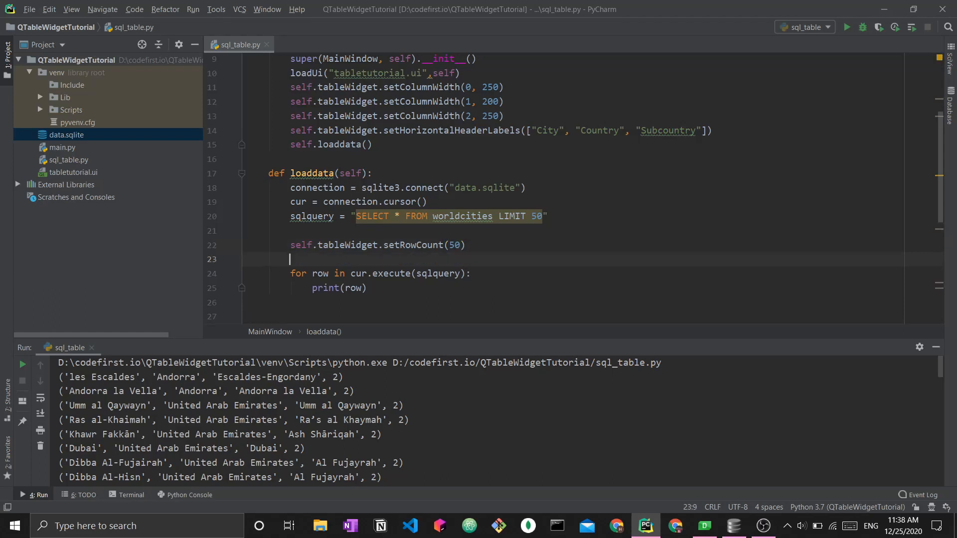
{"action": "type", "text": "tableindex = 0"}
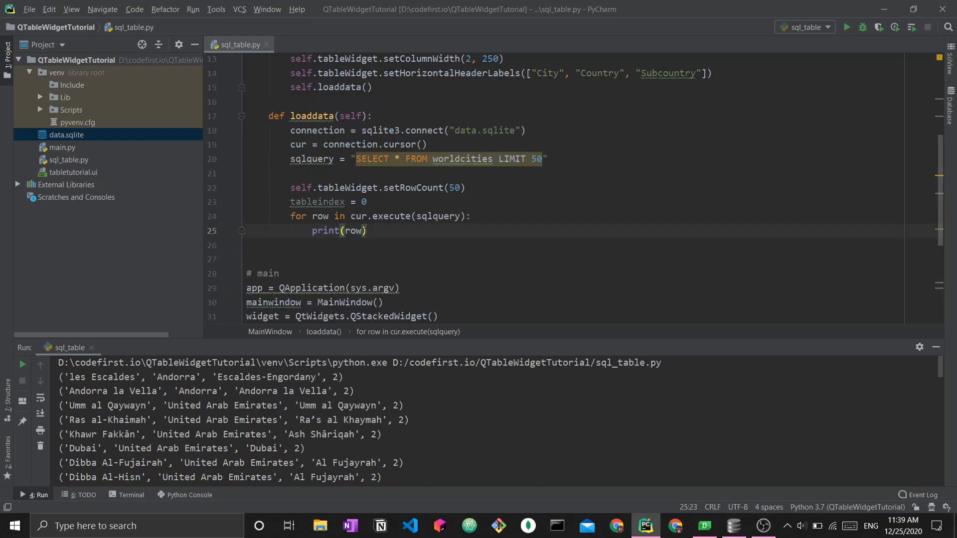
Step: Replace print(row) with a self.tableWidget.setItem call and rename tableindex to tablerow
{"action": "double_click", "coordinate": [338, 230]}
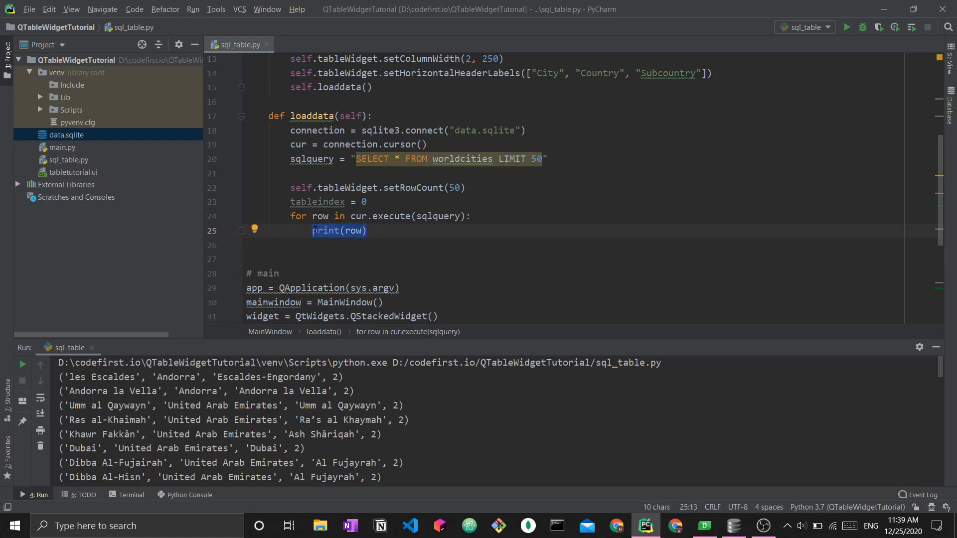
{"action": "key", "text": "Delete"}
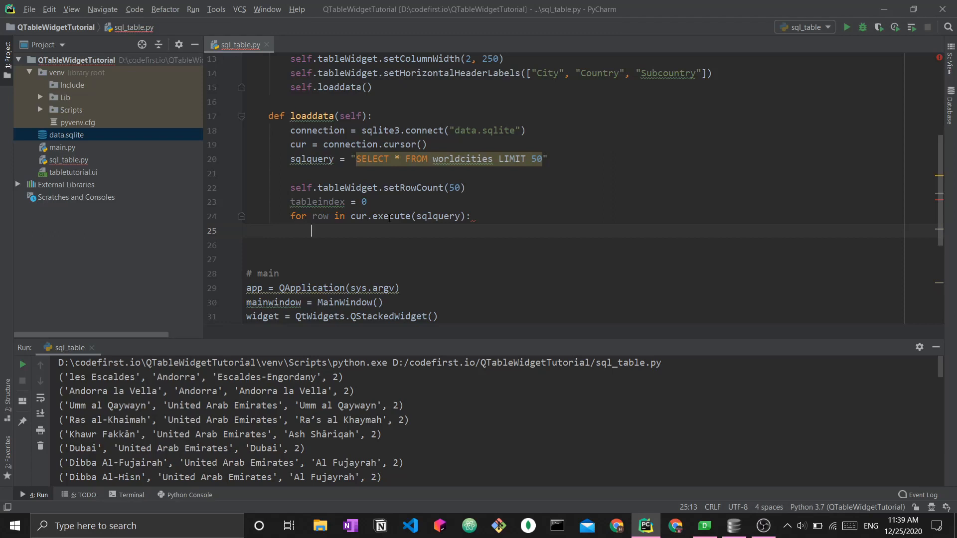
{"action": "type", "text": "self.tableWidget.setItem("}
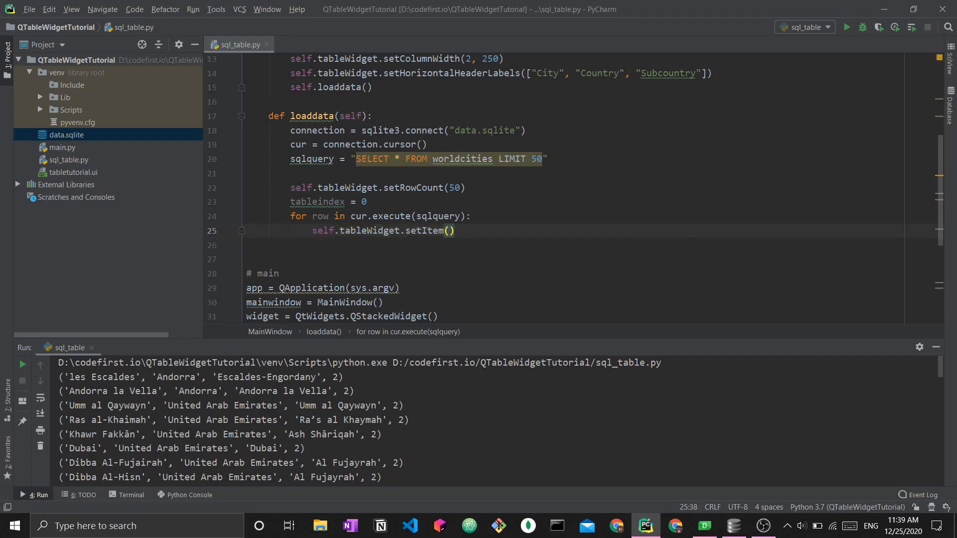
{"action": "type", "text": "tableindex"}
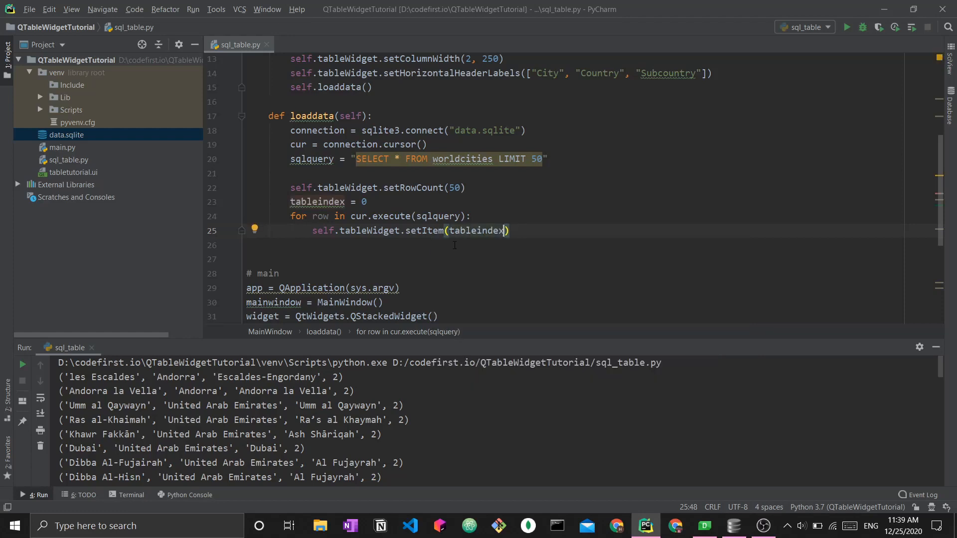
{"action": "double_click", "coordinate": [331, 203]}
{"action": "type", "text": "row"}
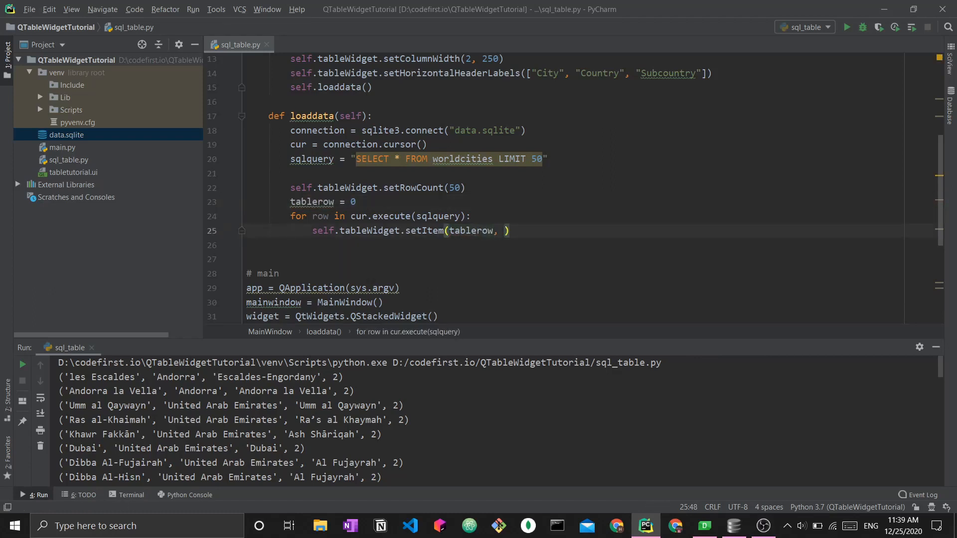
Step: Complete the call as setItem(tablerow, 0, QtWidgets.QTableWidgetItem(row[0]))
{"action": "type", "text": "0"}
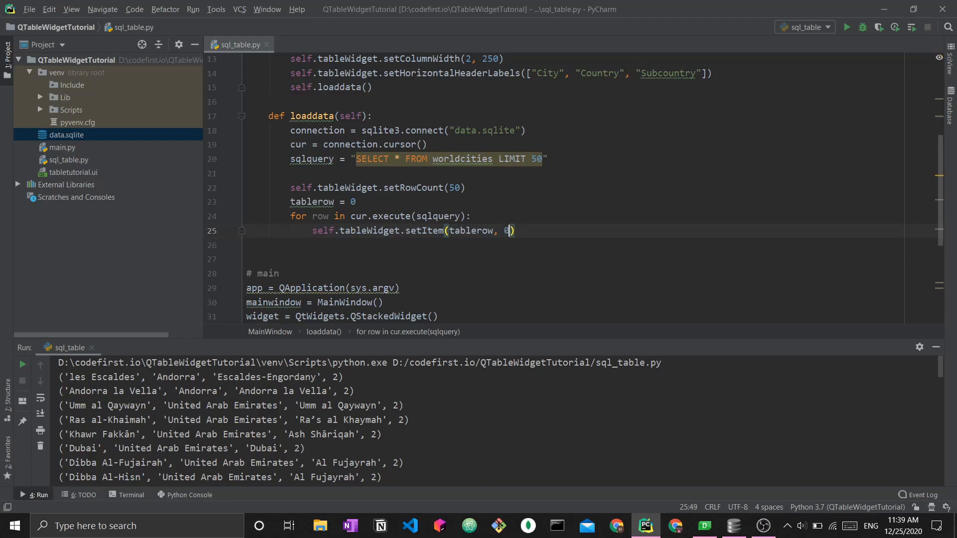
{"action": "key", "text": "Backspace"}
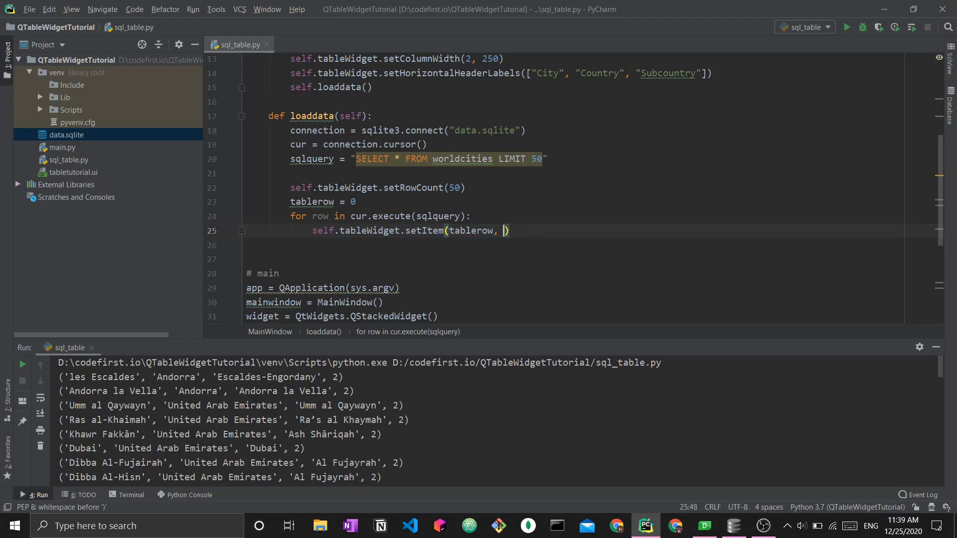
{"action": "type", "text": "0,"}
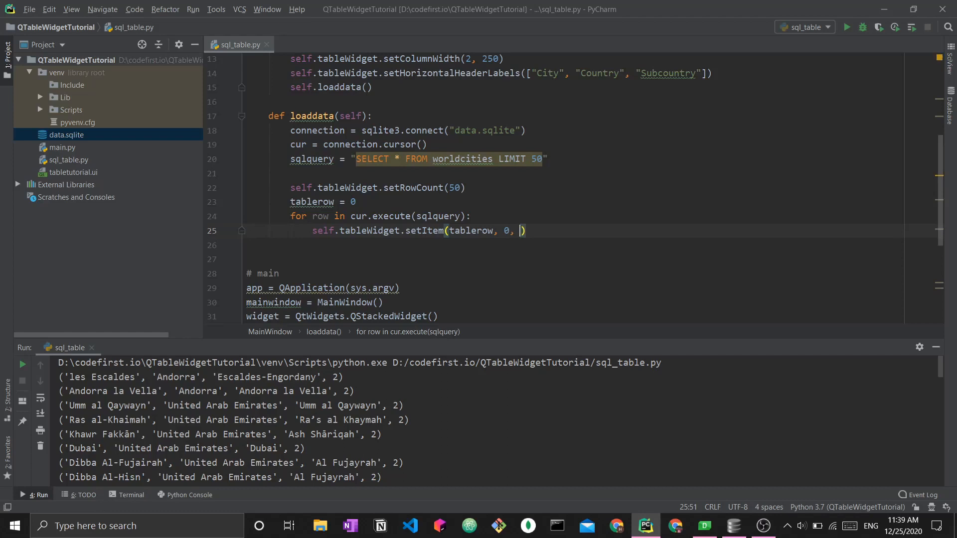
{"action": "type", "text": "QtWidgets"}
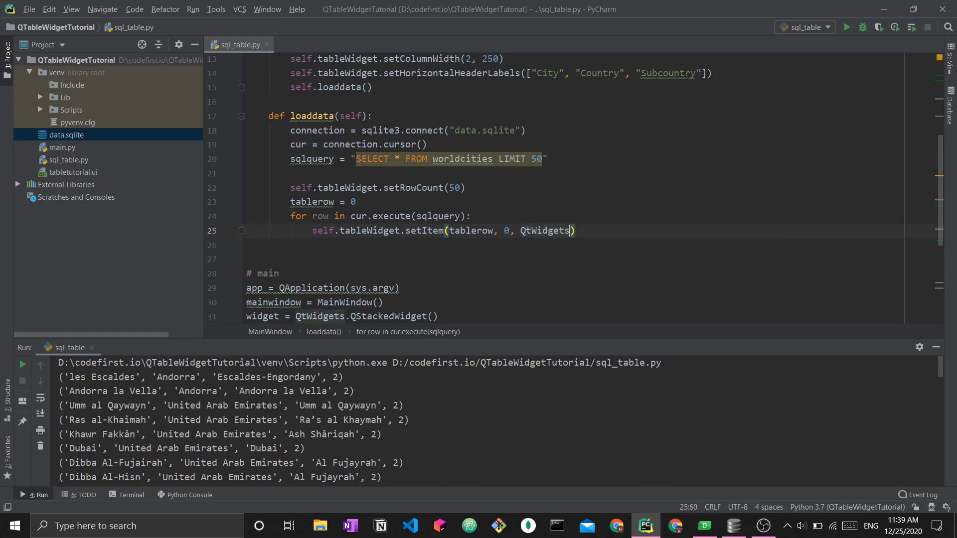
{"action": "type", "text": ".QTableWidgetItem"}
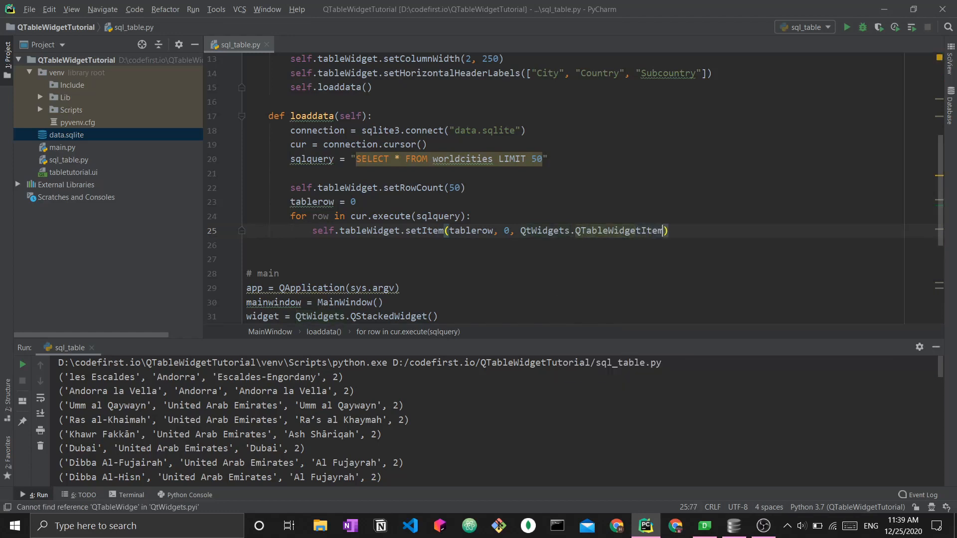
{"action": "type", "text": "("}
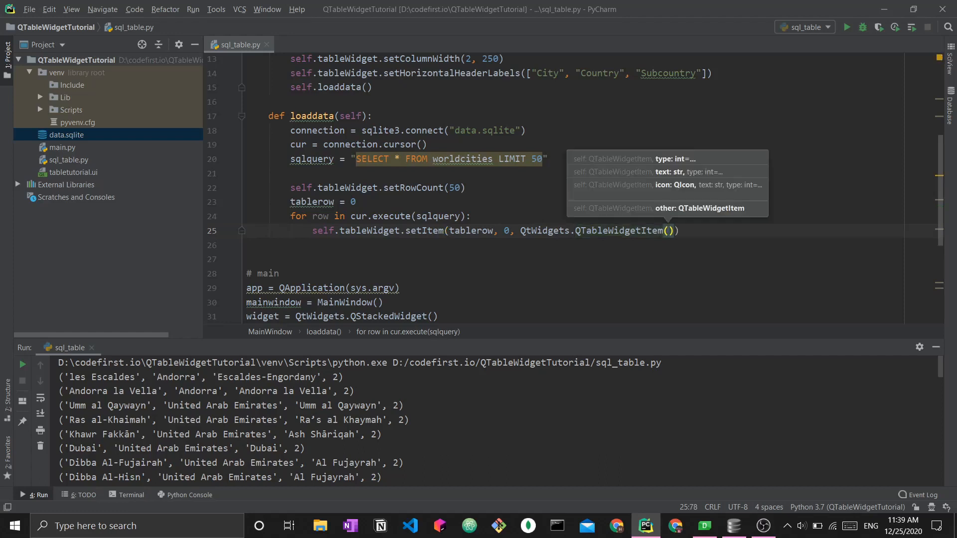
{"action": "type", "text": "row[]"}
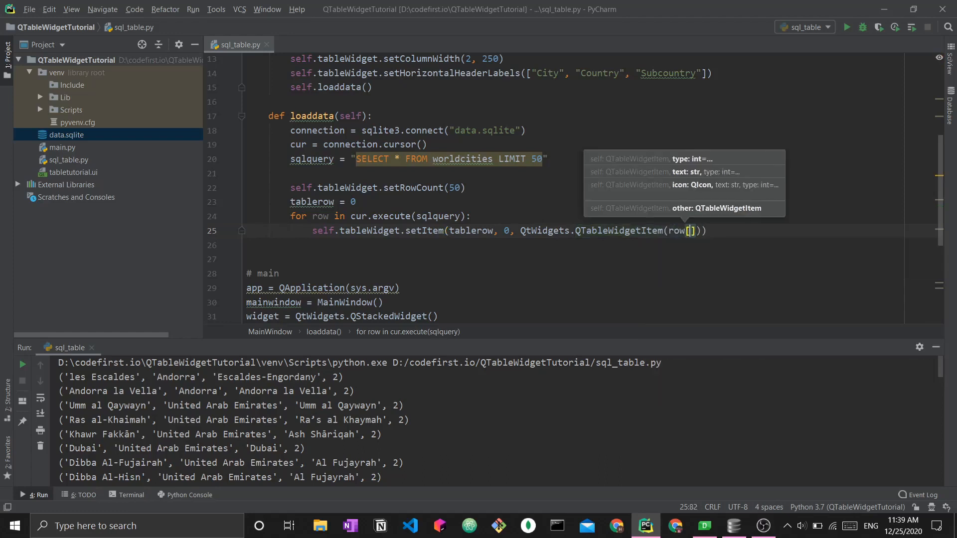
{"action": "type", "text": "0"}
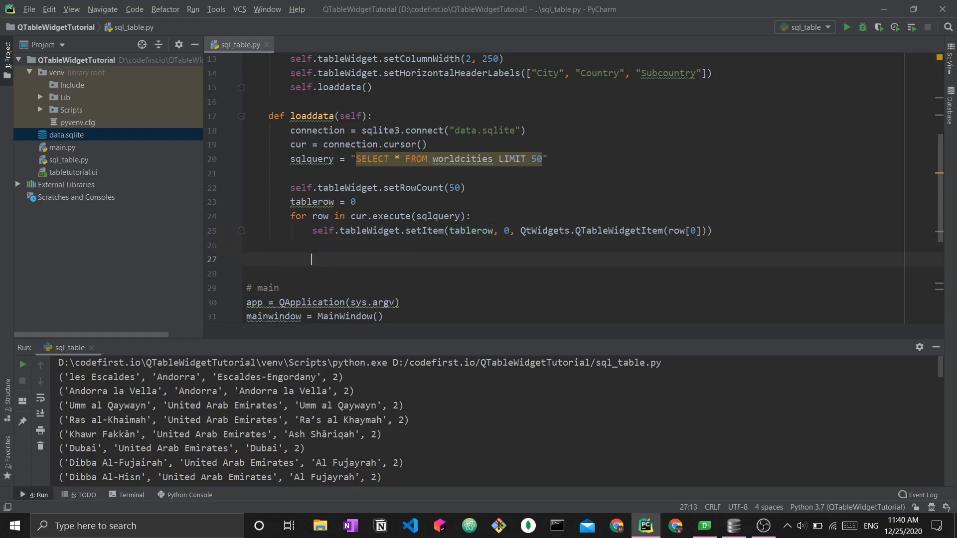
Step: Add tablerow+=1 at the end of the loop body, glancing at the table widget in Qt Designer
{"action": "type", "text": "tablerow+=1"}
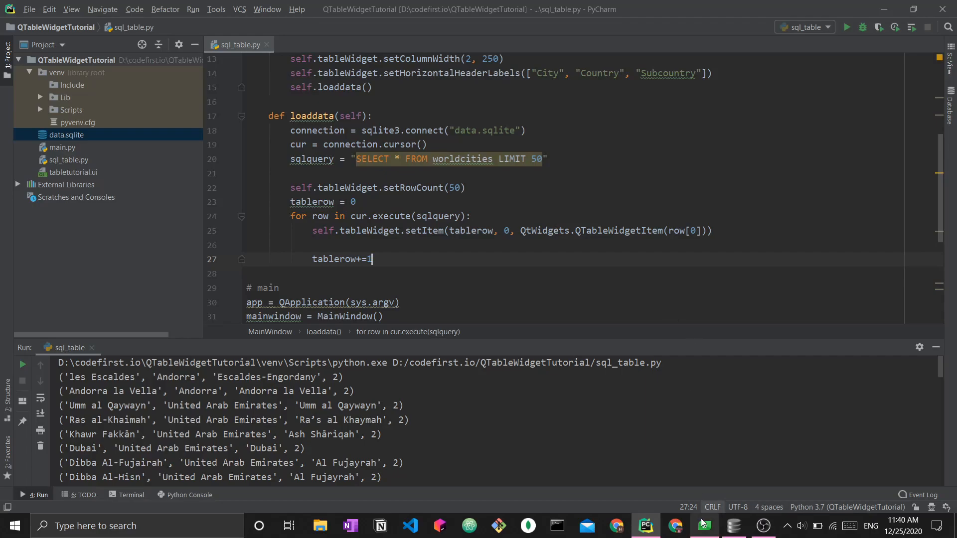
{"action": "left_click", "coordinate": [704, 525]}
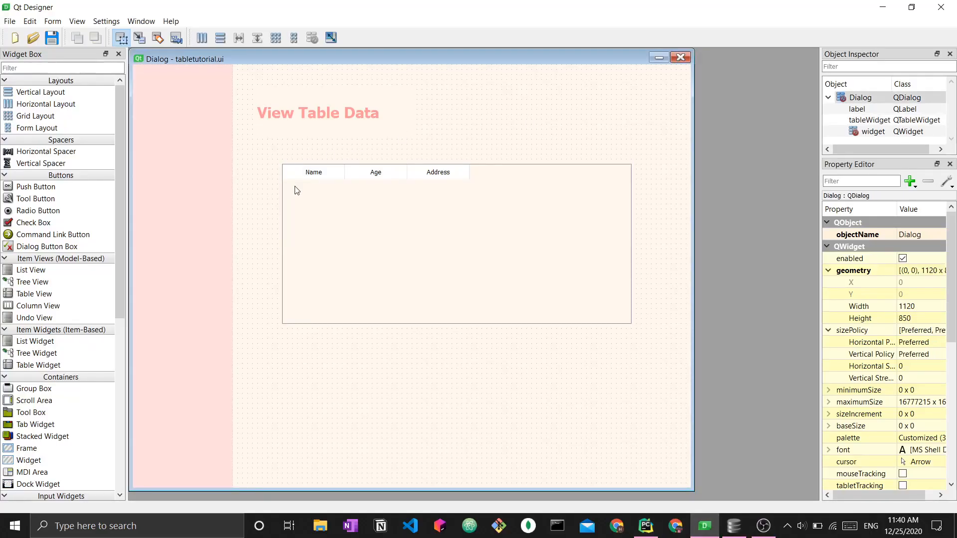
{"action": "left_click", "coordinate": [437, 172]}
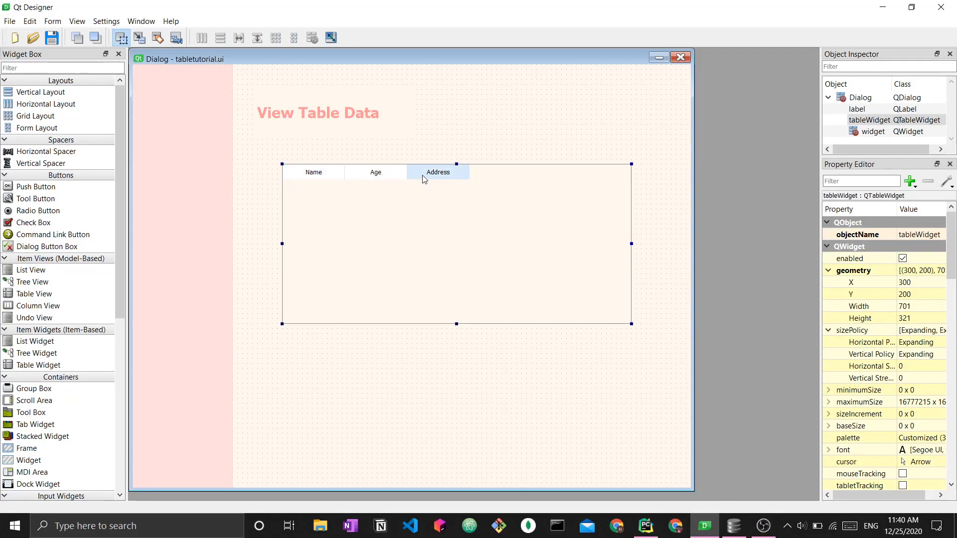
{"action": "left_click", "coordinate": [645, 526]}
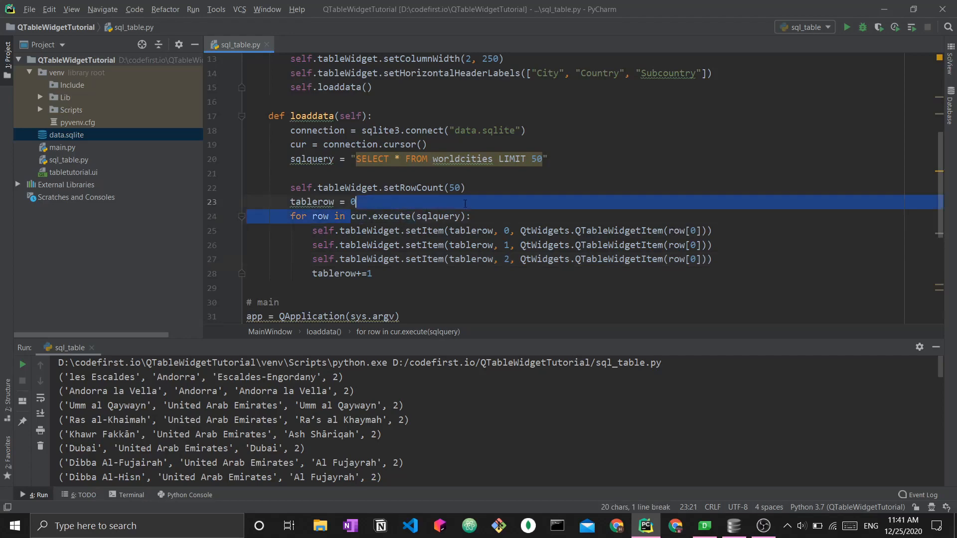
Step: Switch to DB Browser for SQLite showing the worldcities rows
{"action": "left_click", "coordinate": [732, 525]}
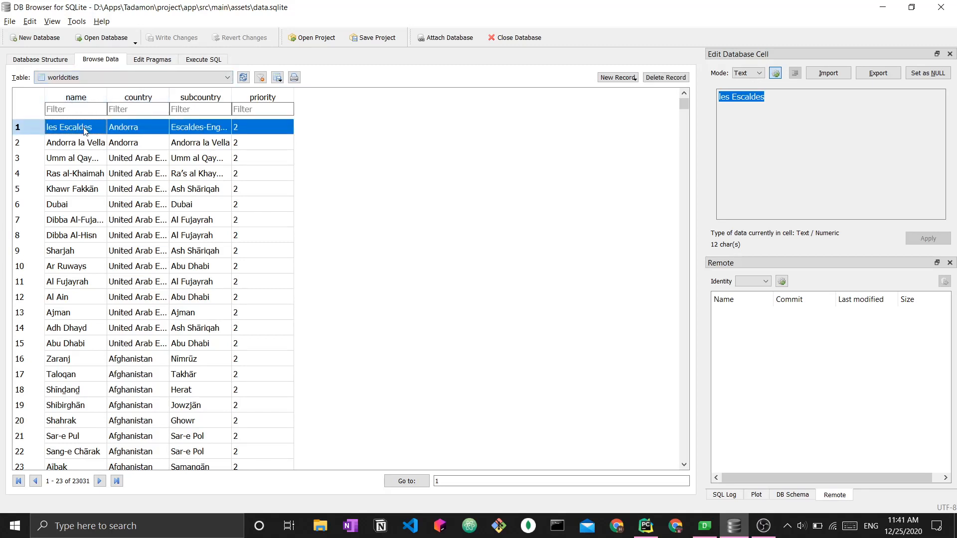
{"action": "mouse_move", "coordinate": [156, 137]}
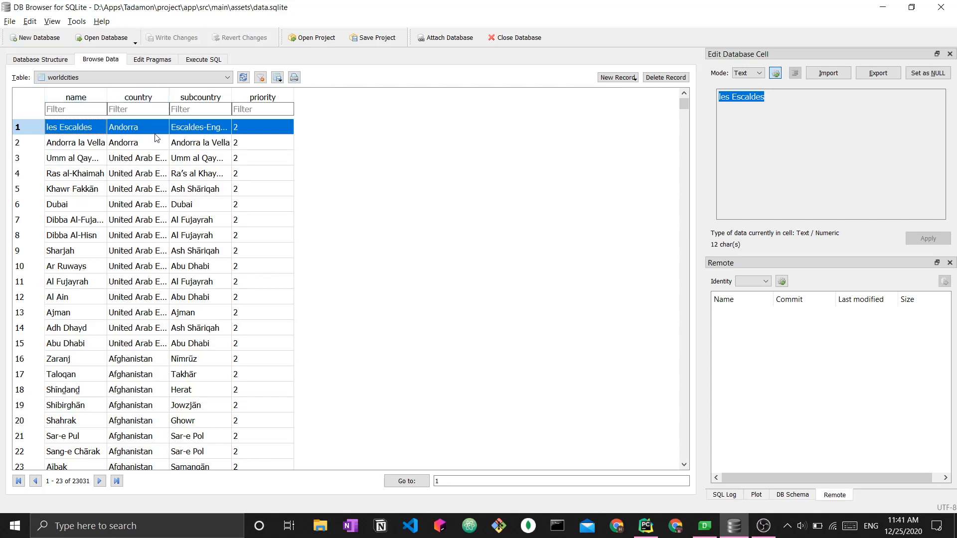
{"action": "mouse_move", "coordinate": [202, 129]}
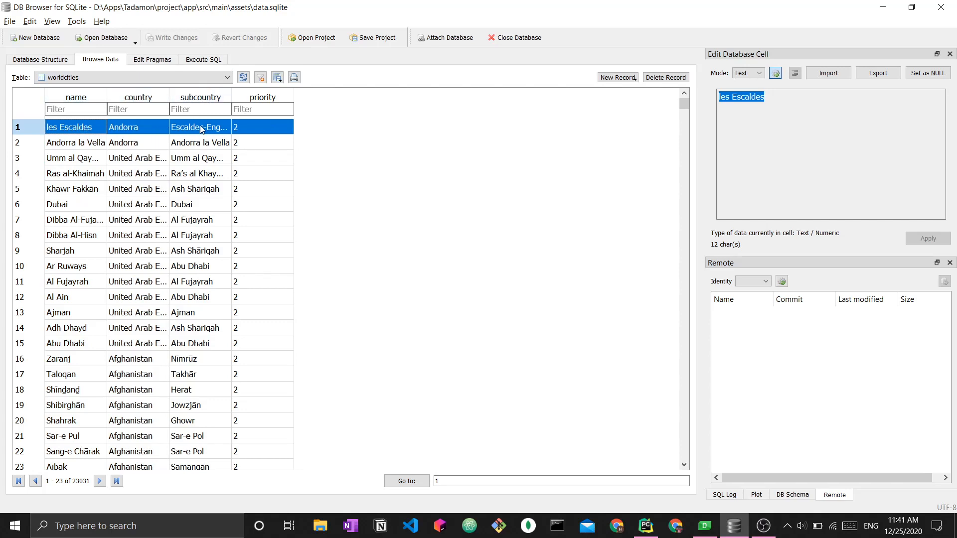
{"action": "left_click", "coordinate": [644, 525]}
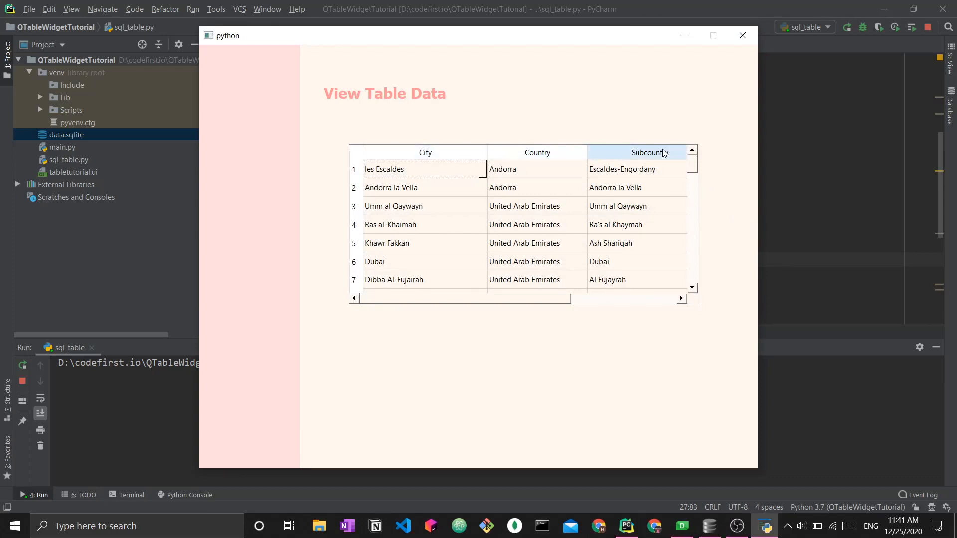
Step: Scroll the launched dialog's table through Afghan cities past row 30 and back to the first rows
{"action": "scroll", "scroll_direction": "down", "scroll_amount": 3}
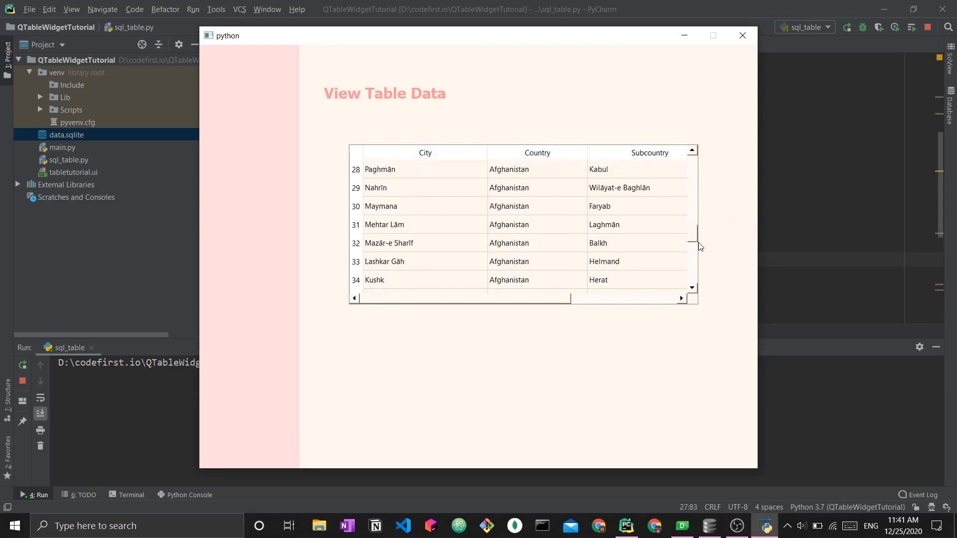
{"action": "left_click", "coordinate": [692, 158]}
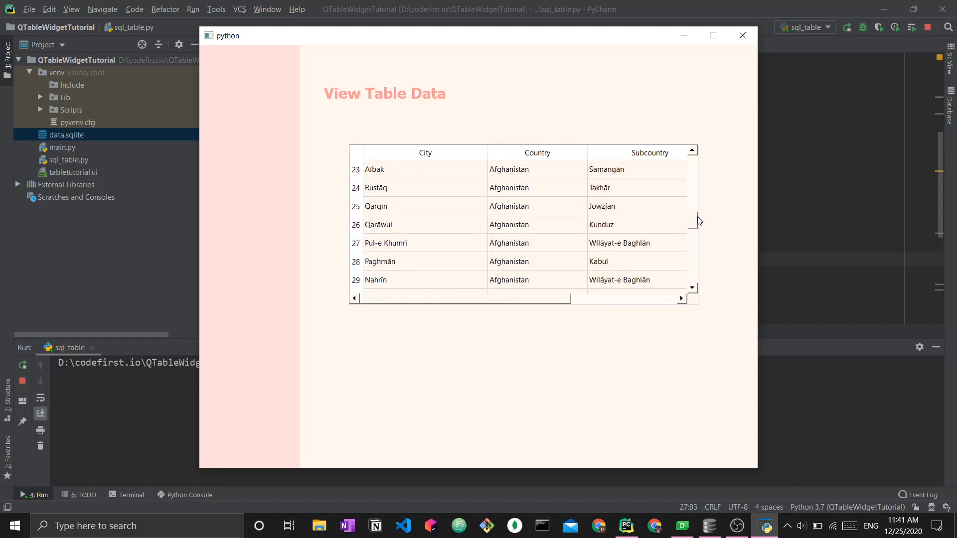
{"action": "left_click", "coordinate": [691, 152]}
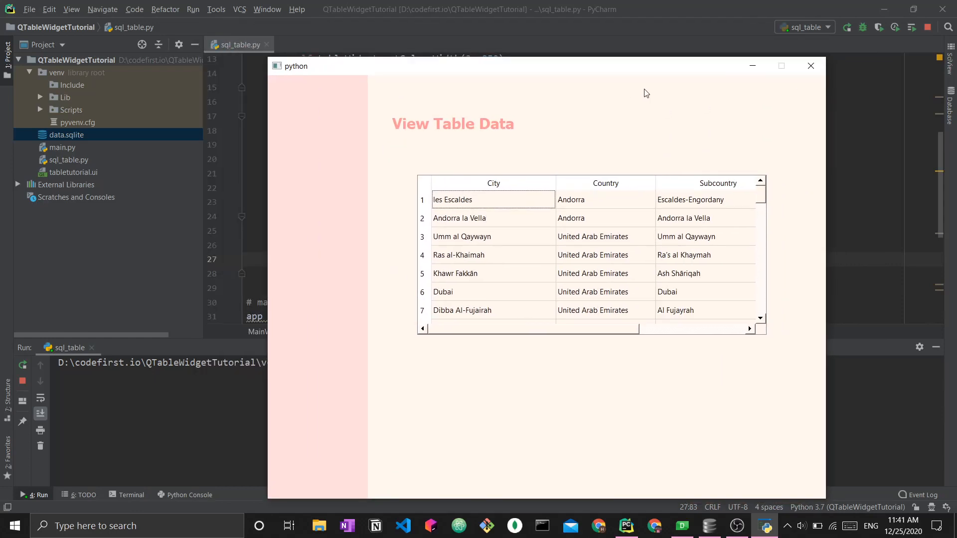
{"action": "mouse_move", "coordinate": [749, 103]}
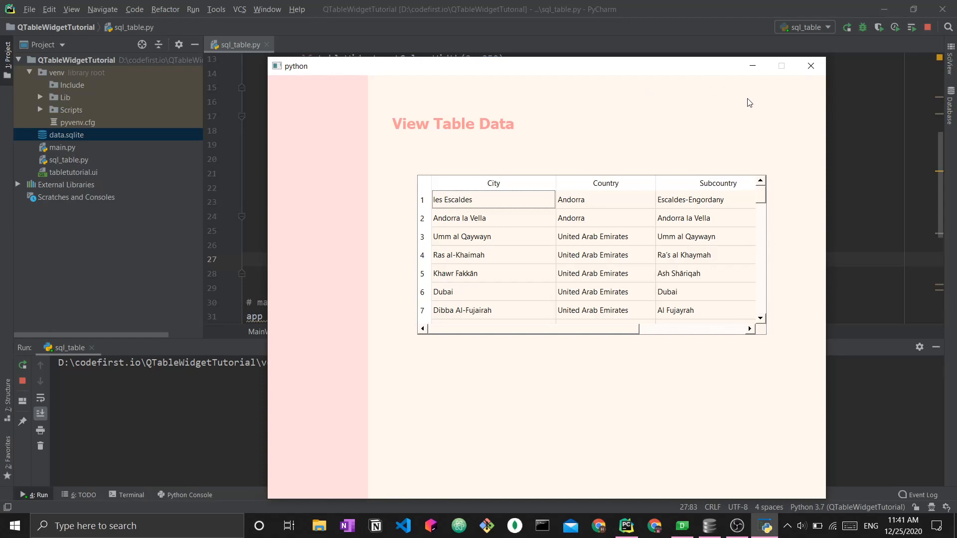
{"action": "mouse_move", "coordinate": [770, 103]}
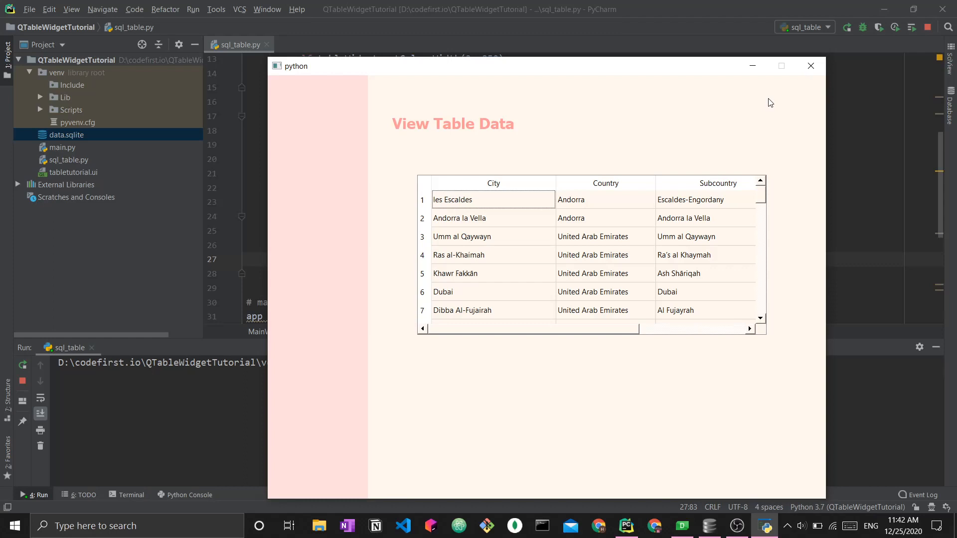
{"action": "mouse_move", "coordinate": [742, 143]}
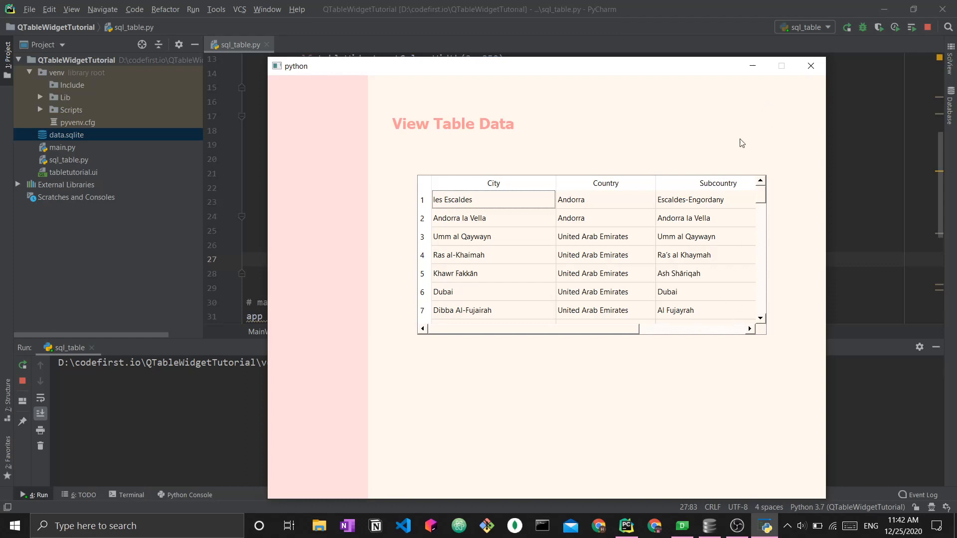
{"action": "mouse_move", "coordinate": [759, 141]}
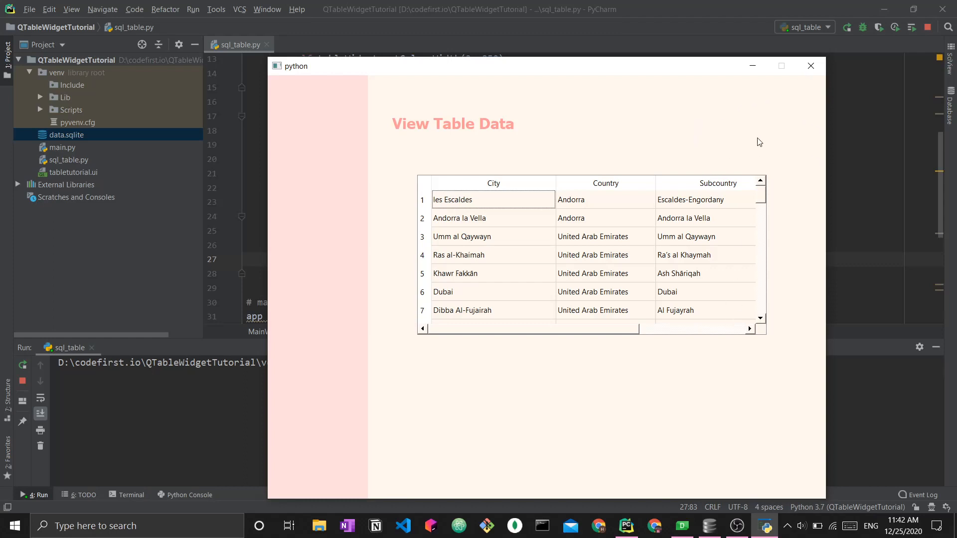
{"action": "mouse_move", "coordinate": [764, 121]}
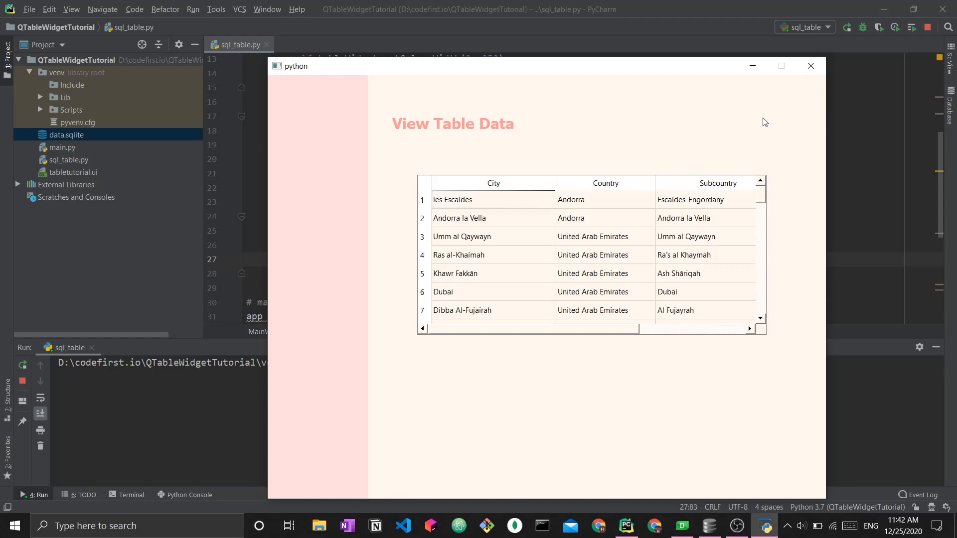